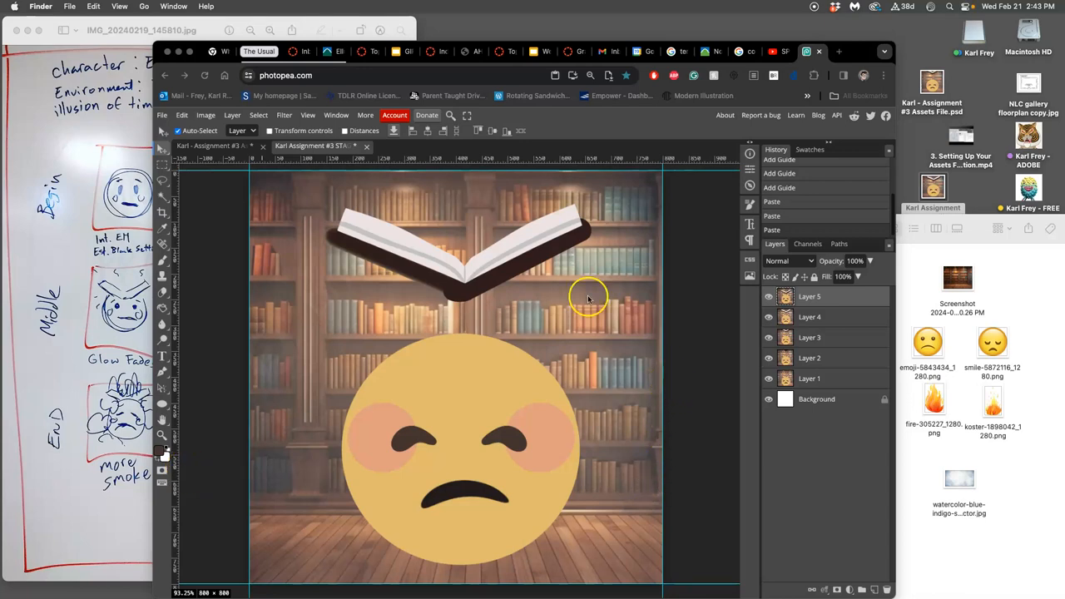
mouse_move(136, 148)
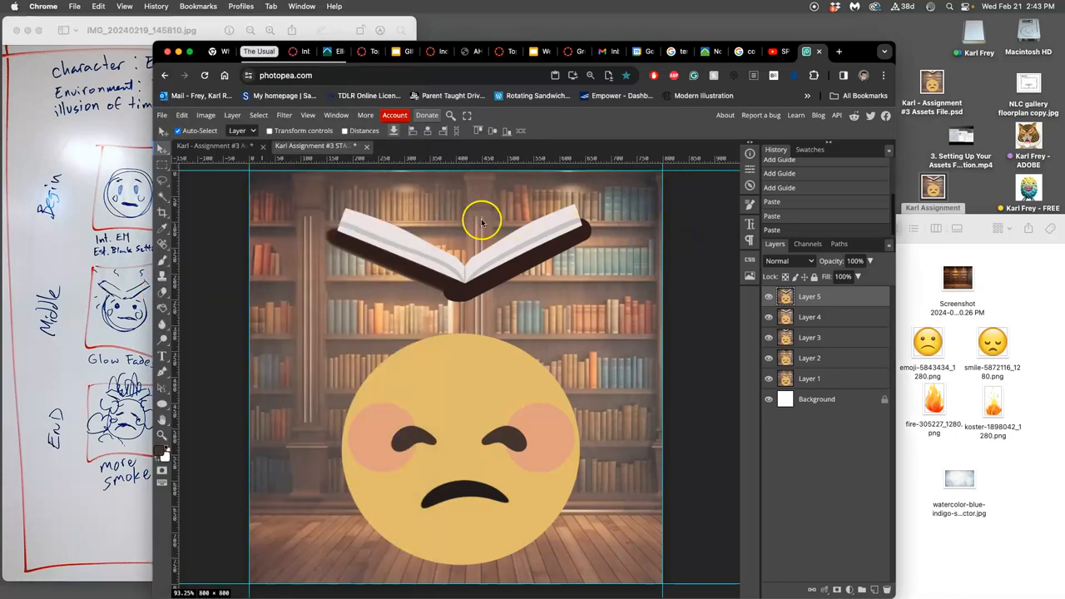
Scroll through the course discussion page, then toggle Layer 5's visibility off and on
click(372, 51)
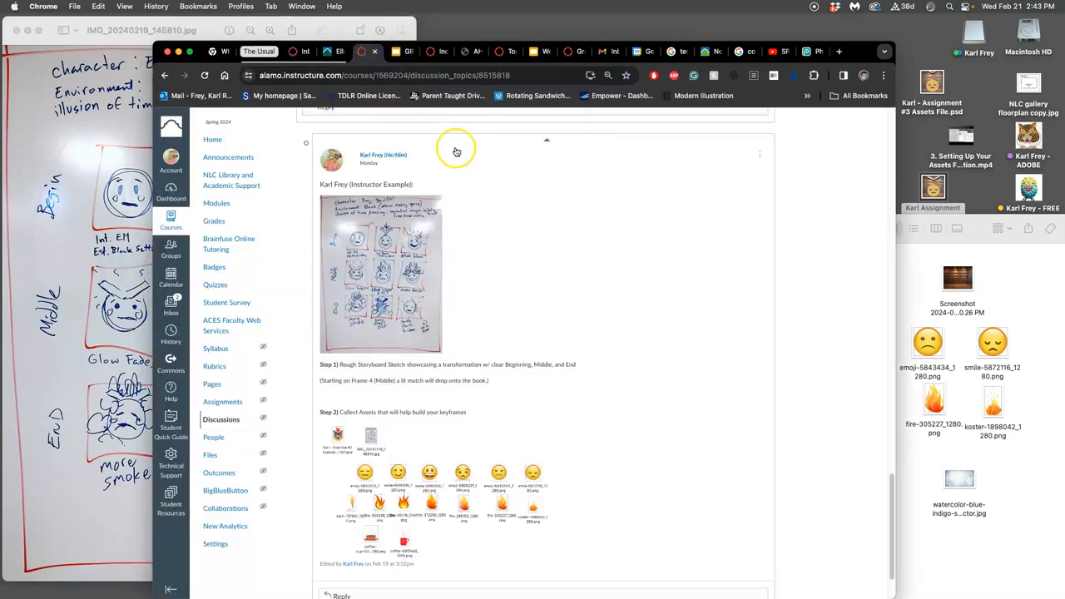
mouse_move(440, 502)
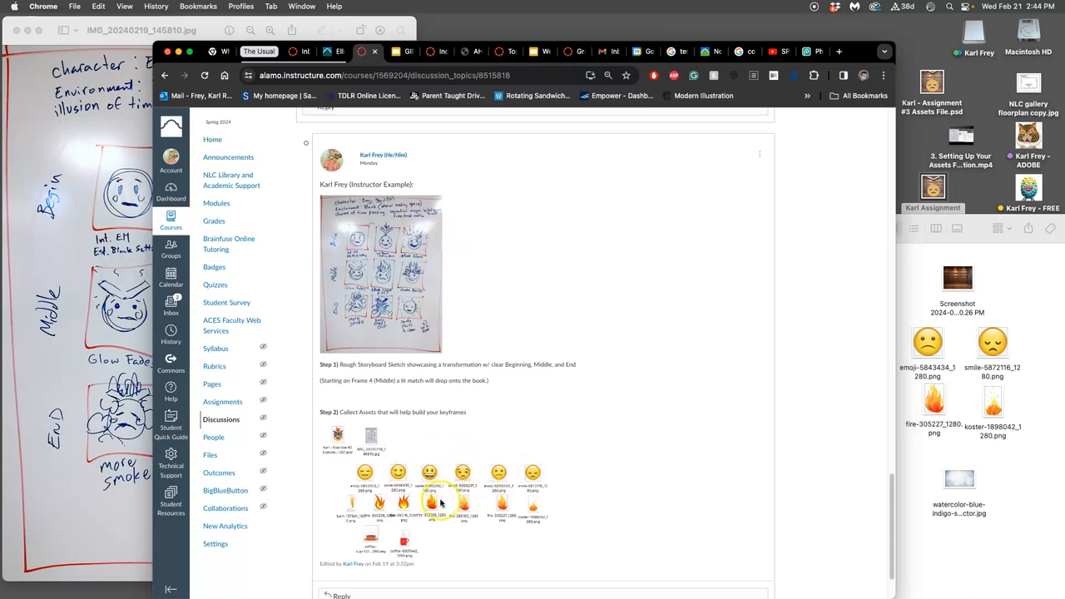
click(429, 474)
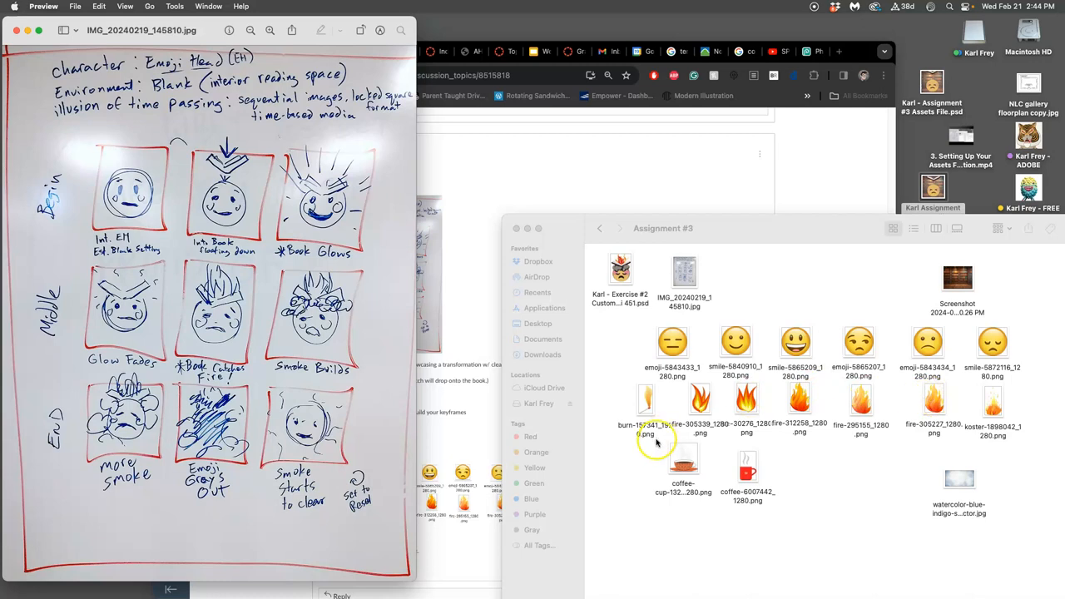
mouse_move(840, 403)
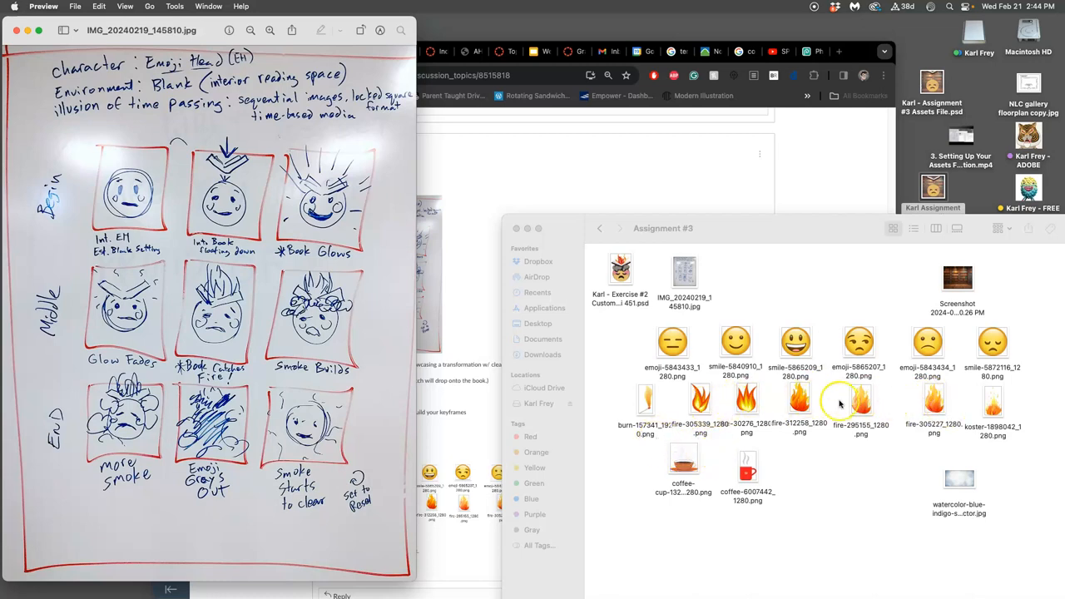
mouse_move(948, 256)
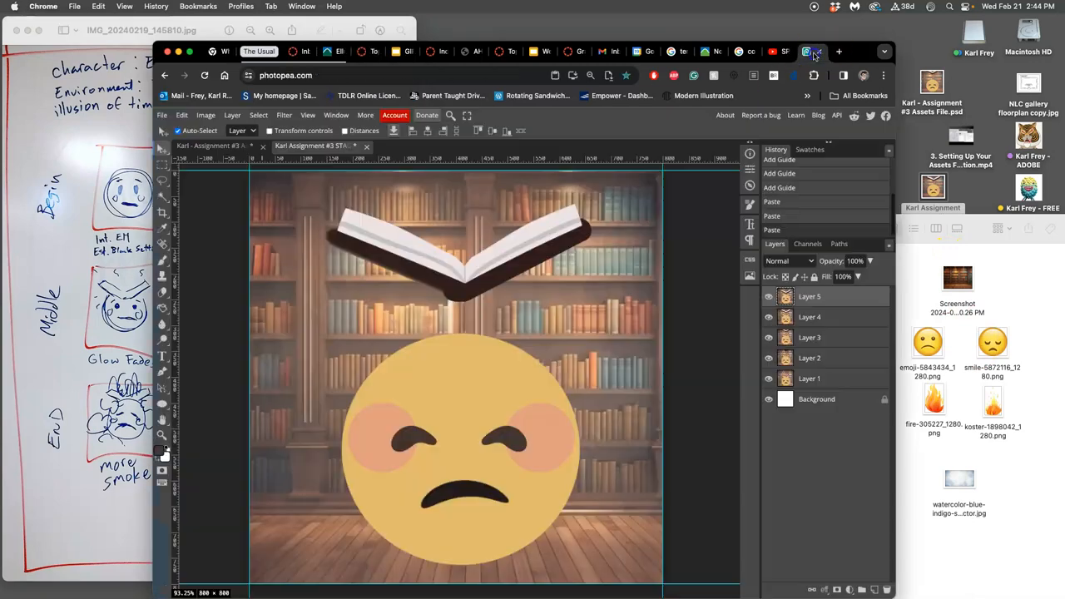
mouse_move(547, 342)
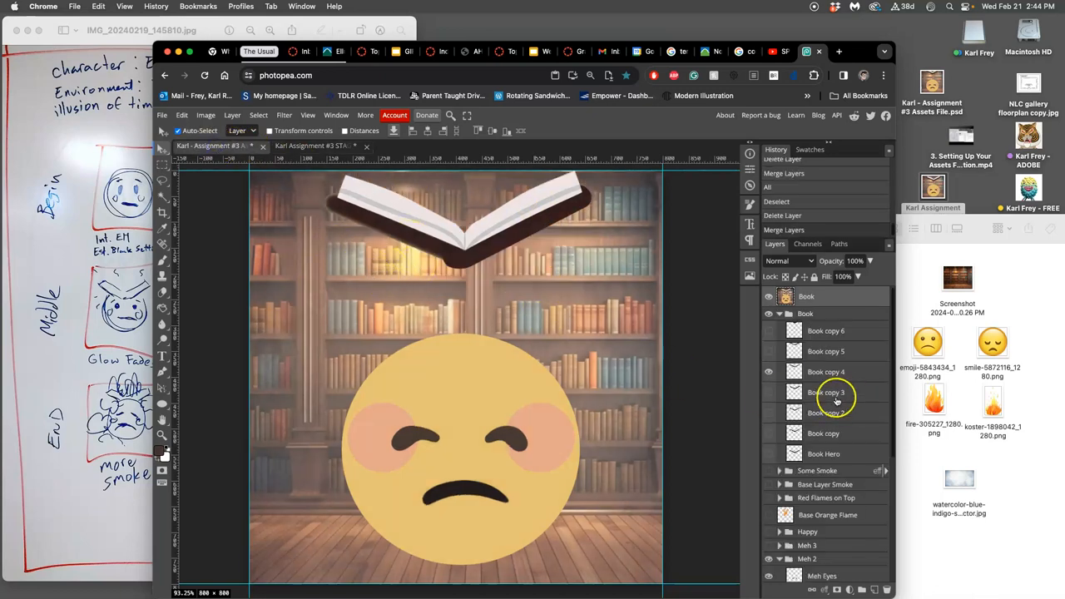
scroll(down, 3)
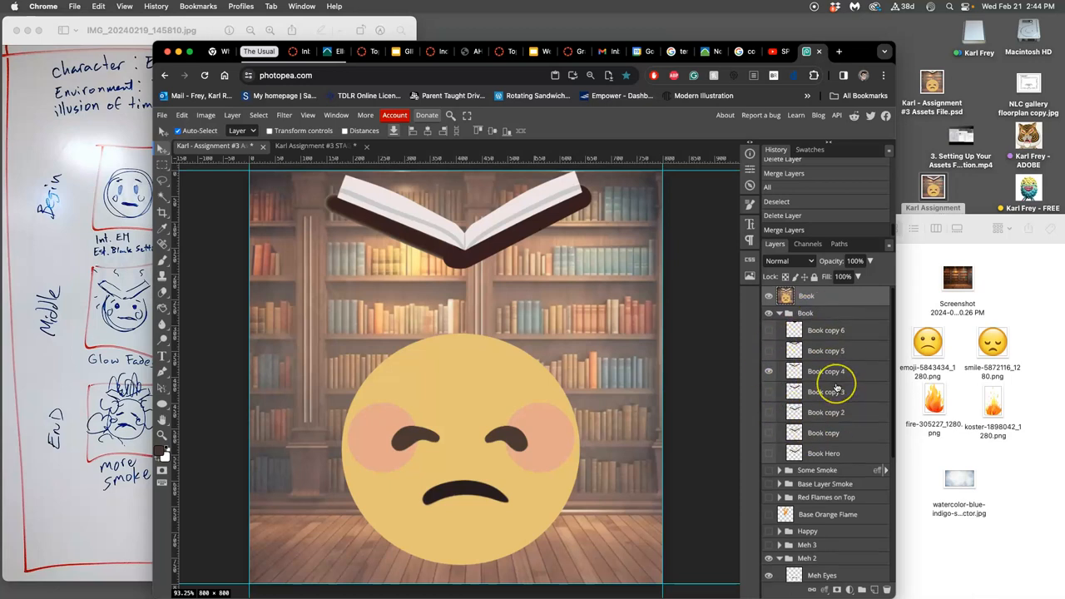
scroll(down, 3)
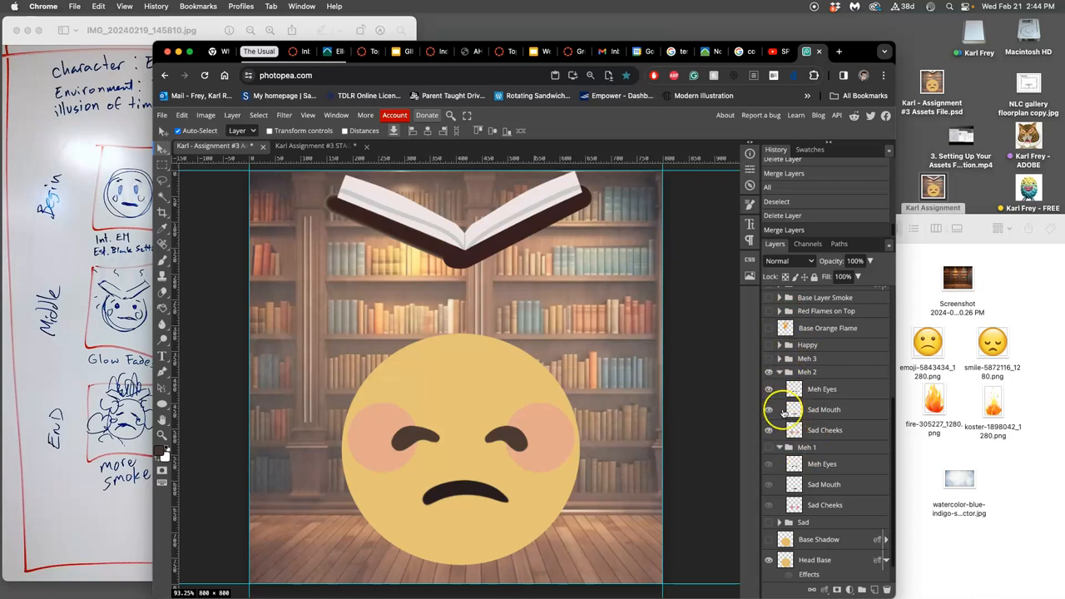
scroll(down, 3)
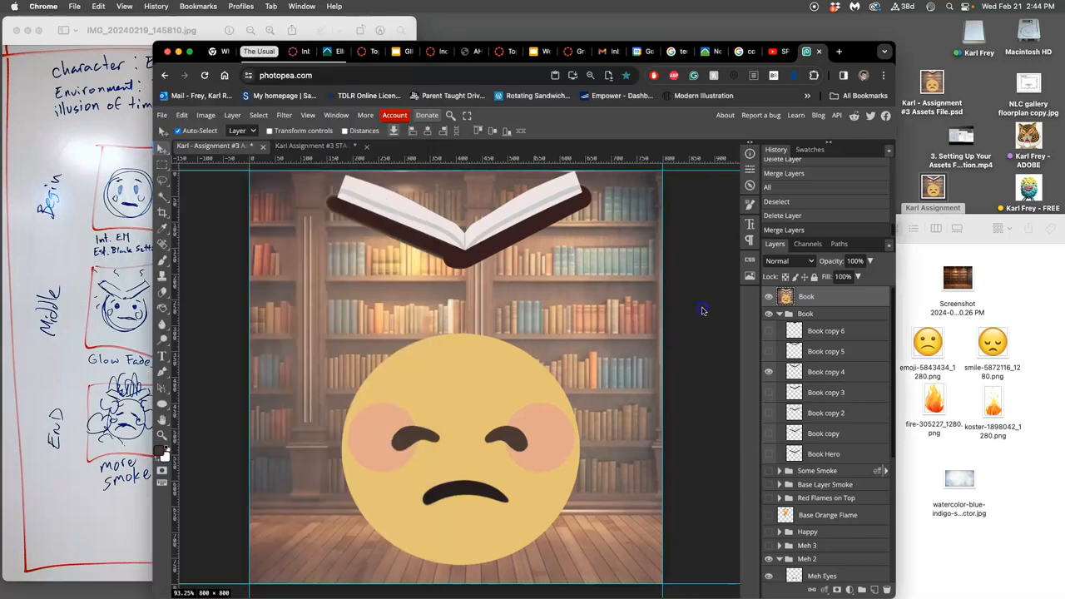
mouse_move(568, 246)
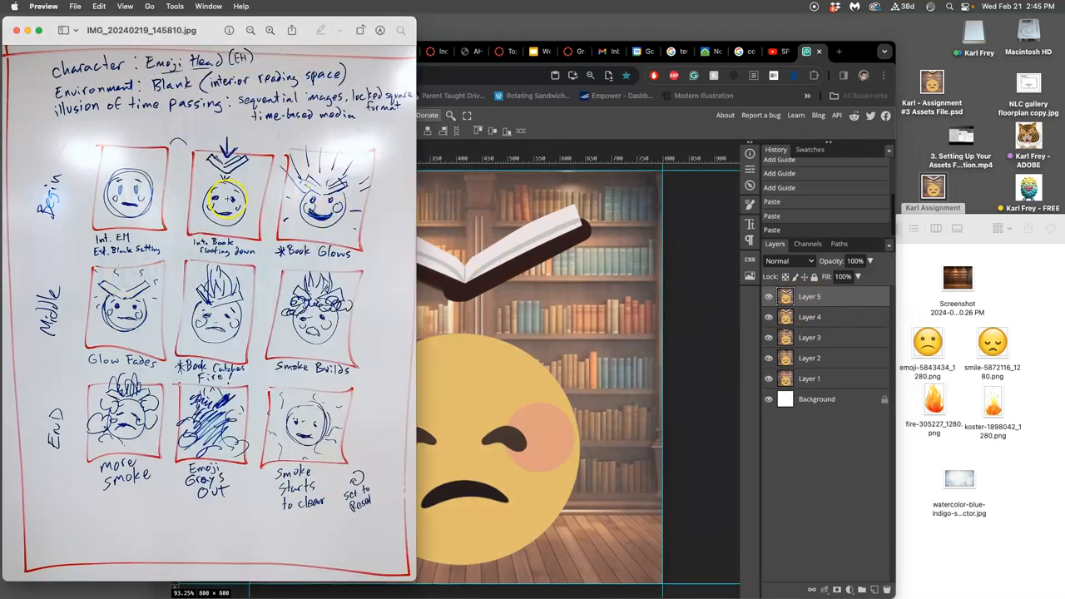
mouse_move(204, 191)
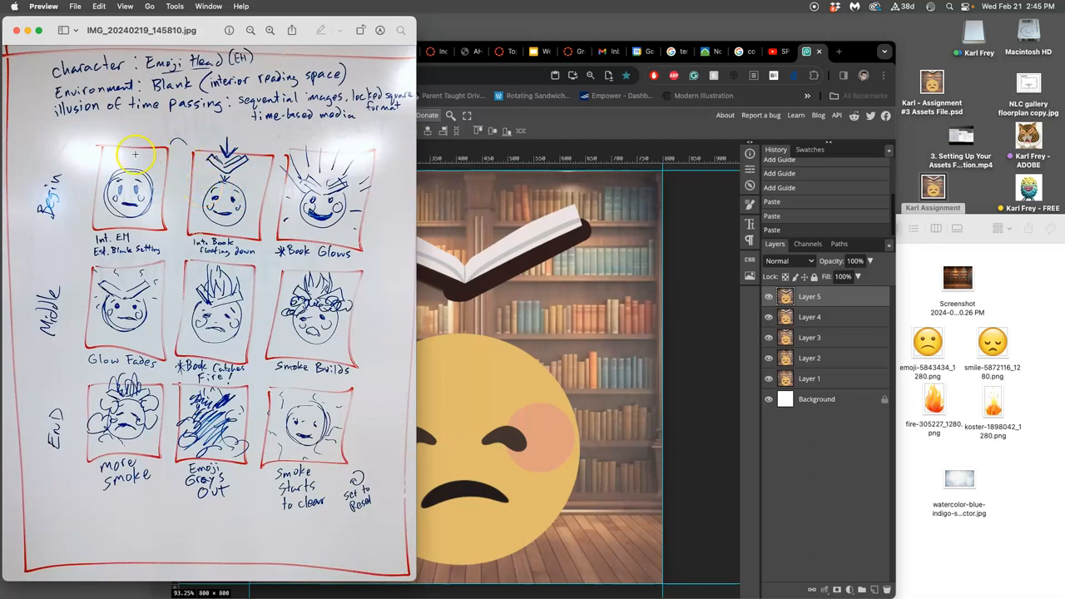
mouse_move(166, 130)
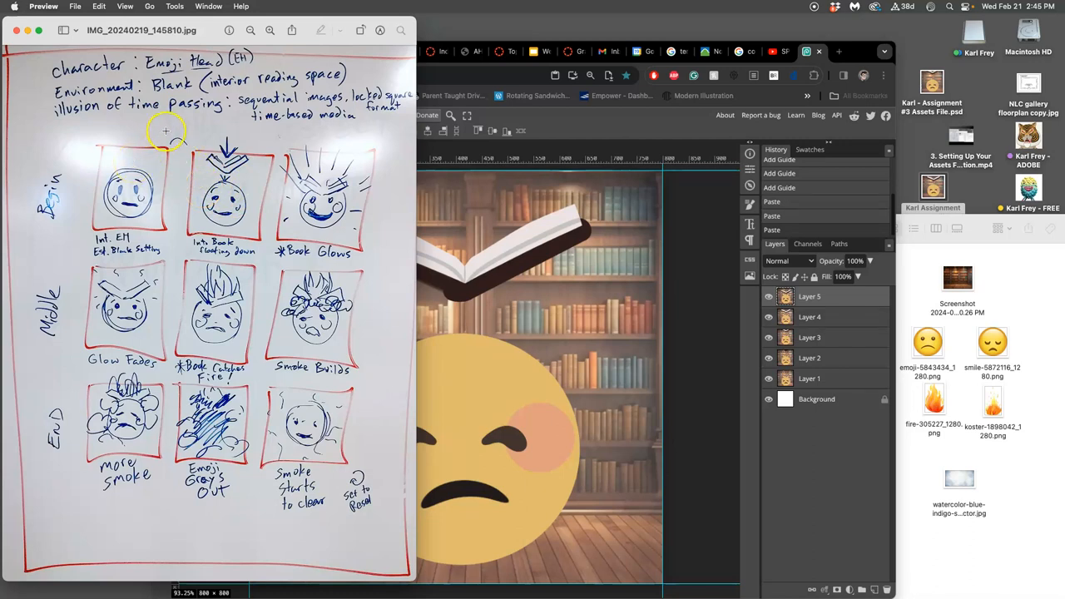
mouse_move(227, 181)
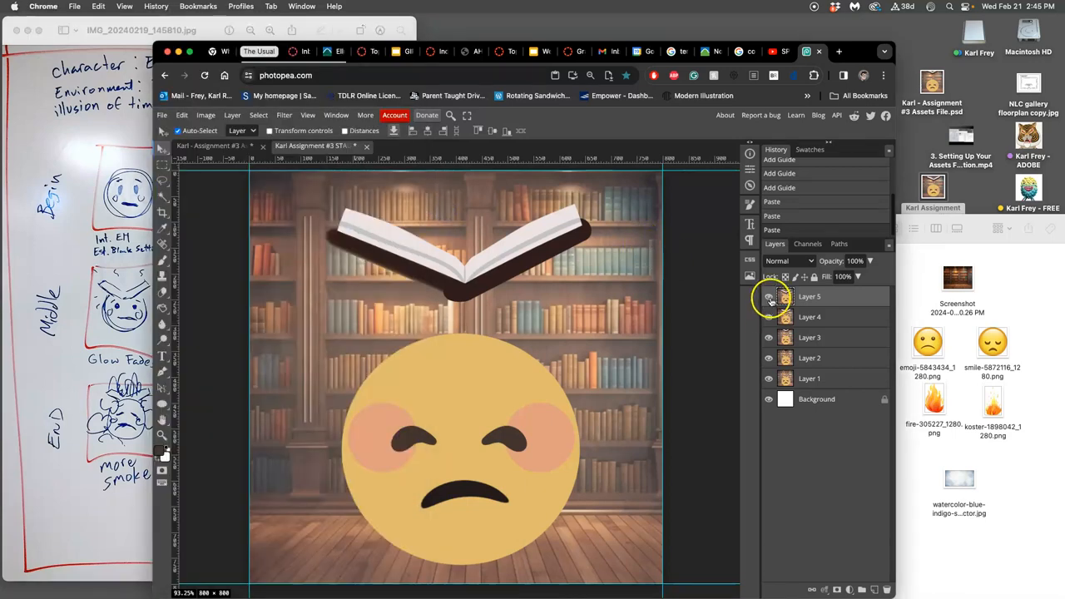
click(767, 296)
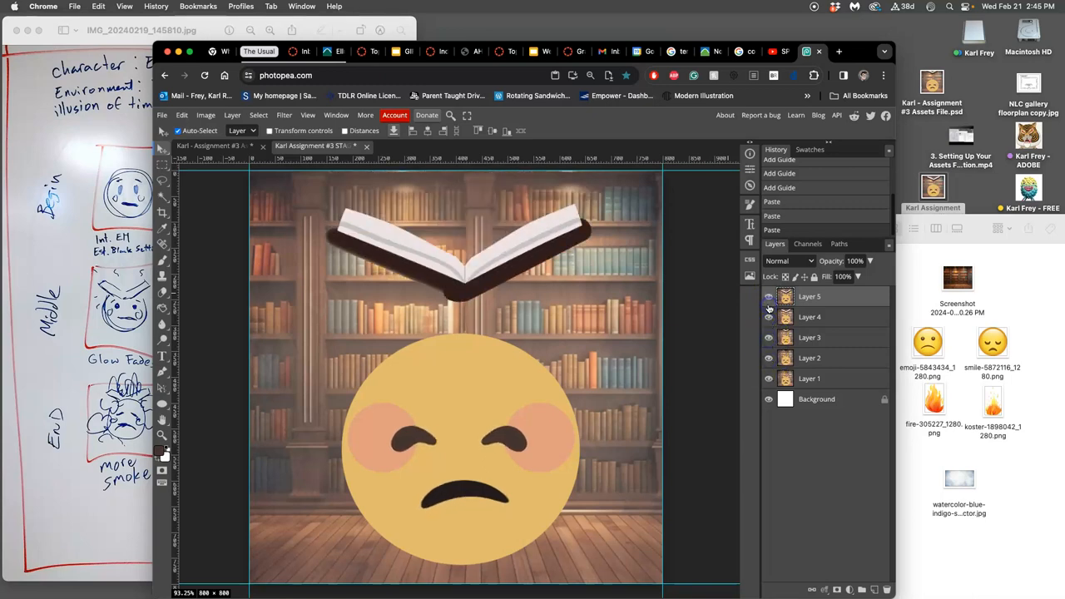
click(768, 297)
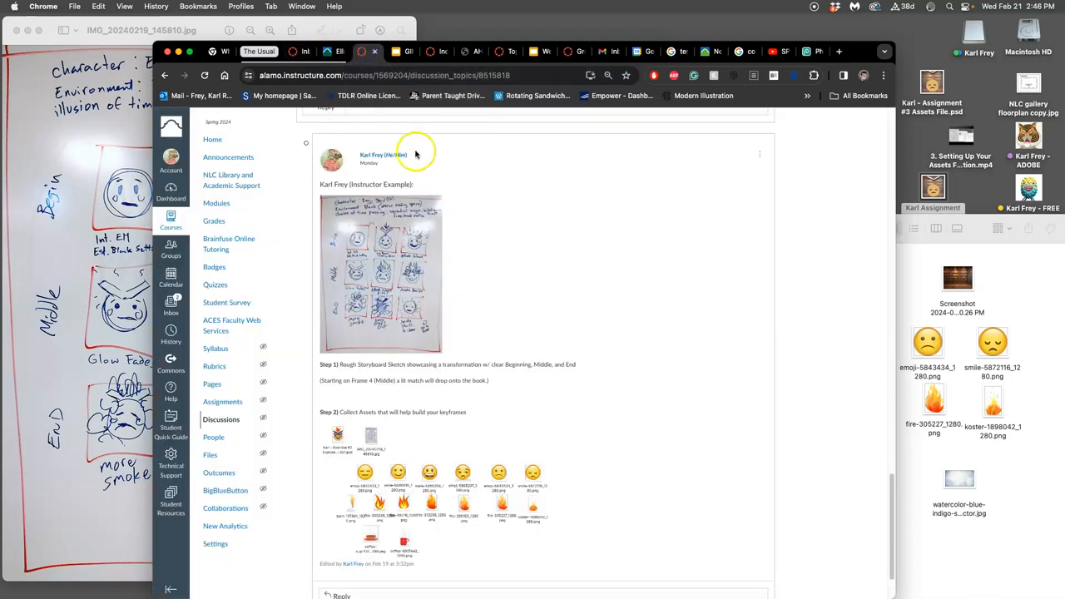
Open the course Home page in a new tab
scroll(down, 3)
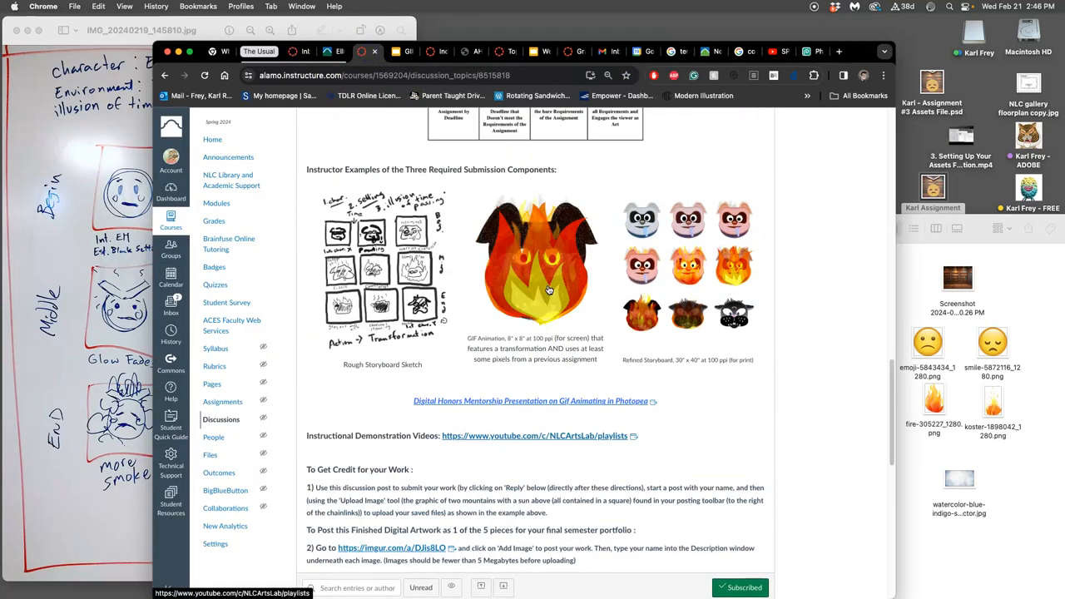
right_click(213, 139)
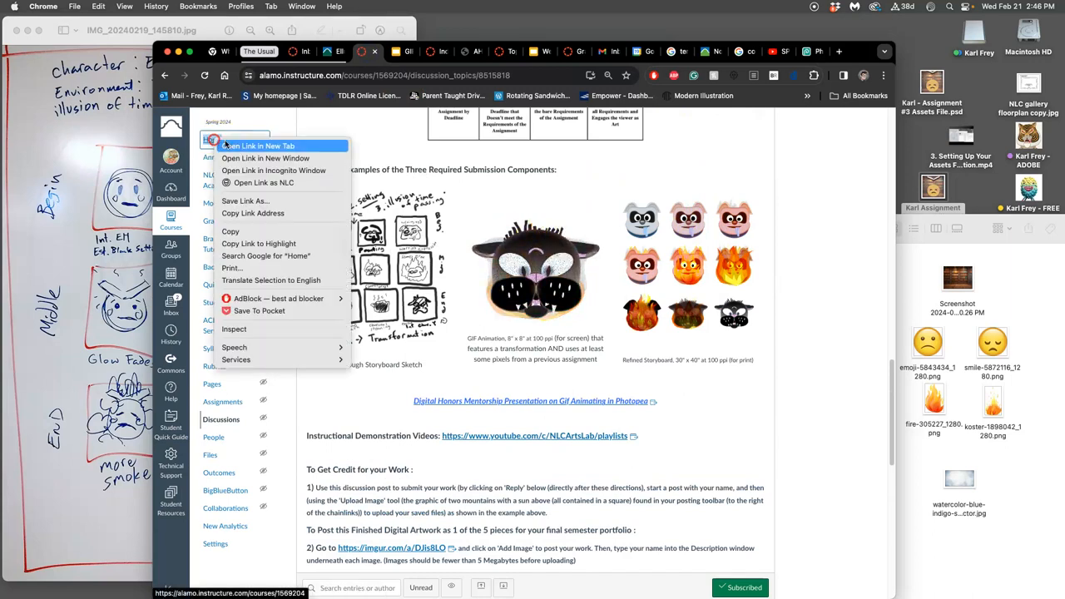
click(258, 145)
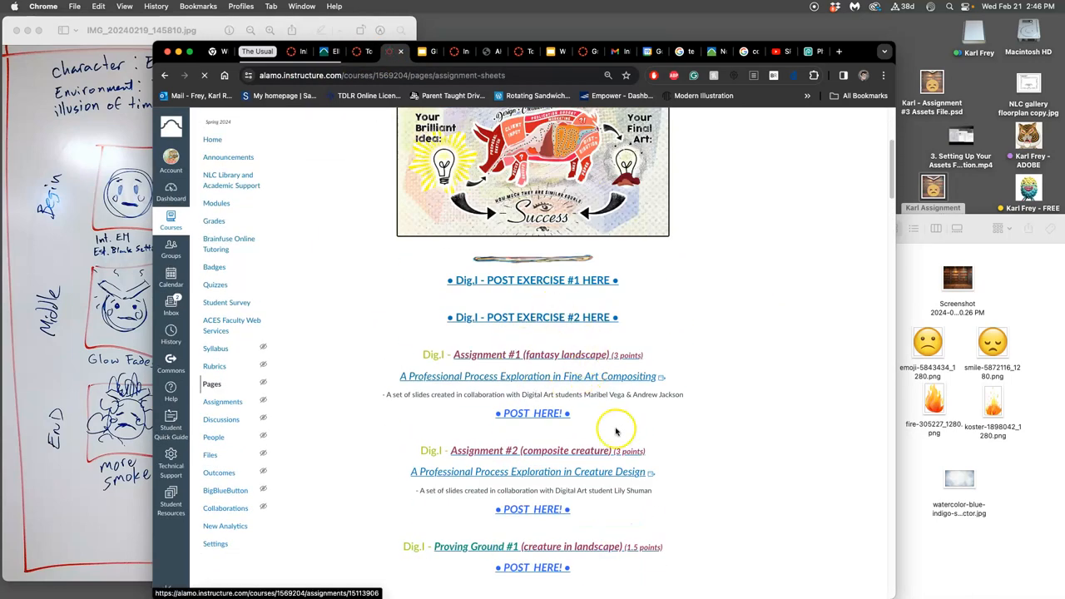
Open the Assignment #3 POST HERE! discussion and its Digital Honors Mentorship Presentation link
scroll(down, 3)
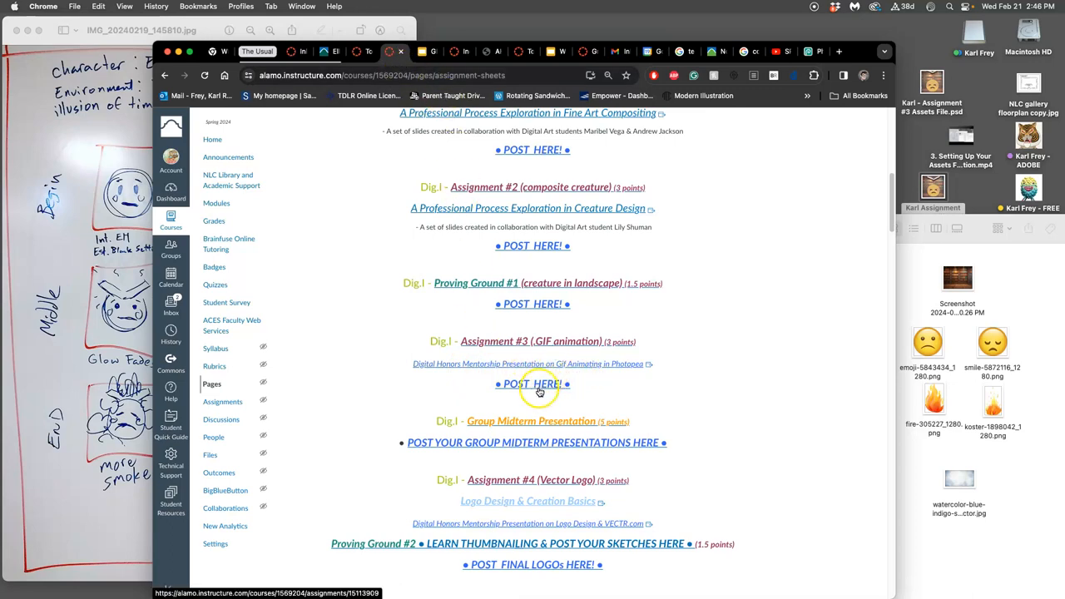
click(532, 383)
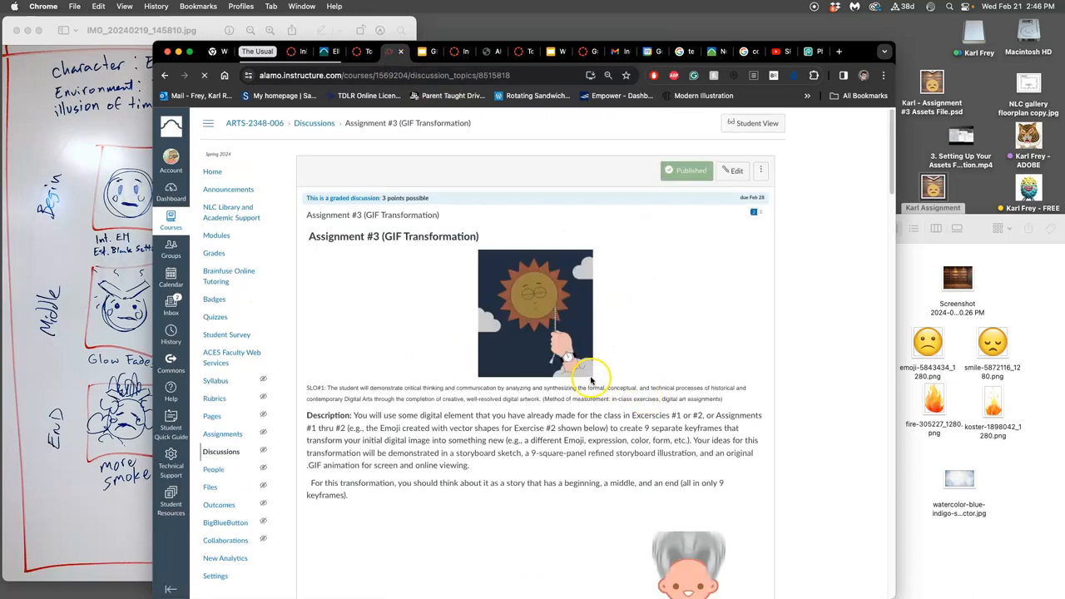
scroll(down, 3)
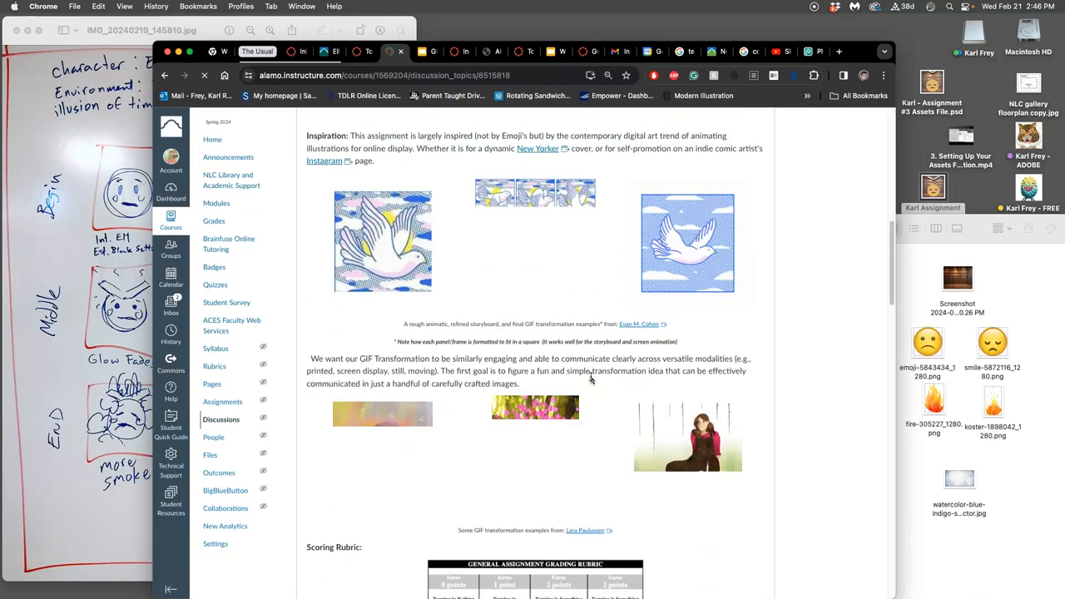
scroll(down, 3)
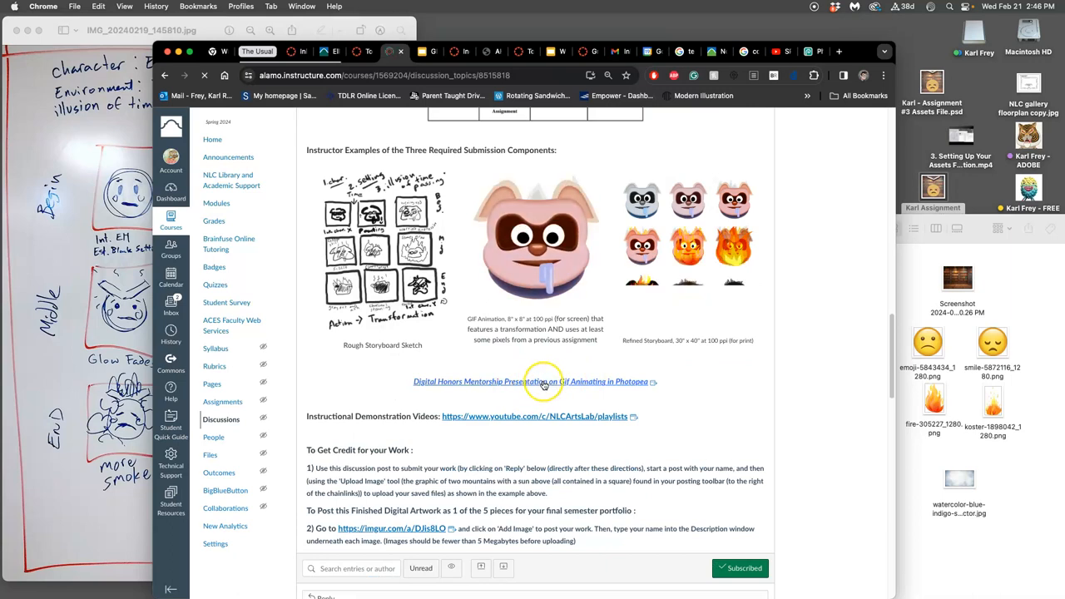
click(532, 381)
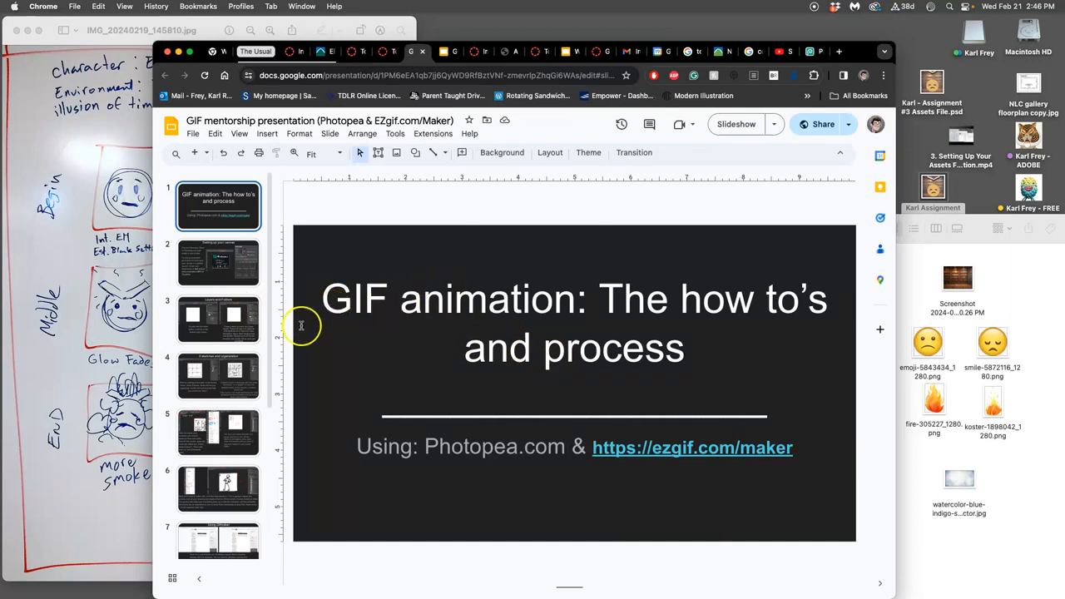
Step through the slide thumbnails to slide 6 on Free Transform and numbered JPGs
click(218, 433)
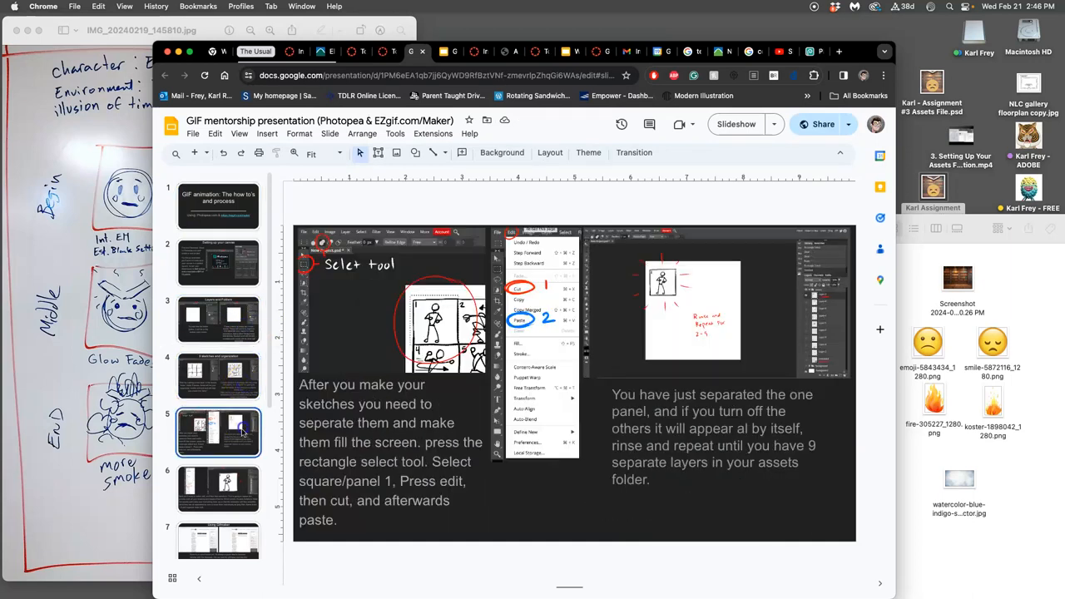
click(218, 487)
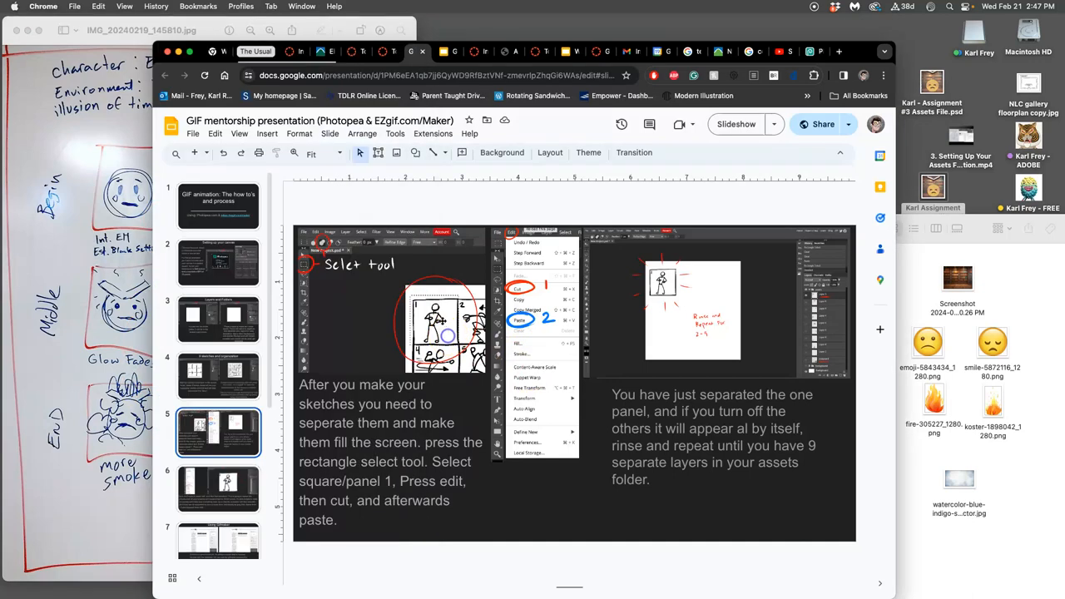
mouse_move(487, 387)
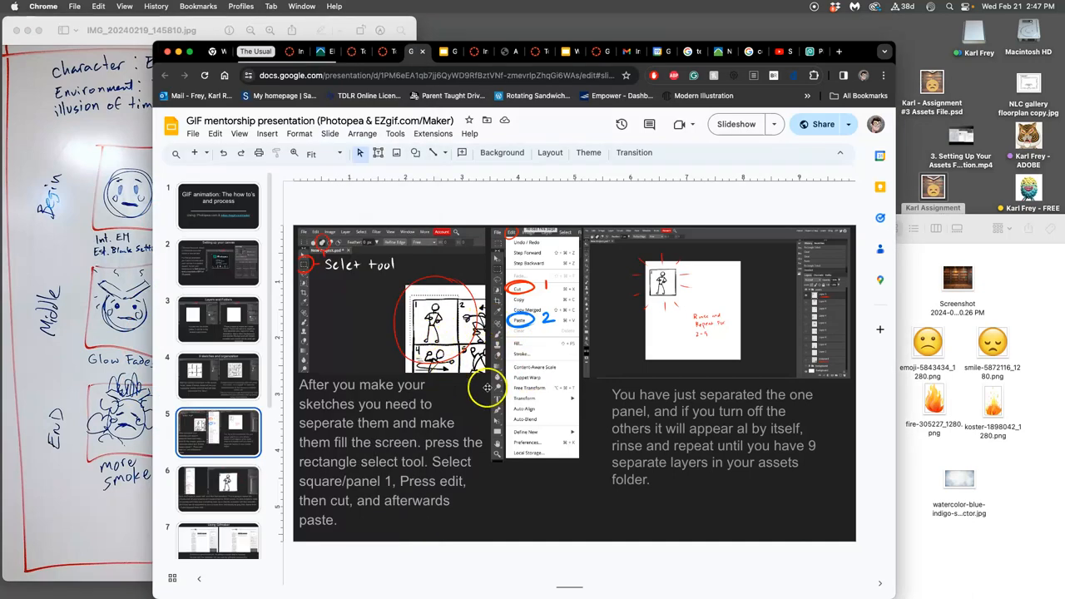
mouse_move(396, 372)
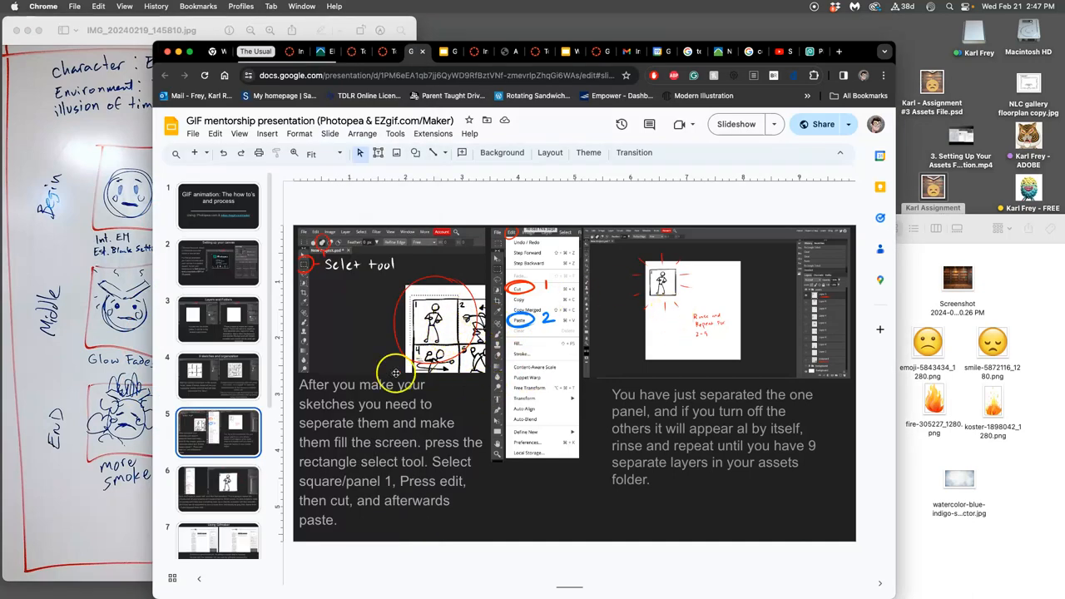
click(218, 489)
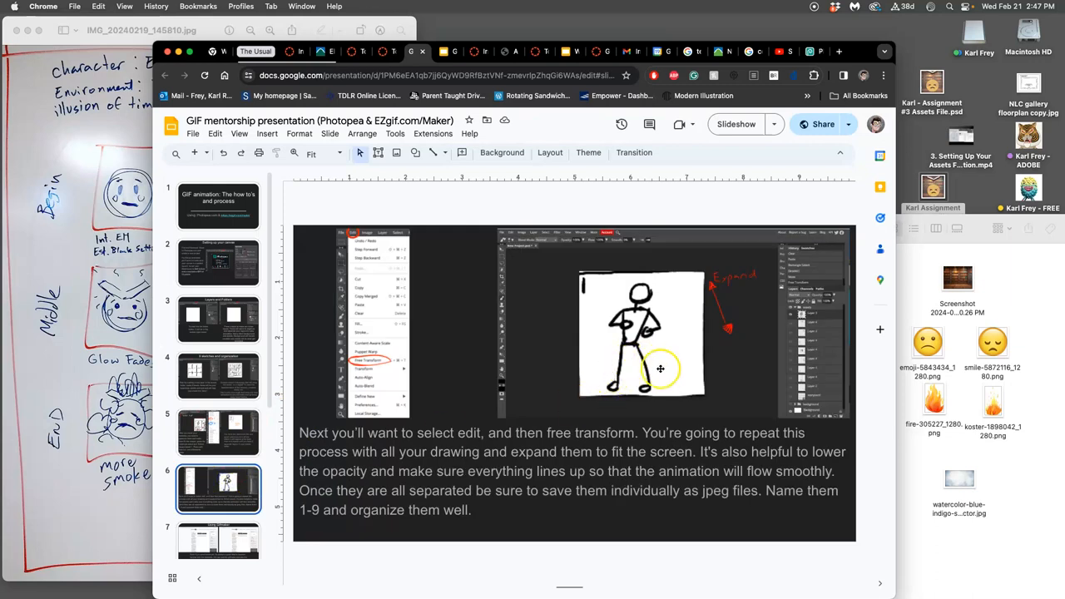
mouse_move(612, 373)
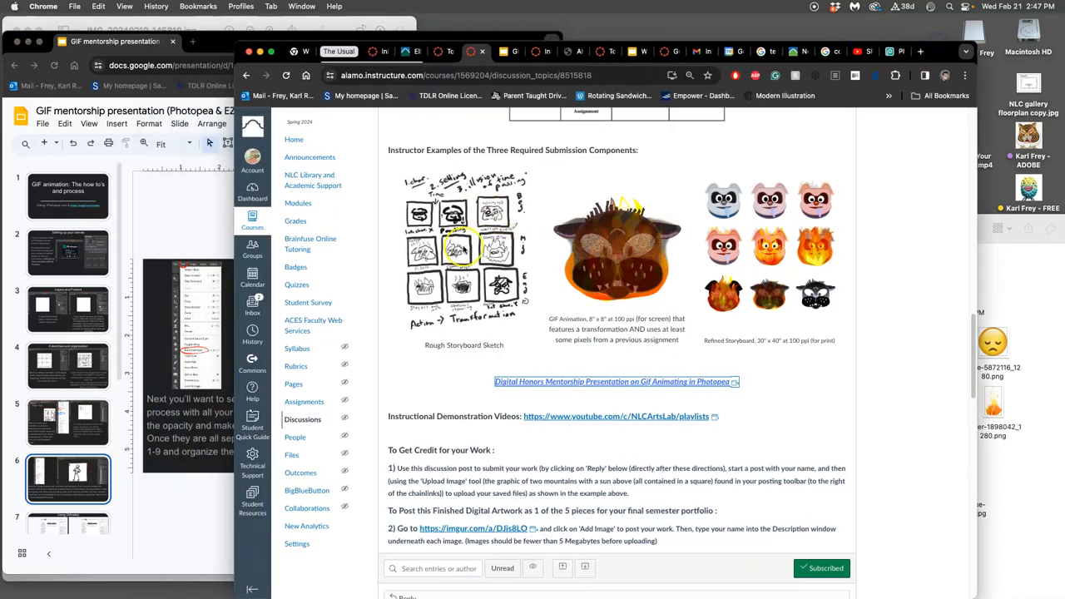
Scroll the Canvas discussion down to the instructor's example post with the storyboard sketch
scroll(down, 3)
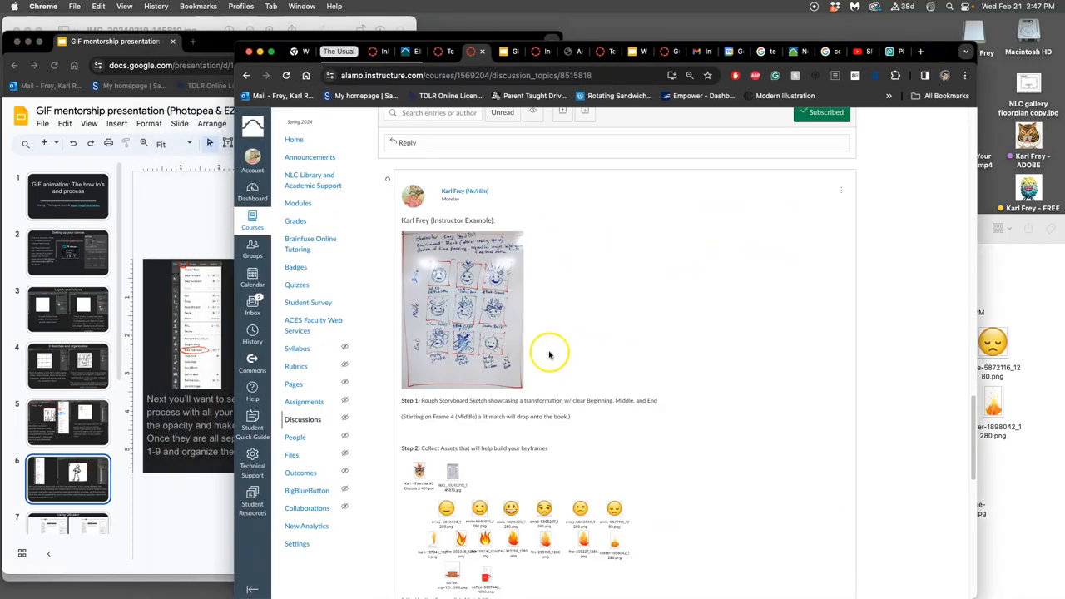
right_click(684, 274)
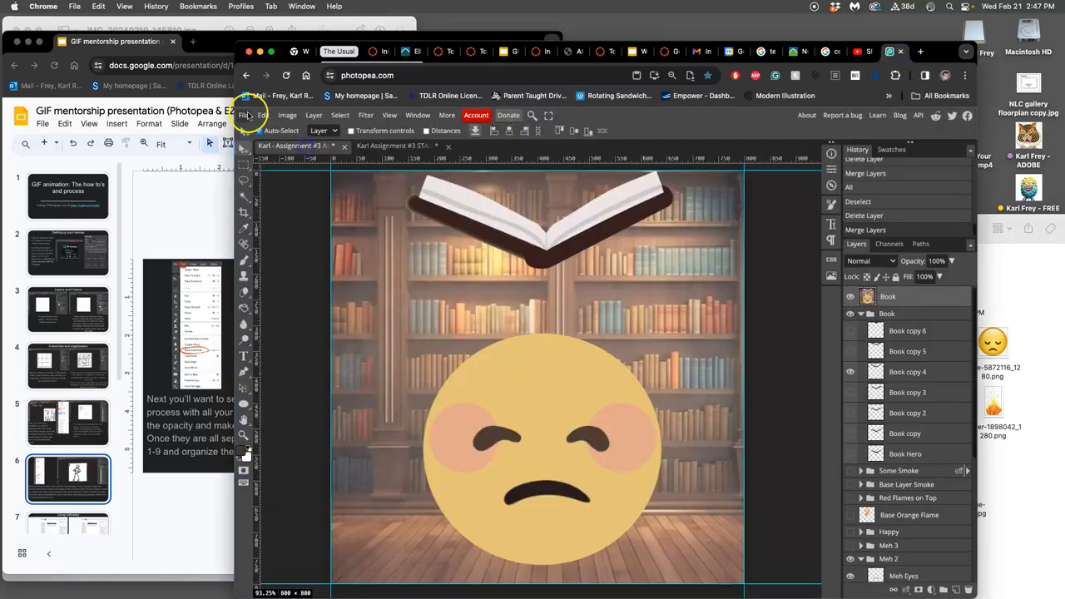
Open a new tab at photopea.com to load the whiteboard storyboard photo
click(403, 146)
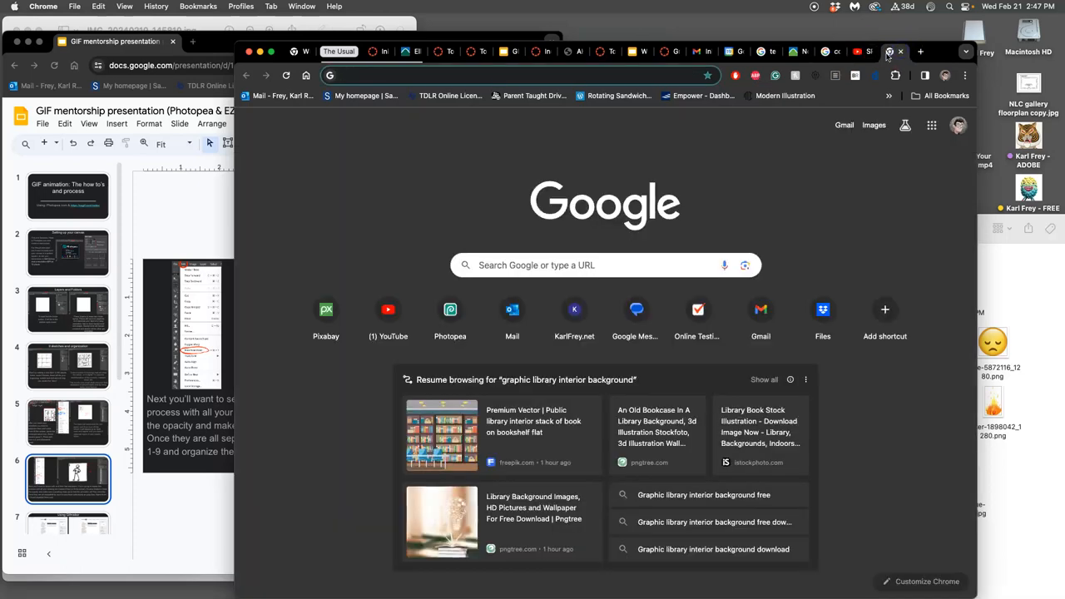
text(photopea.com)
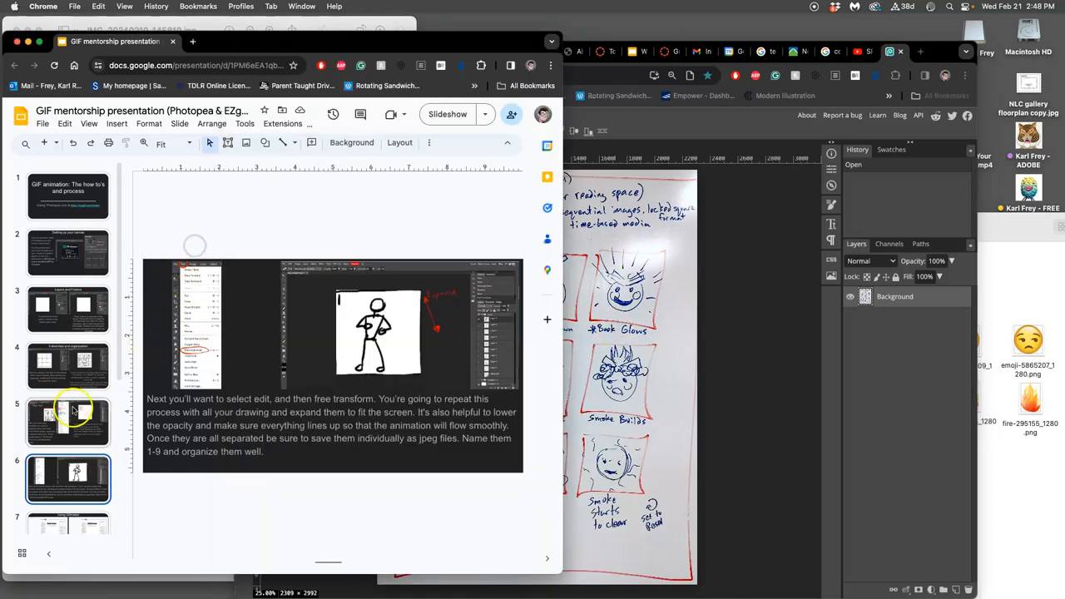
Rectangle-select the first storyboard panel and copy it to a new layer with Cmd+J
click(68, 364)
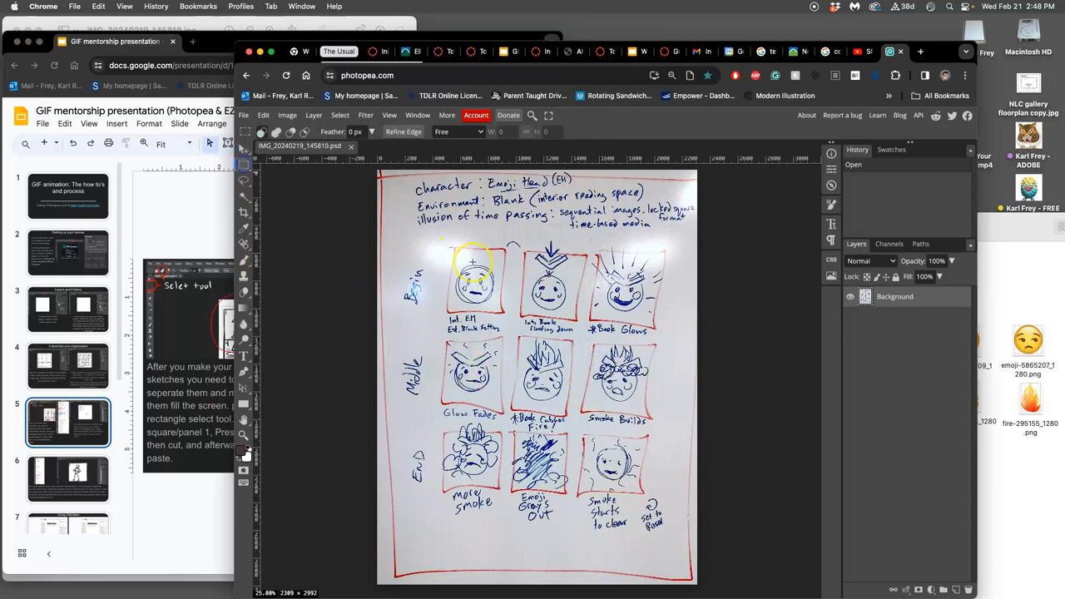
drag(472, 262, 515, 321)
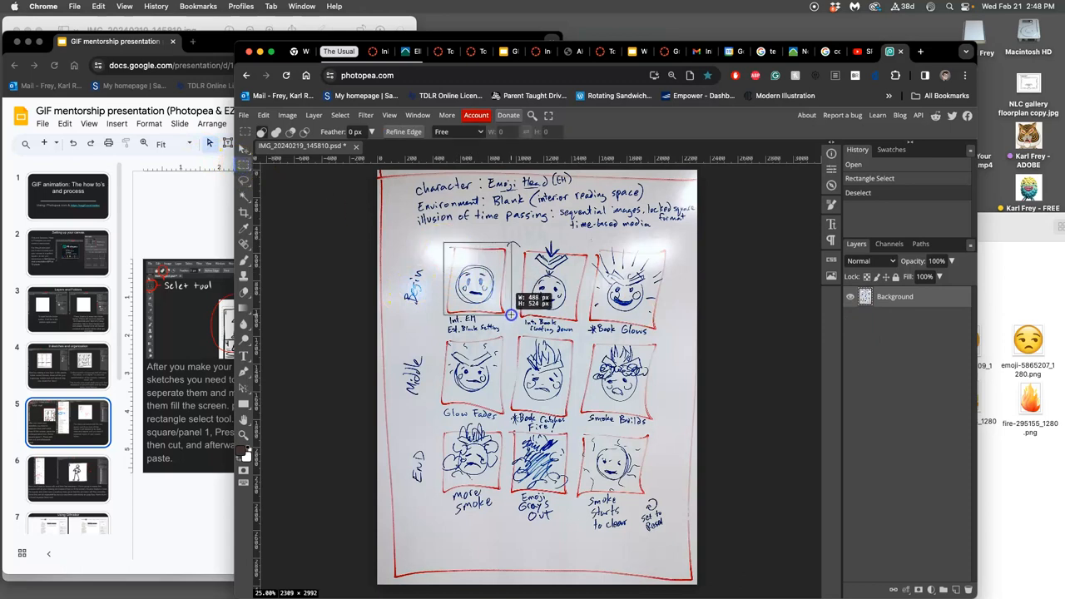
drag(446, 244, 510, 314)
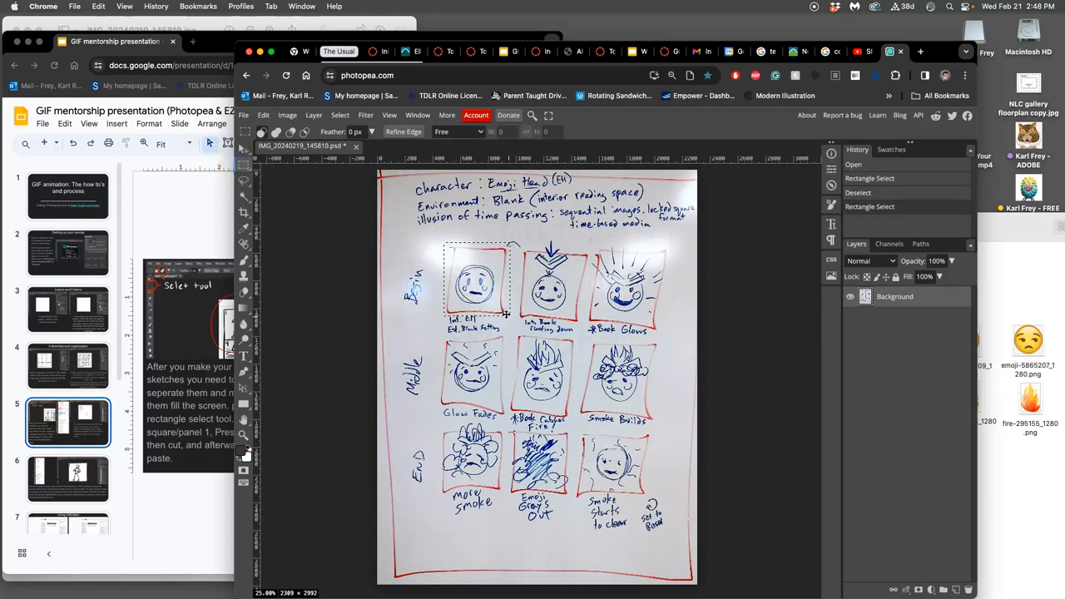
key(cmd+j)
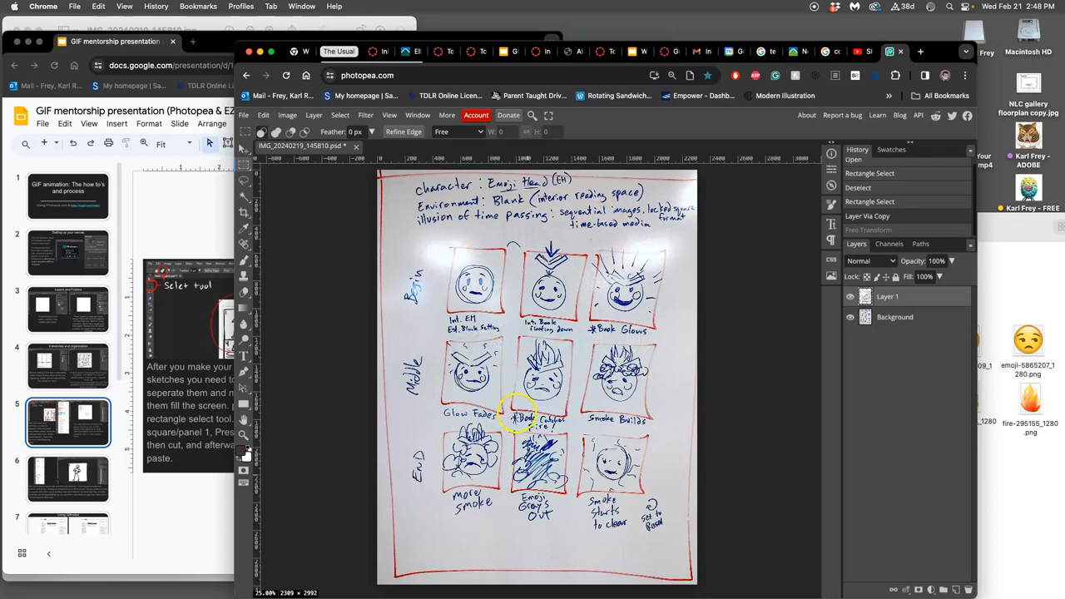
click(287, 115)
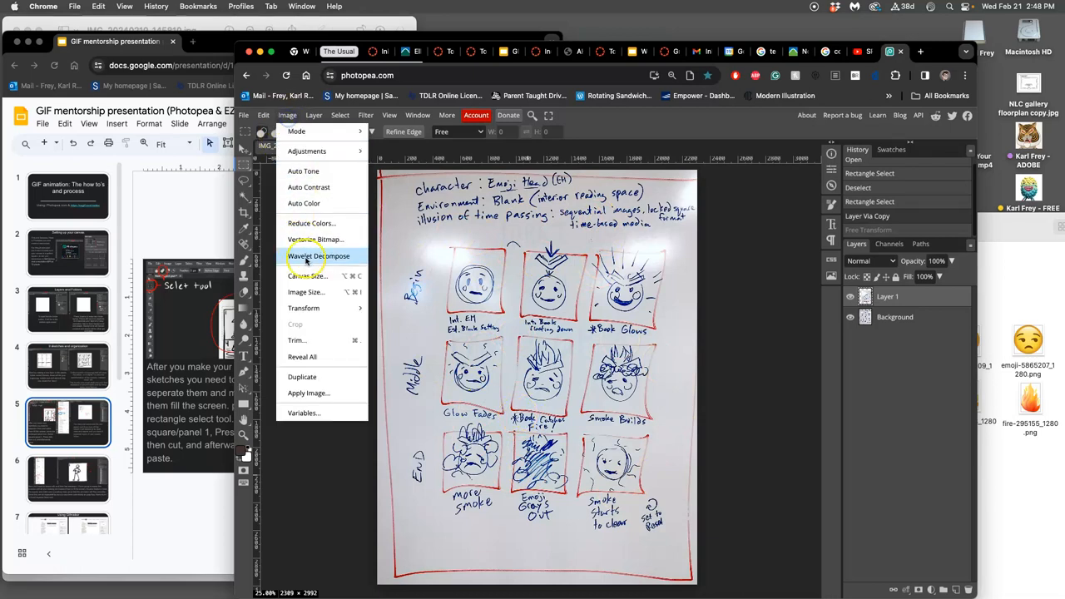
Unlink proportions in Canvas Size and set height to 2309 px for a square canvas
click(306, 275)
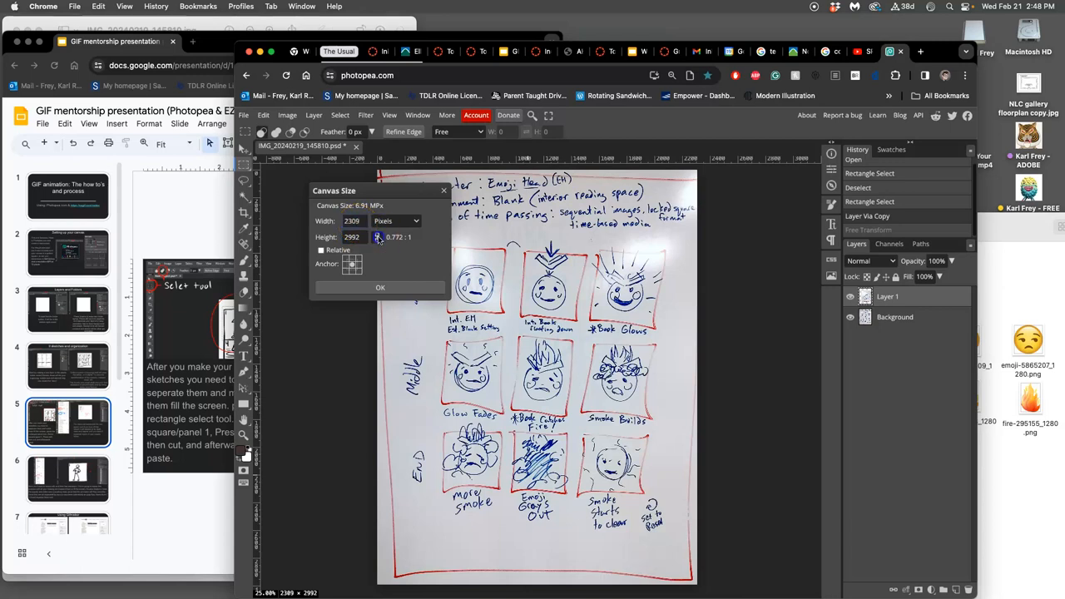
click(376, 237)
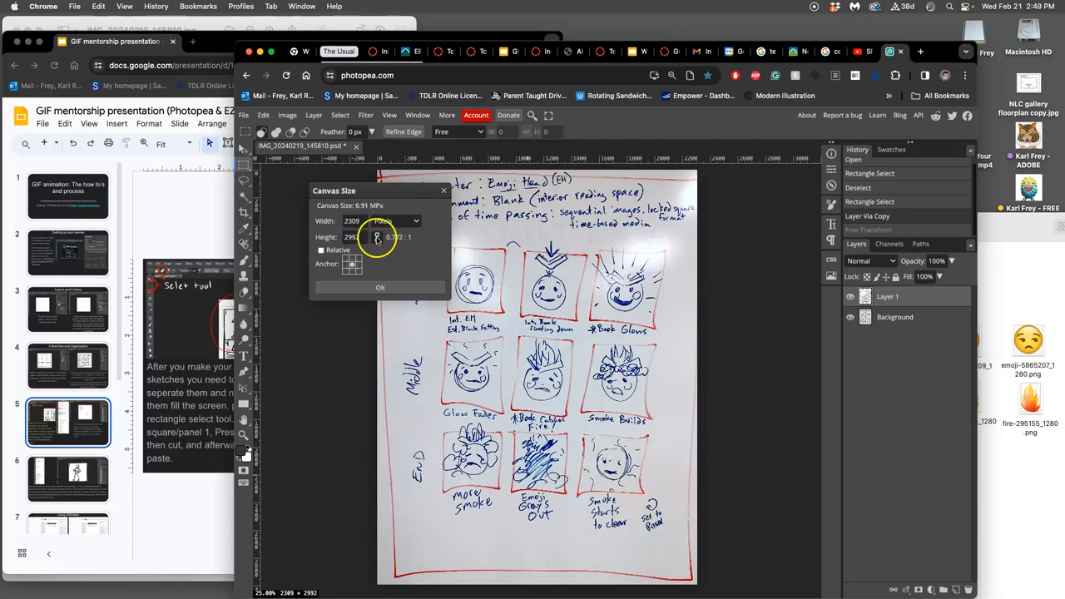
click(351, 237)
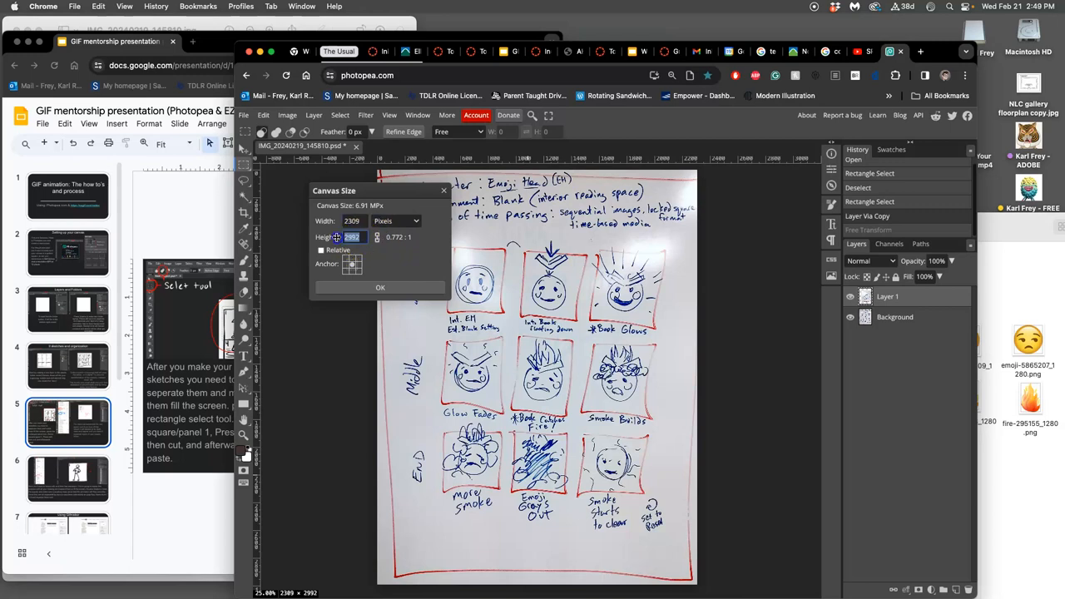
text(23)
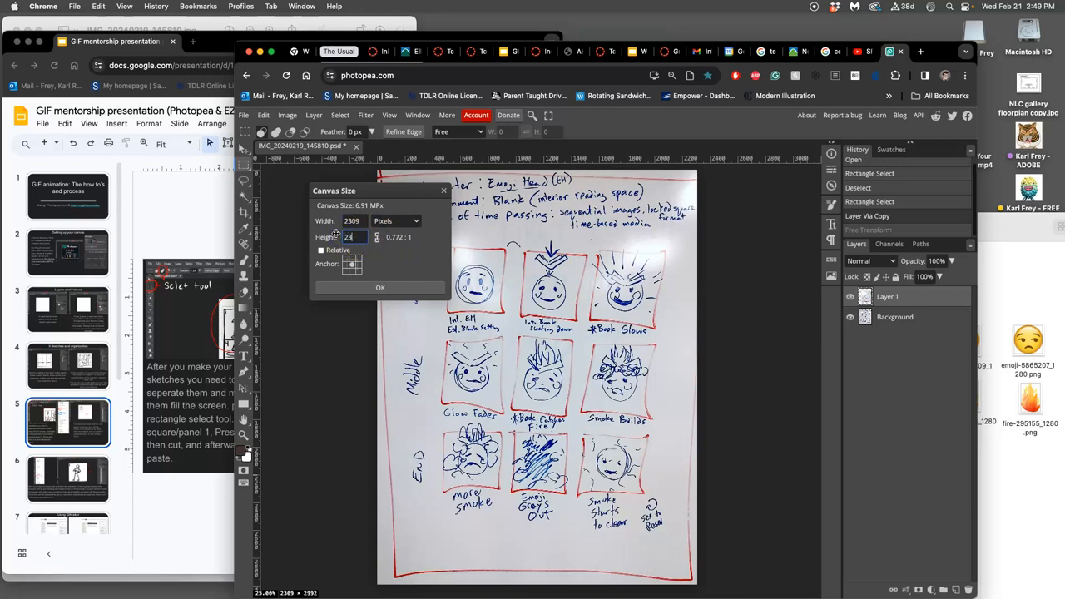
click(381, 287)
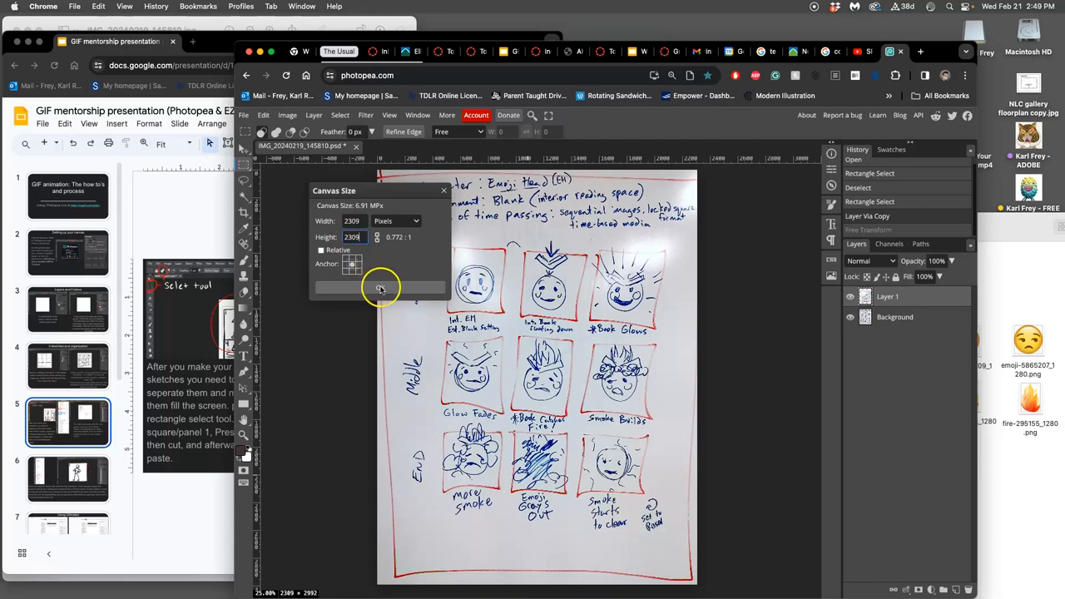
click(381, 287)
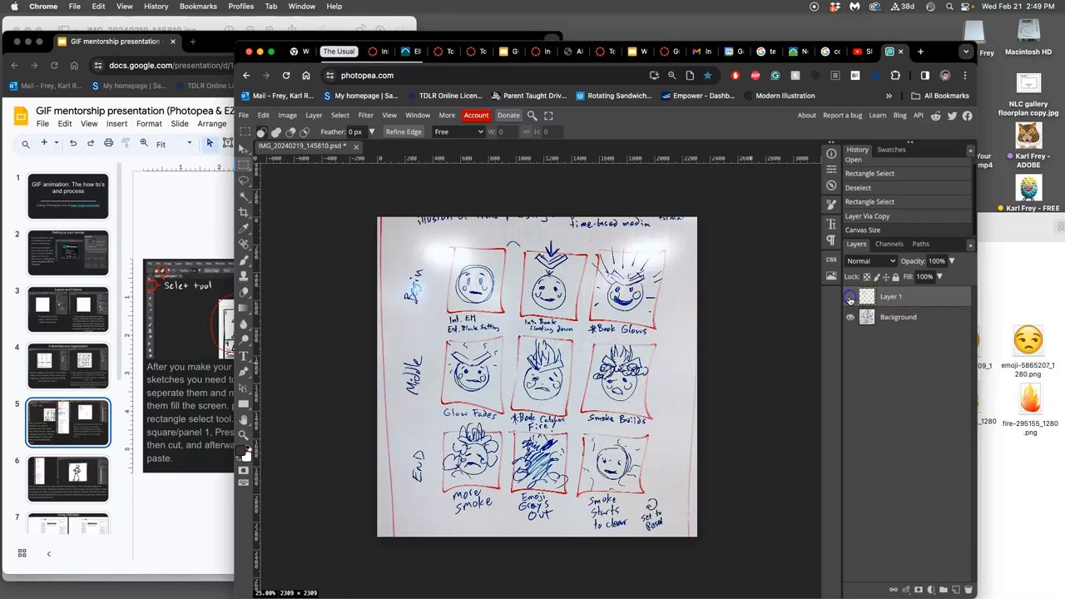
Delete the earlier panel copy, reselect panel 1 and enlarge it to fill the canvas
click(894, 310)
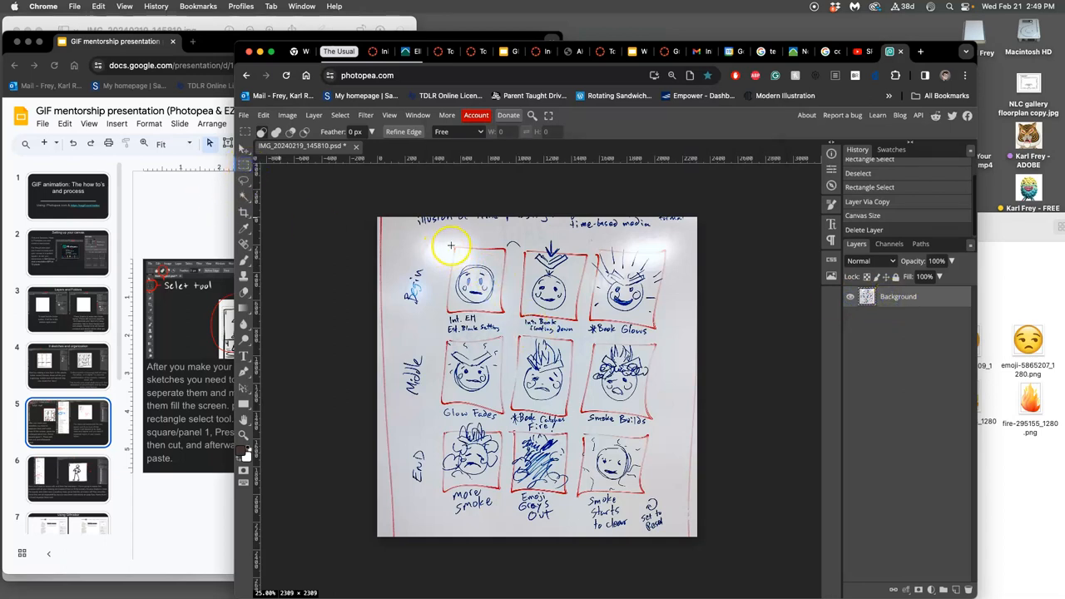
drag(451, 244, 505, 314)
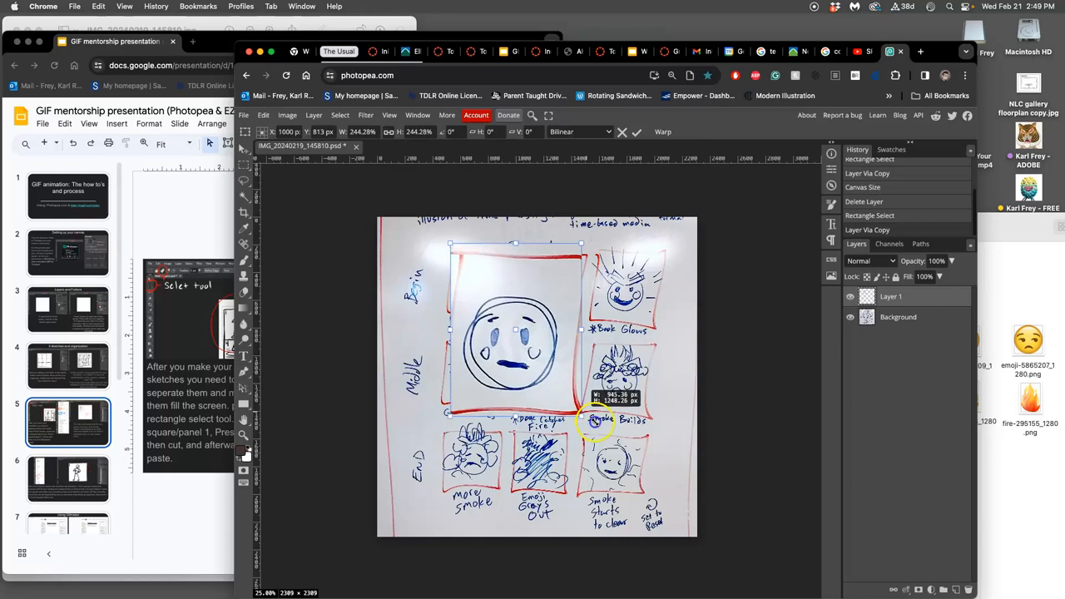
drag(594, 420, 665, 503)
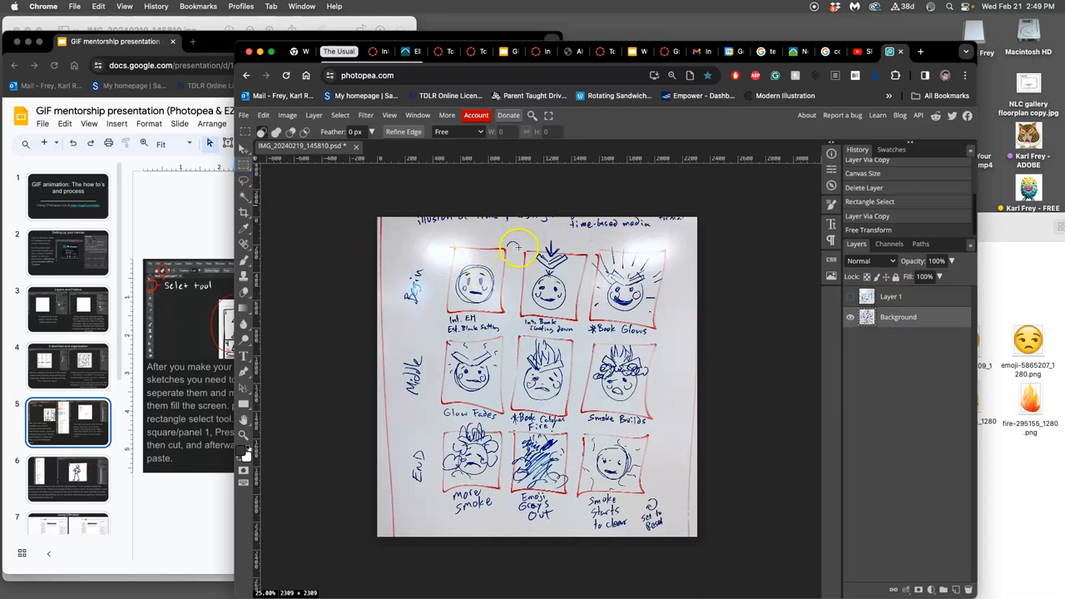
Select the second storyboard panel and scale it up to fill the square canvas
drag(515, 245, 578, 320)
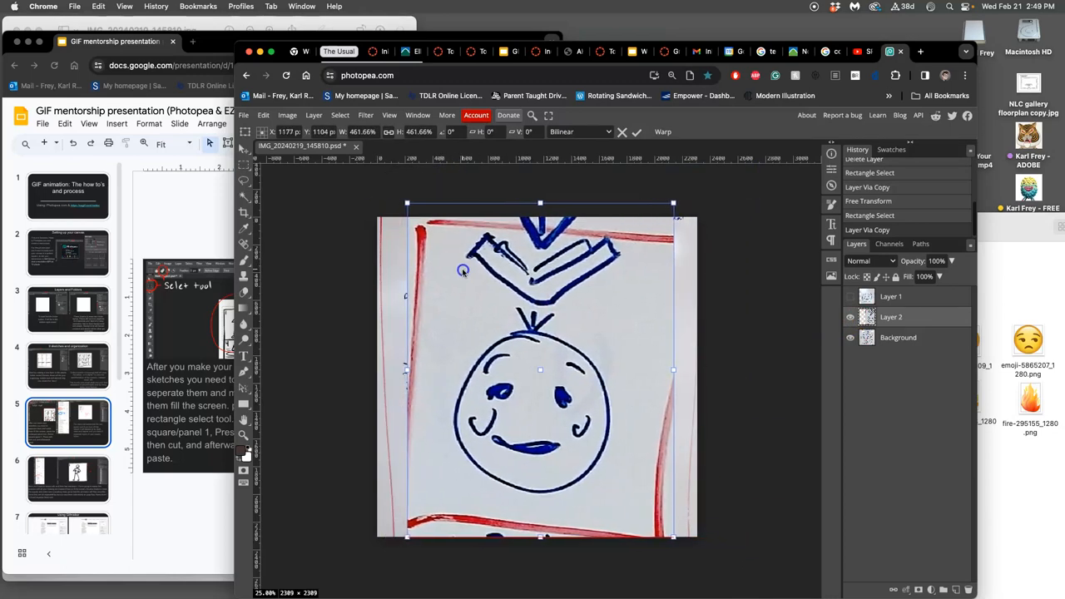
drag(673, 202, 677, 197)
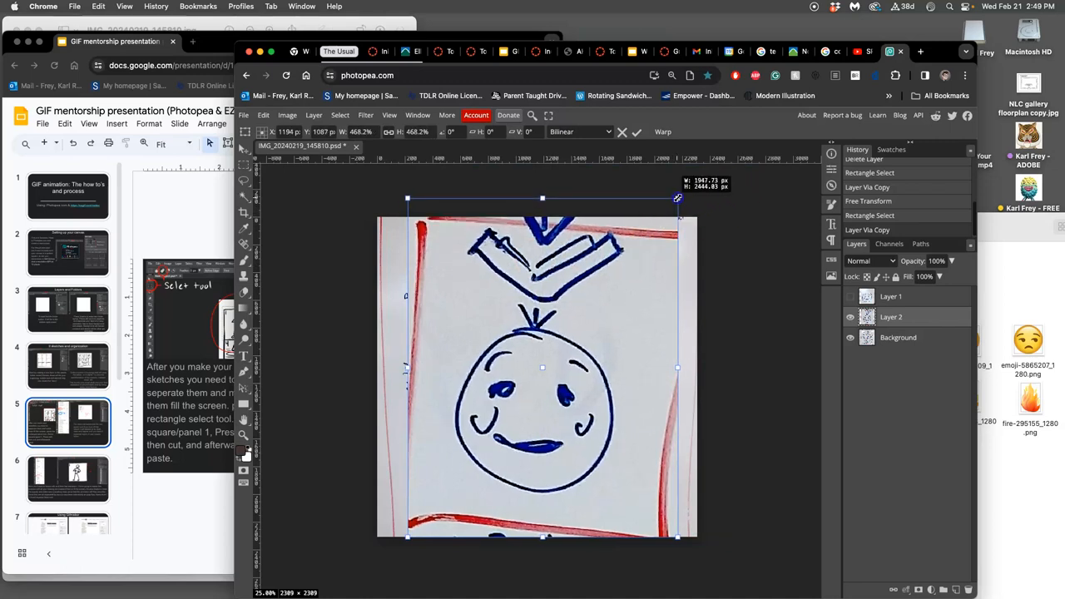
drag(677, 198, 686, 188)
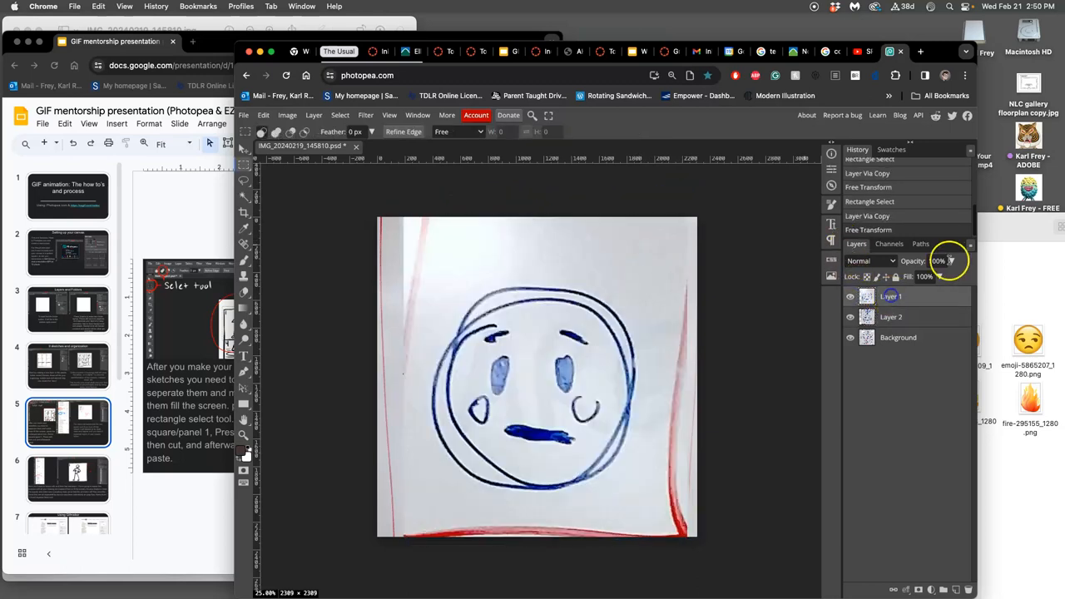
Lower the first panel layer's opacity to compare it with the other panels
drag(944, 276, 936, 276)
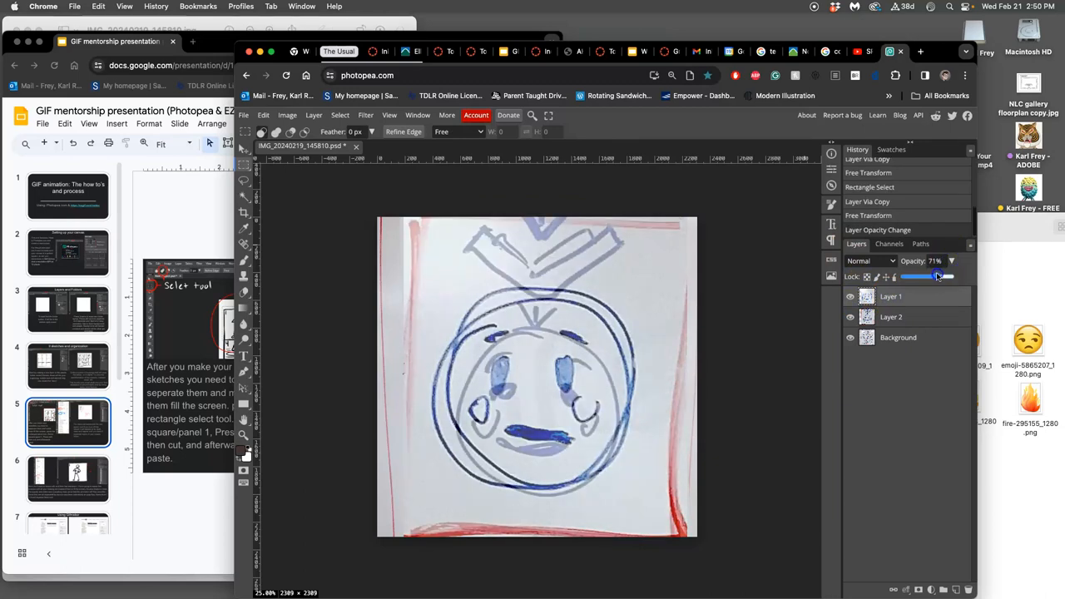
drag(940, 276, 923, 276)
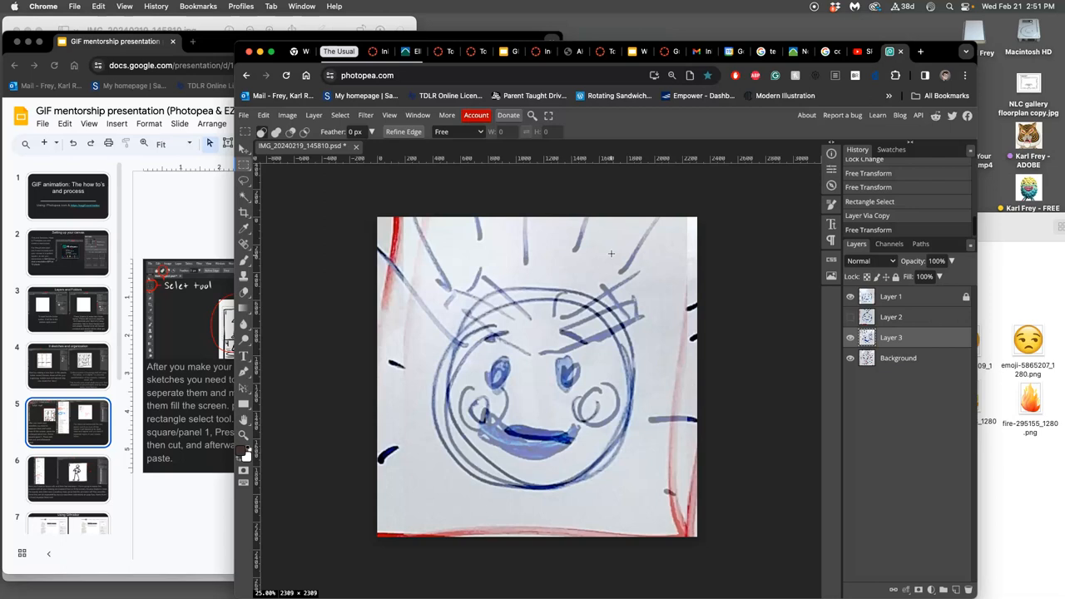
mouse_move(764, 230)
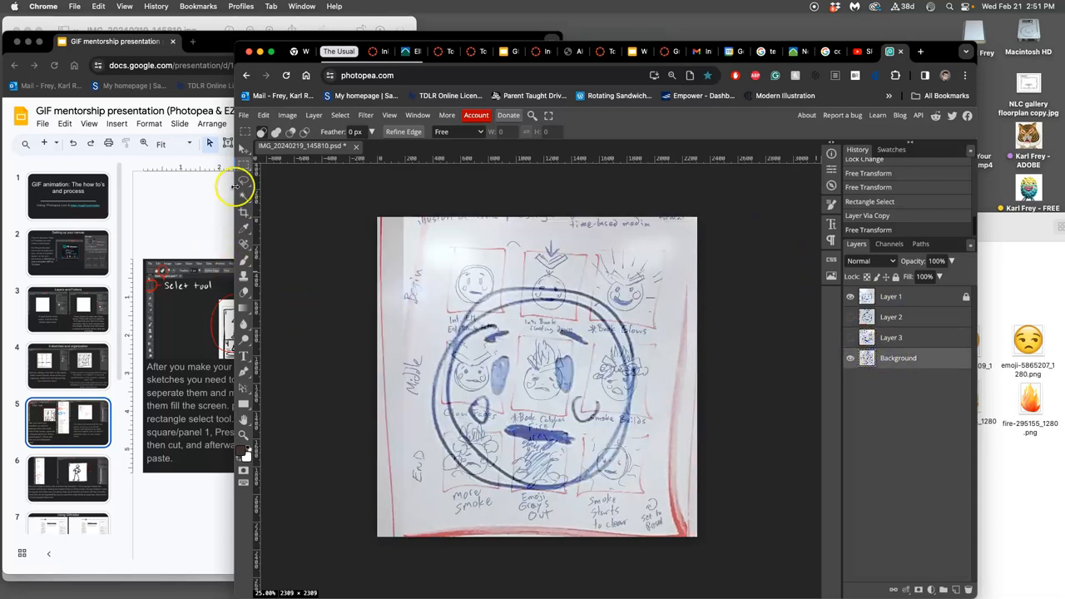
mouse_move(442, 335)
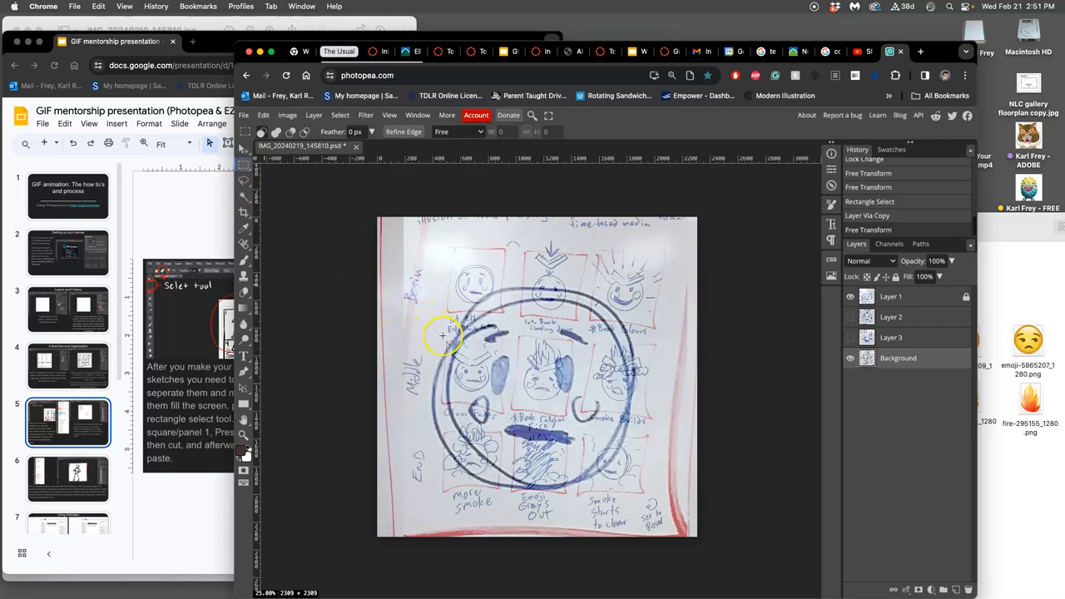
Copy the middle-left, centre and middle-right panels onto enlarged Layers 4–6, hiding each
drag(442, 336, 502, 410)
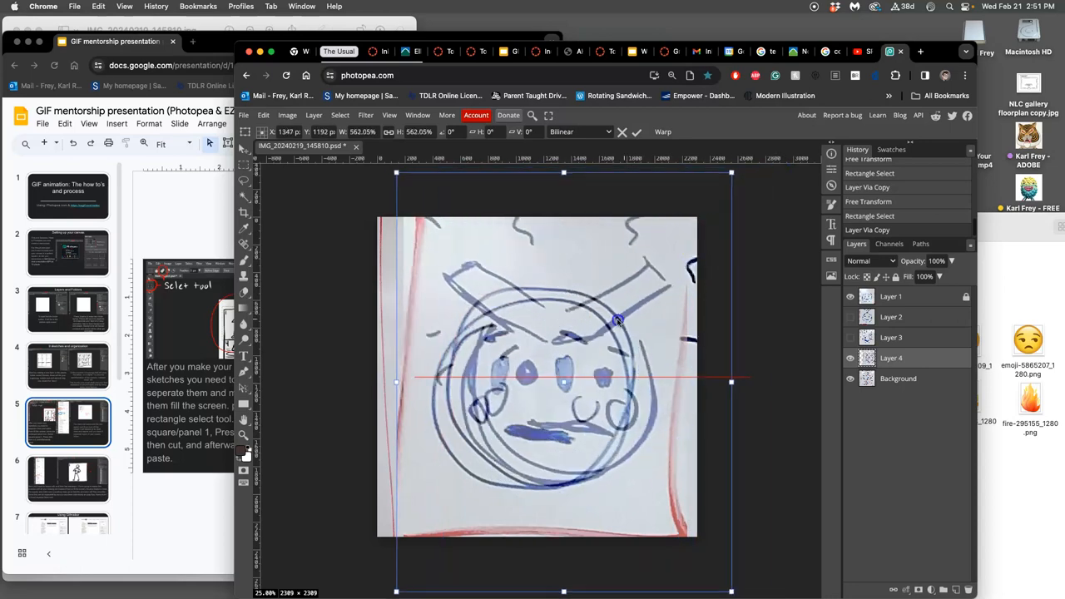
click(637, 131)
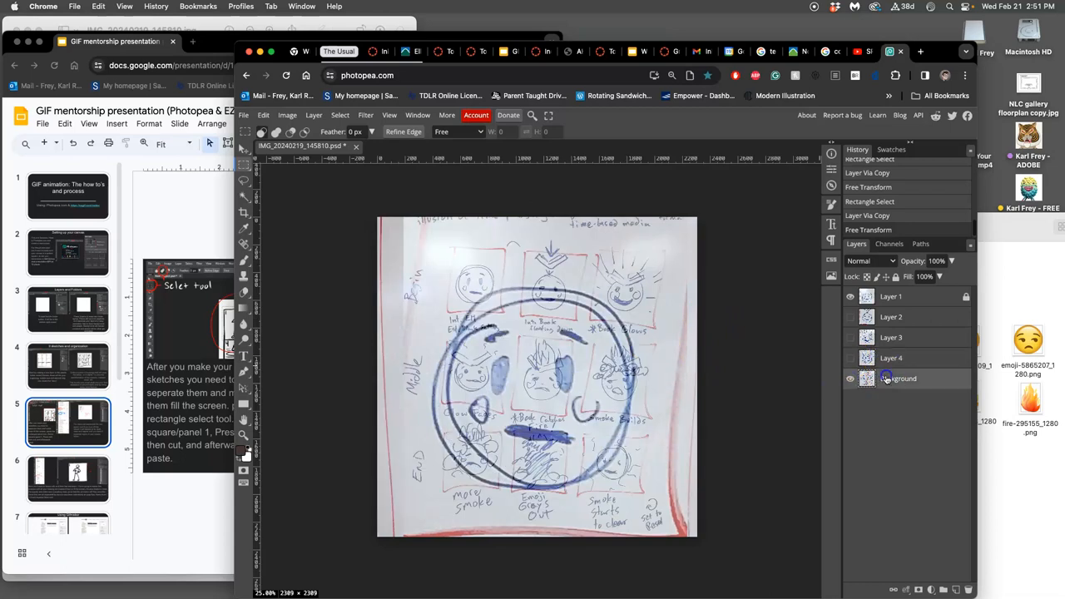
mouse_move(758, 364)
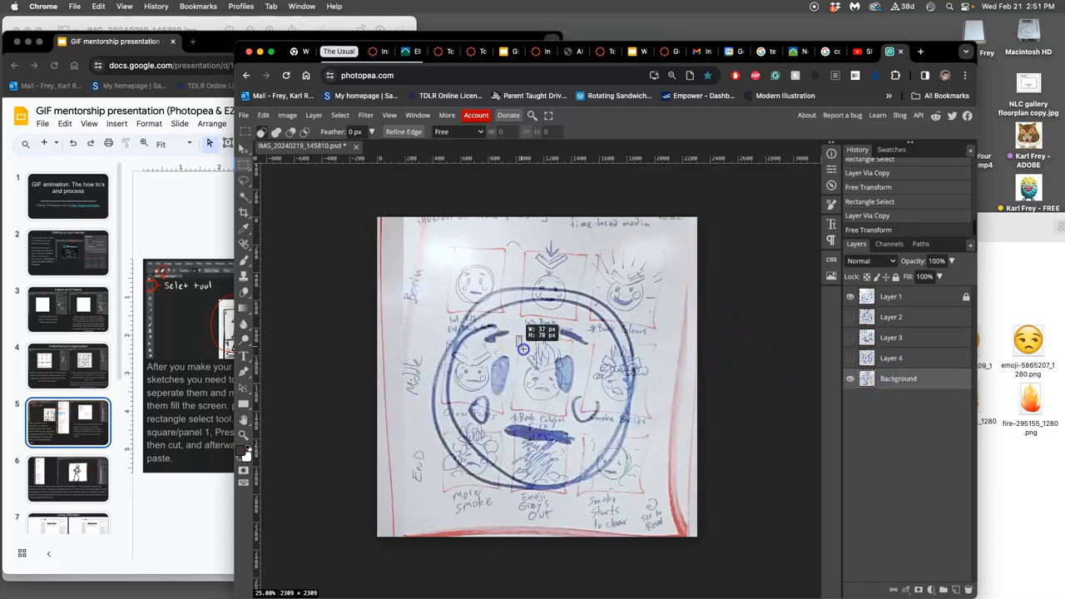
drag(522, 348, 573, 414)
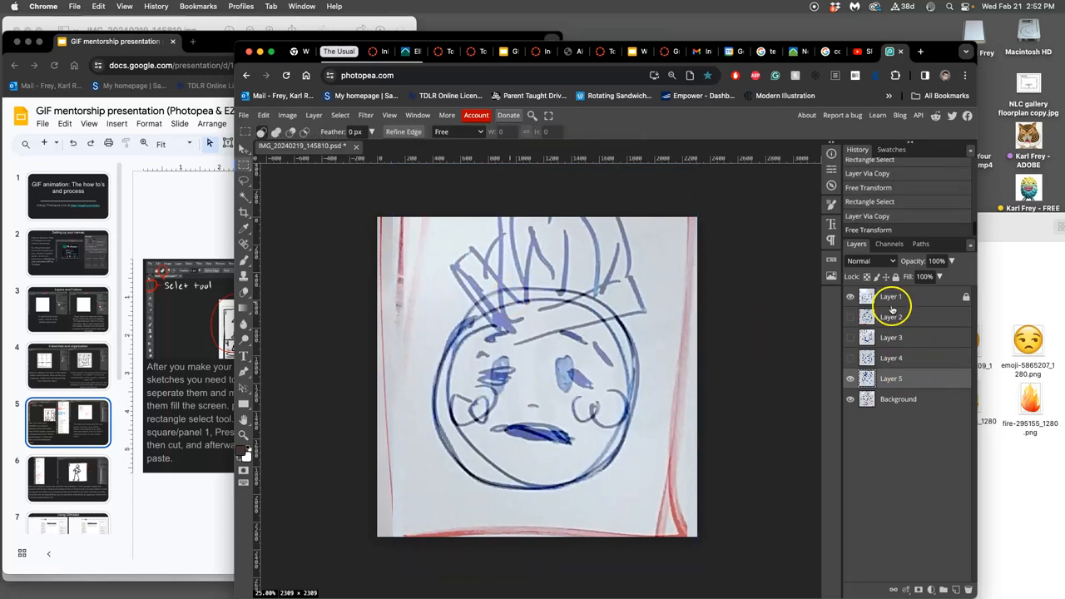
click(850, 297)
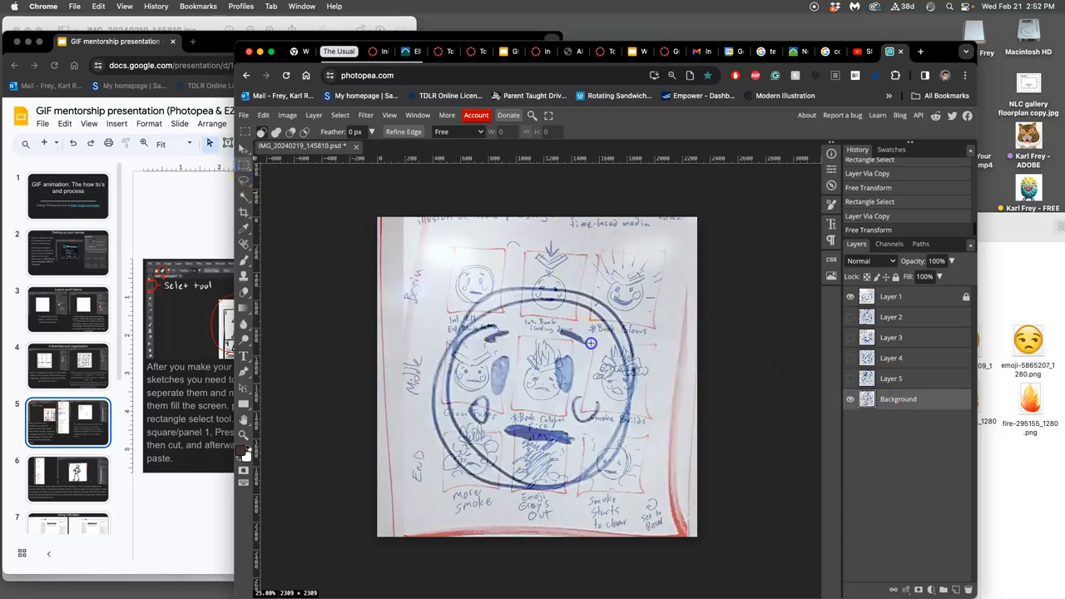
drag(591, 342, 651, 419)
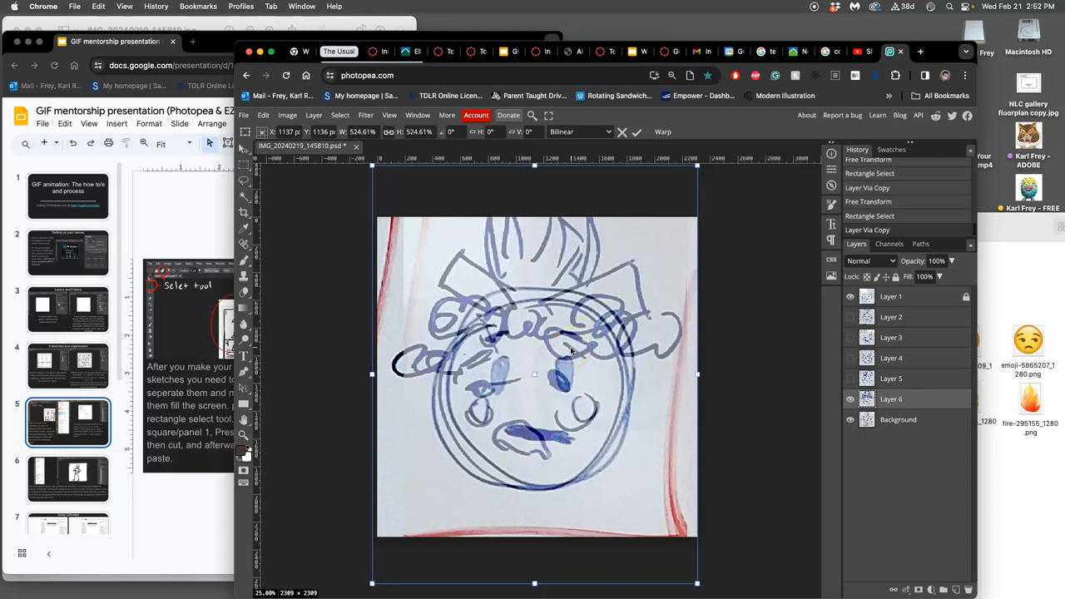
mouse_move(573, 345)
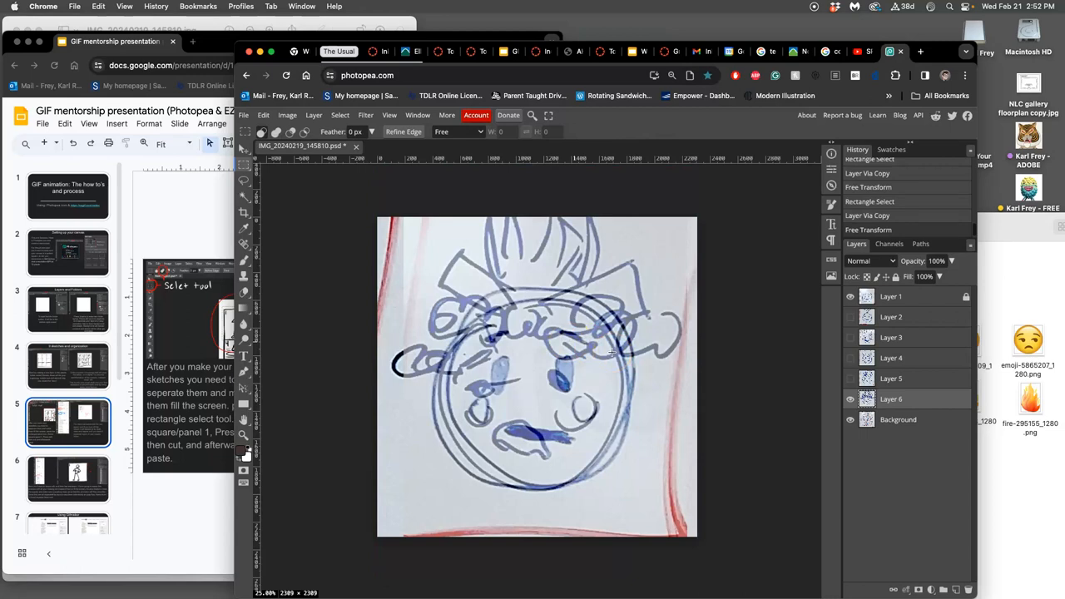
click(850, 399)
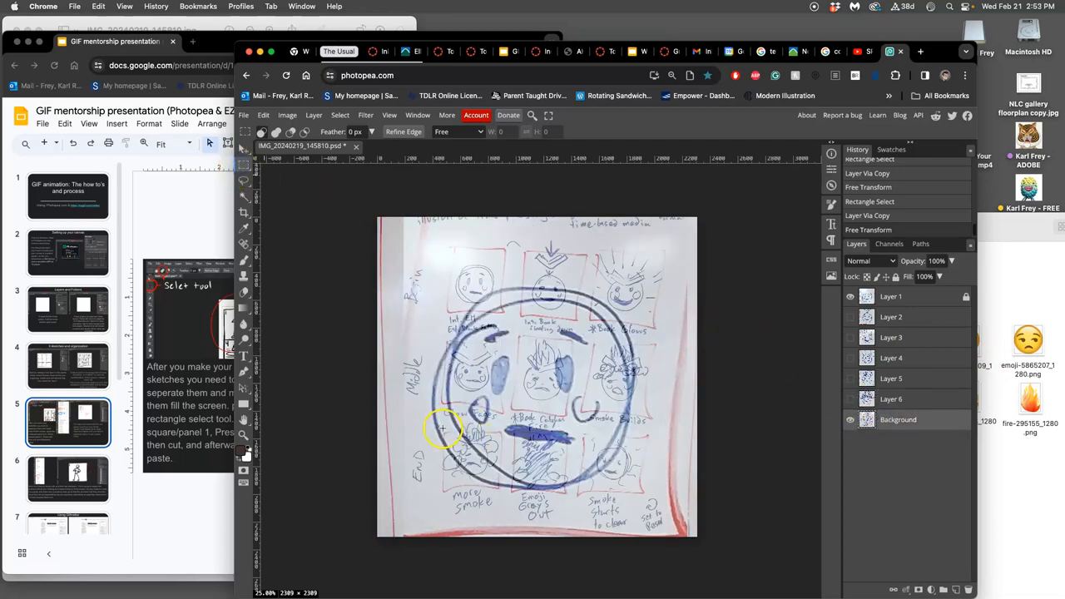
Separate the bottom-left panel onto hidden Layer 7 and enlarge the bottom-centre copy
drag(443, 430, 501, 486)
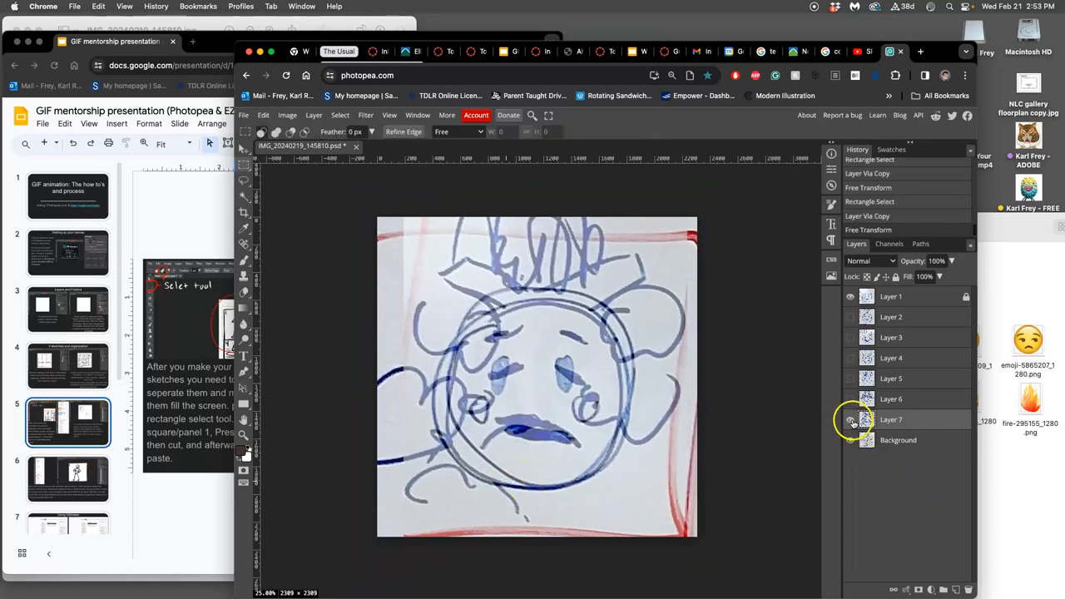
click(850, 420)
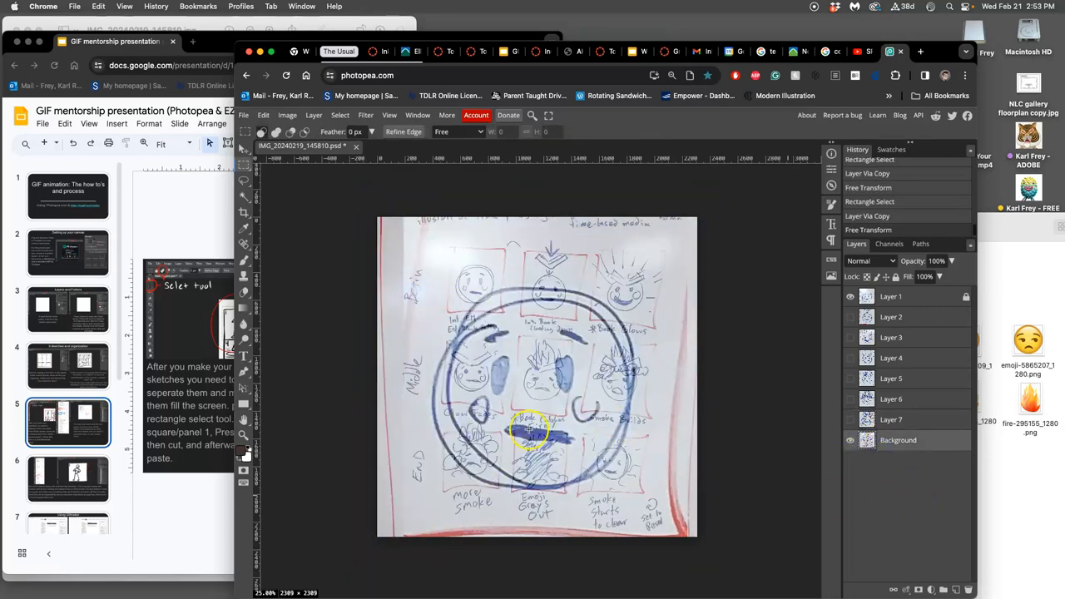
drag(524, 425, 570, 491)
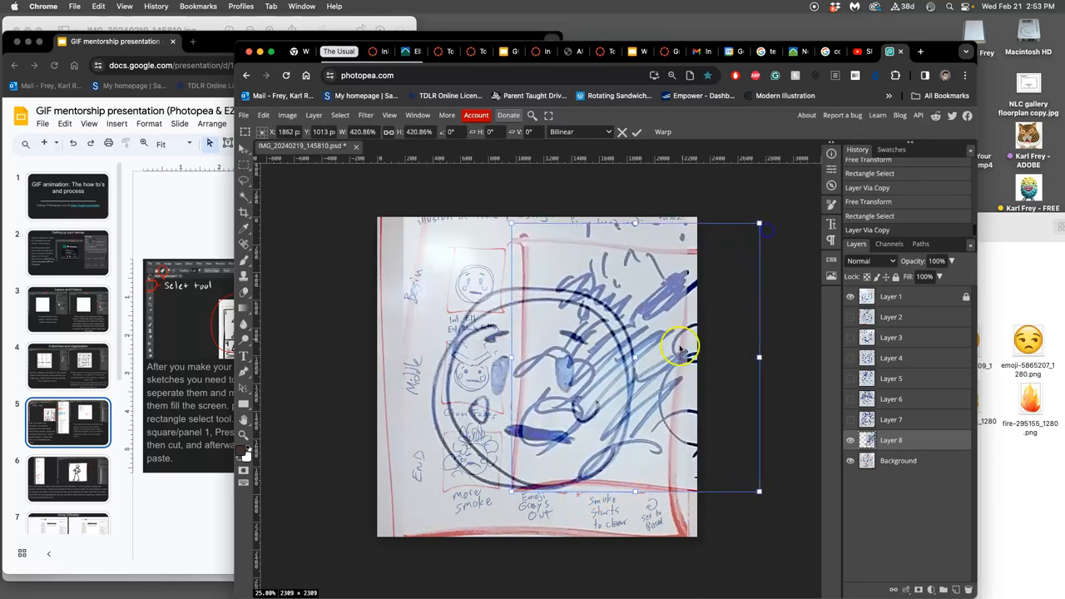
drag(680, 347, 610, 475)
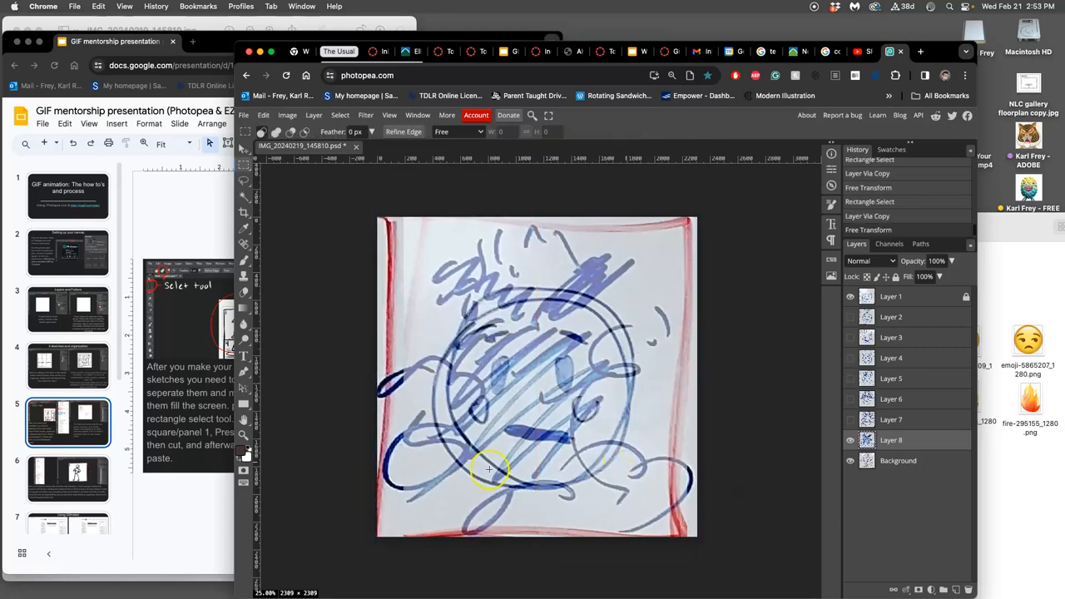
Advance the tutorial slide, hide Layer 8, and enlarge the bottom-right panel onto Layer 9
click(117, 41)
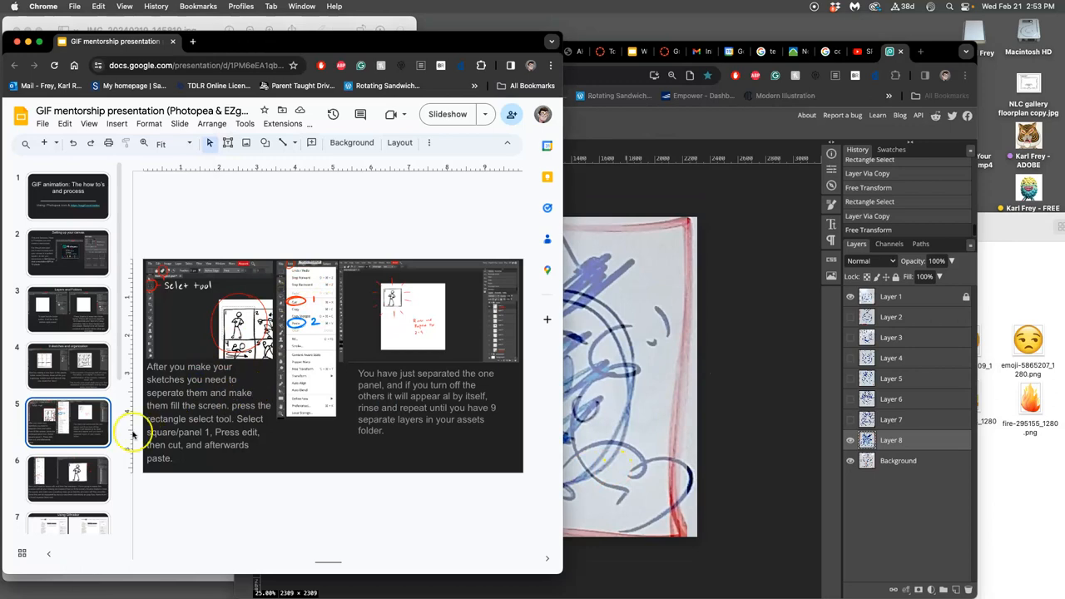
click(69, 478)
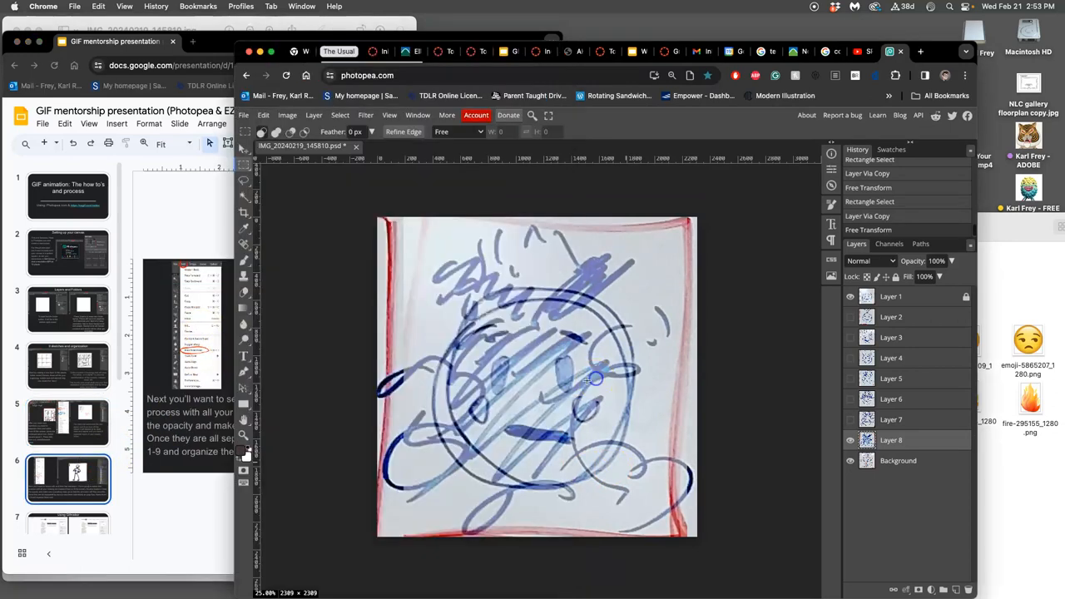
click(850, 439)
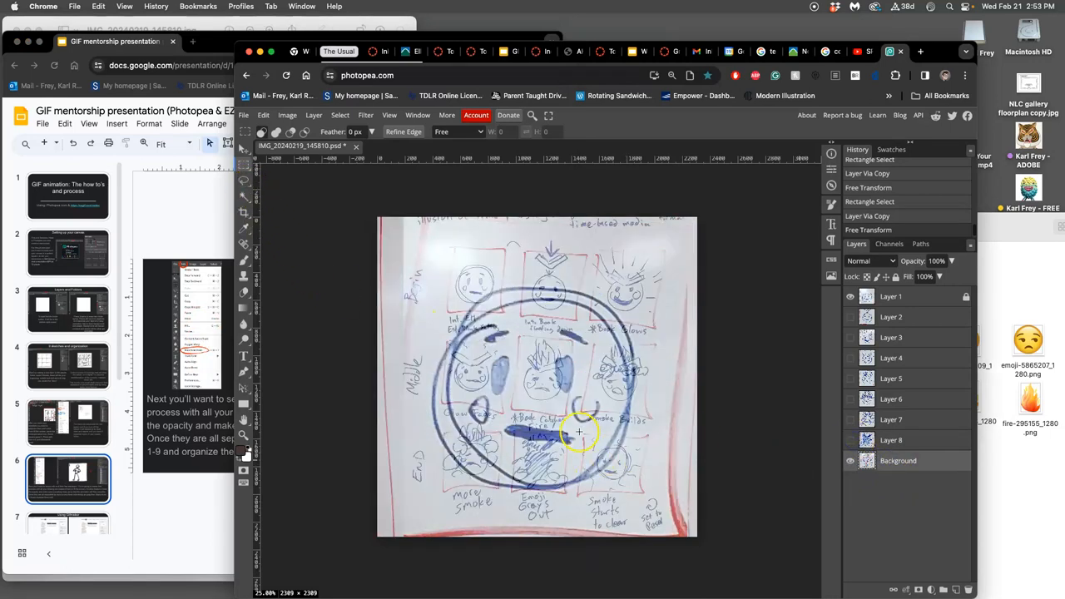
drag(580, 430, 642, 496)
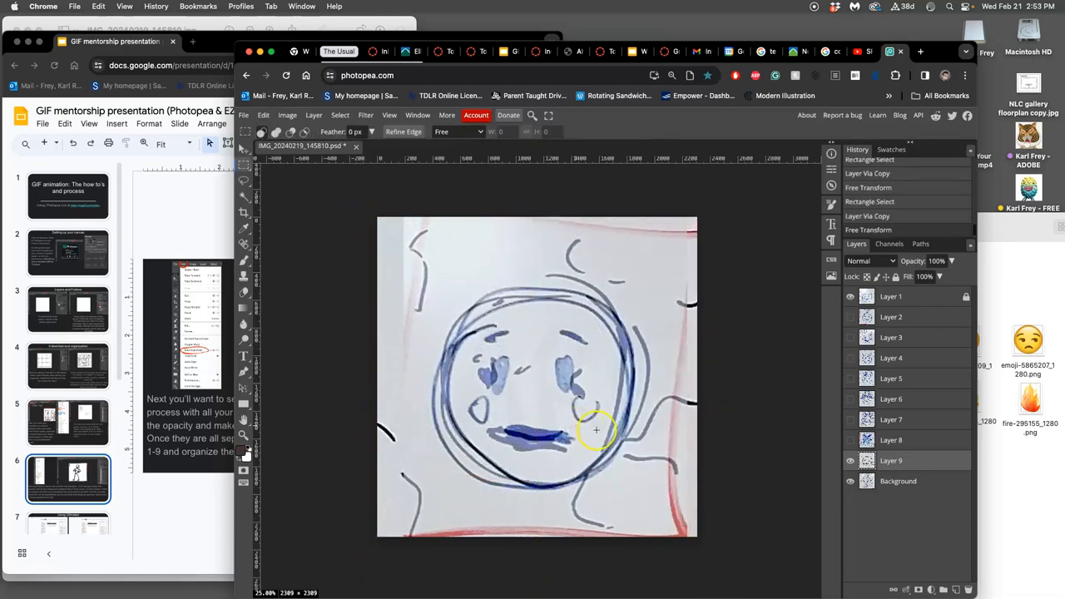
click(850, 481)
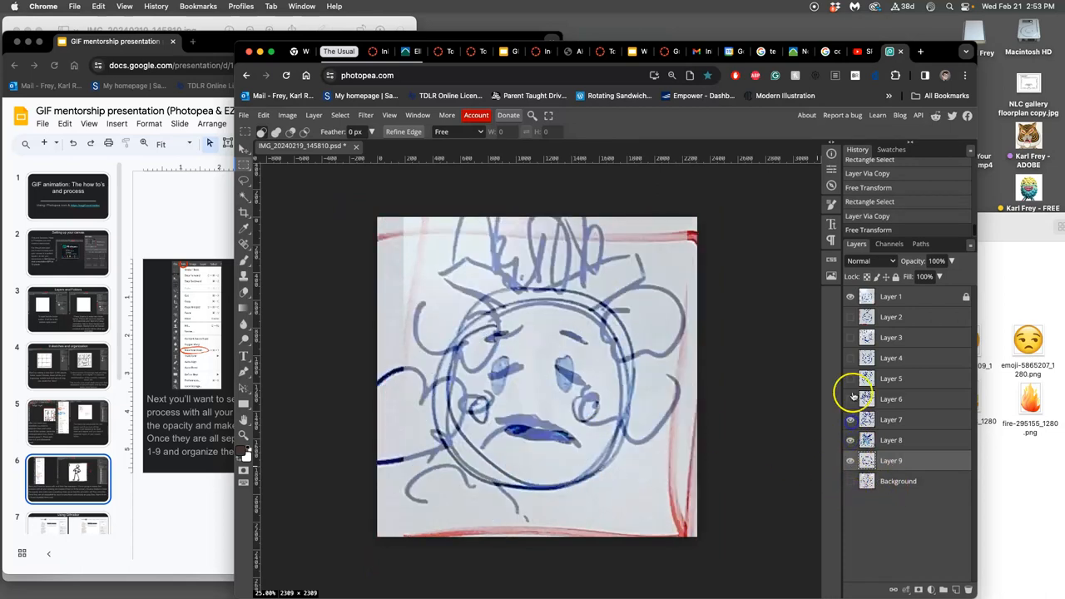
Make the panel layers including Layer 2 visible and adjust Layer 1's opacity
click(851, 337)
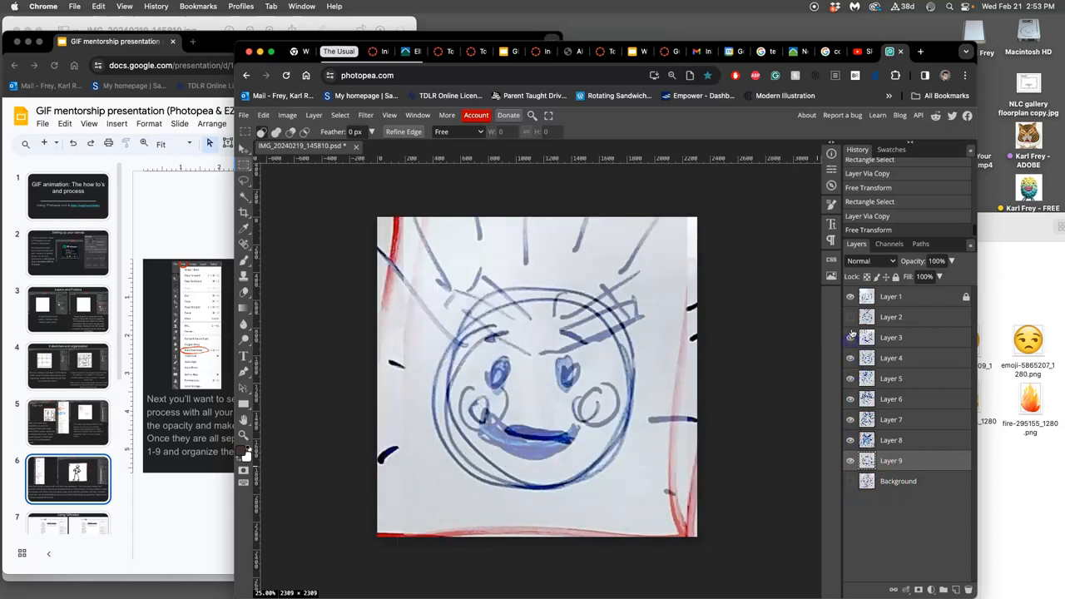
click(951, 262)
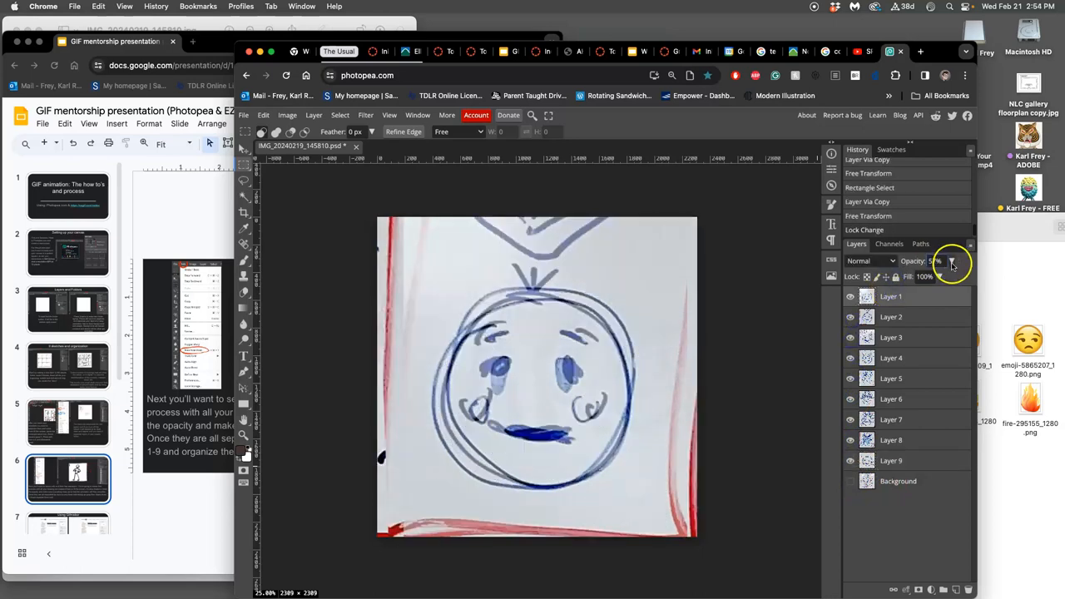
drag(937, 276, 951, 276)
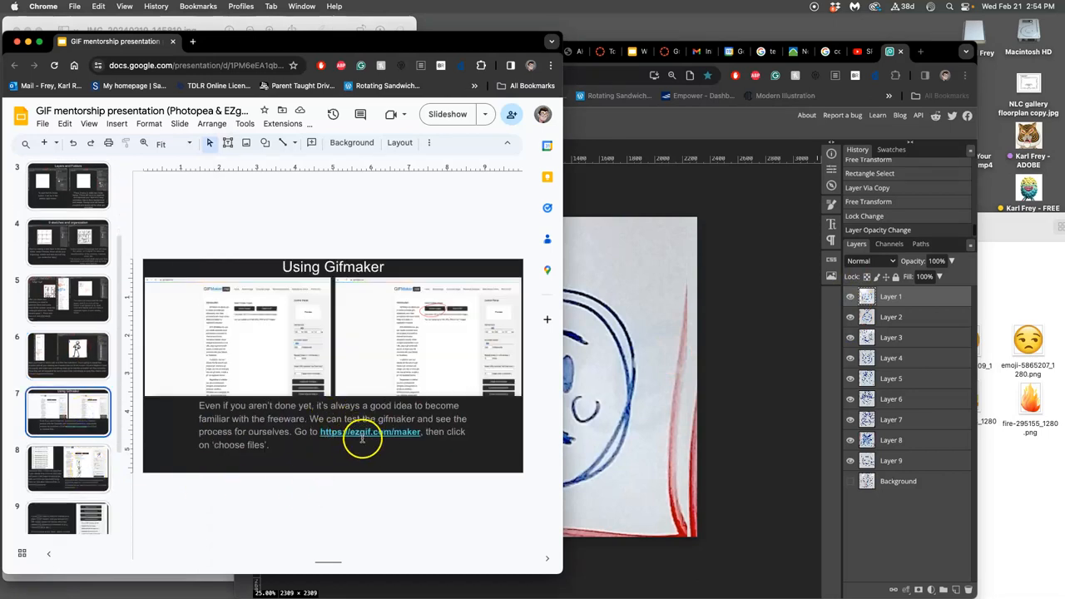
mouse_move(684, 422)
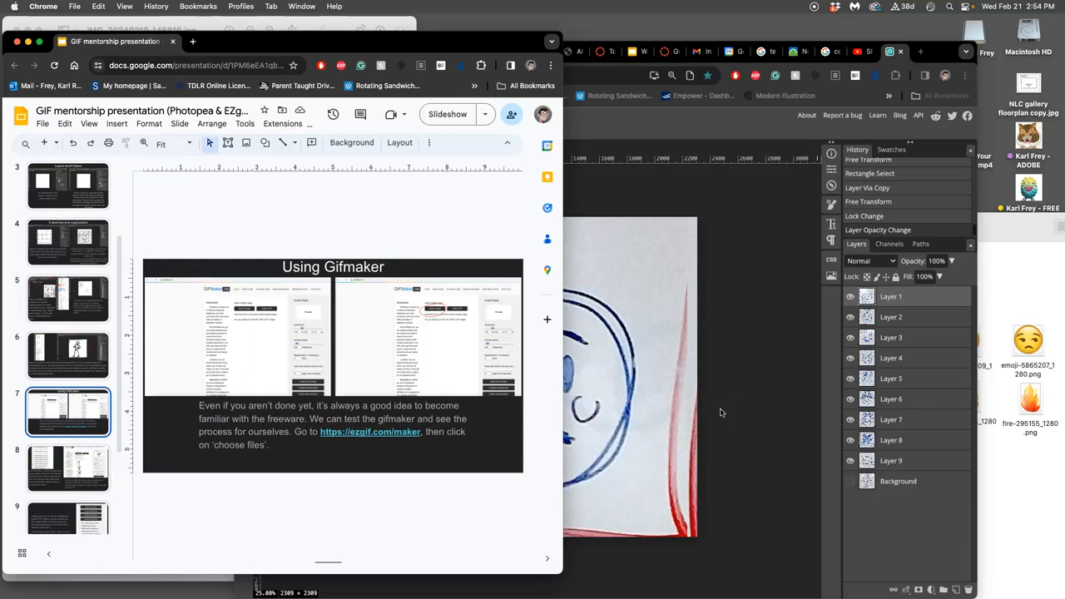
Dismiss the panel list and show slide 6 on saving frames as JPEGs 1–9
click(418, 115)
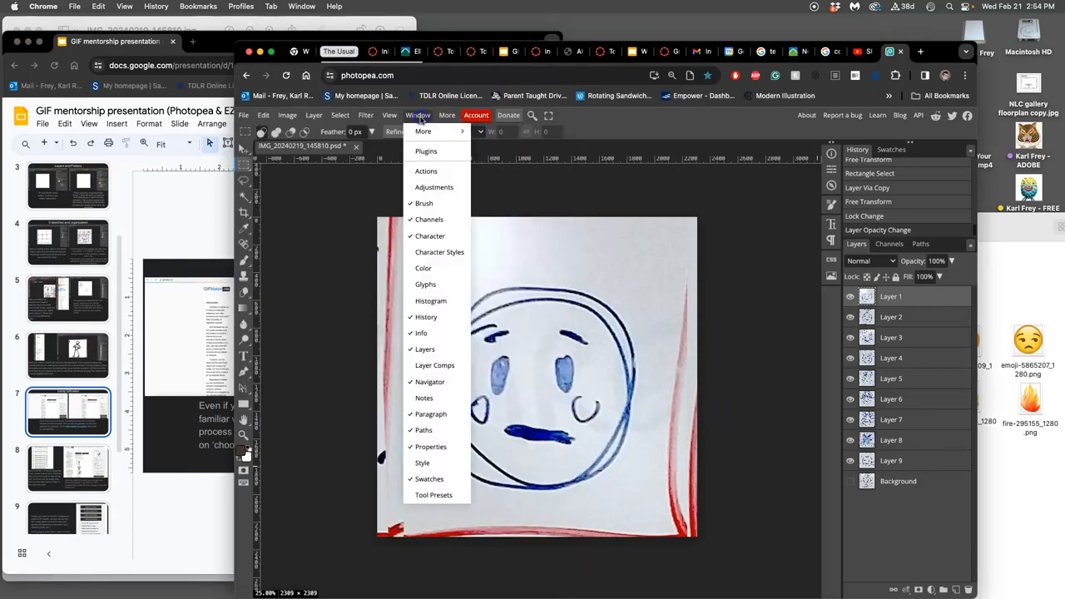
mouse_move(430, 414)
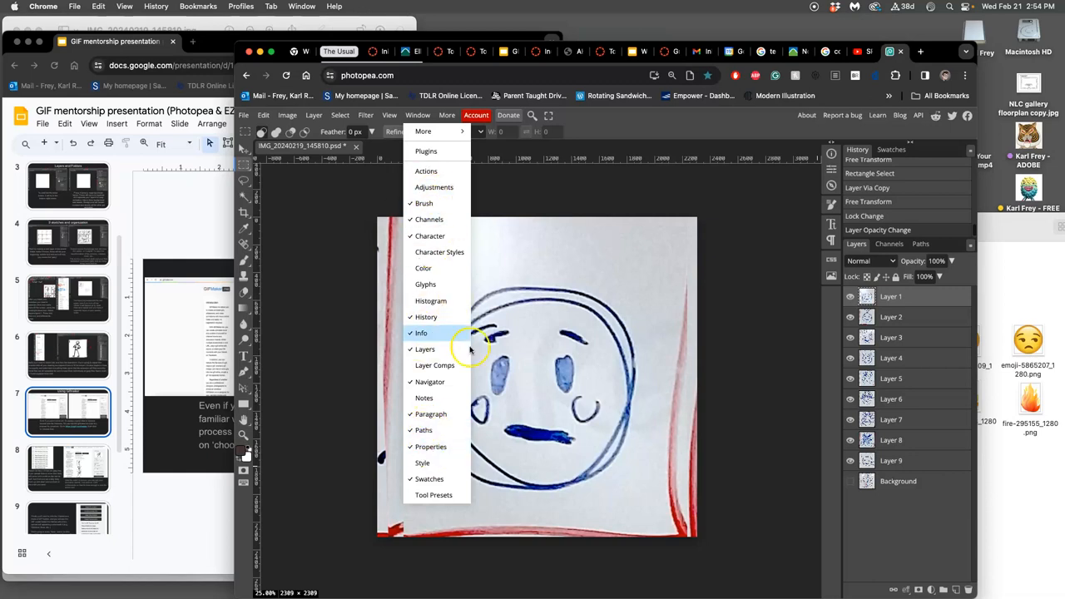
click(421, 333)
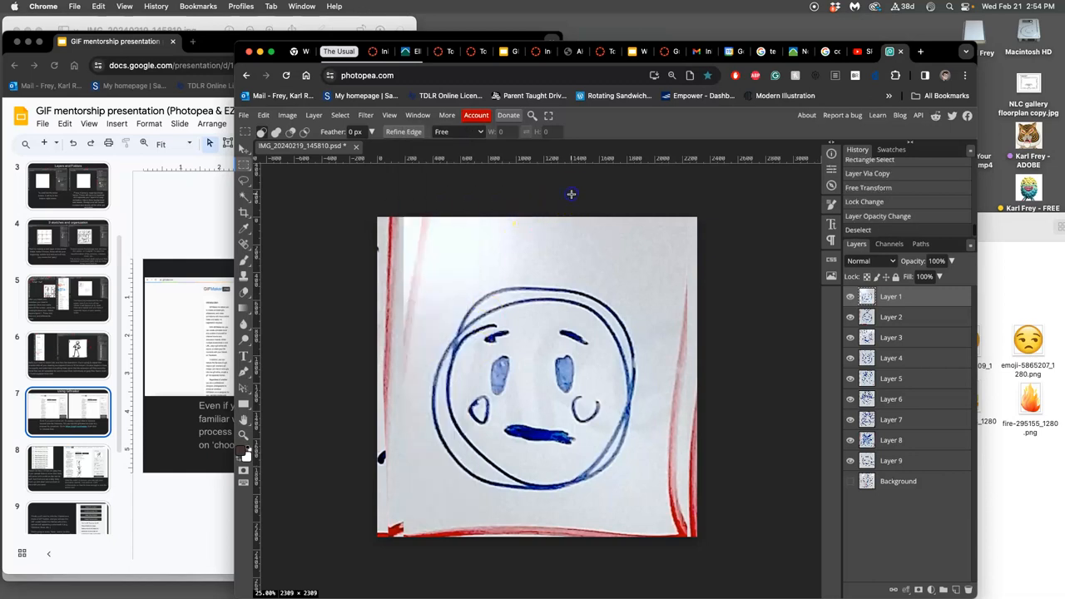
mouse_move(385, 332)
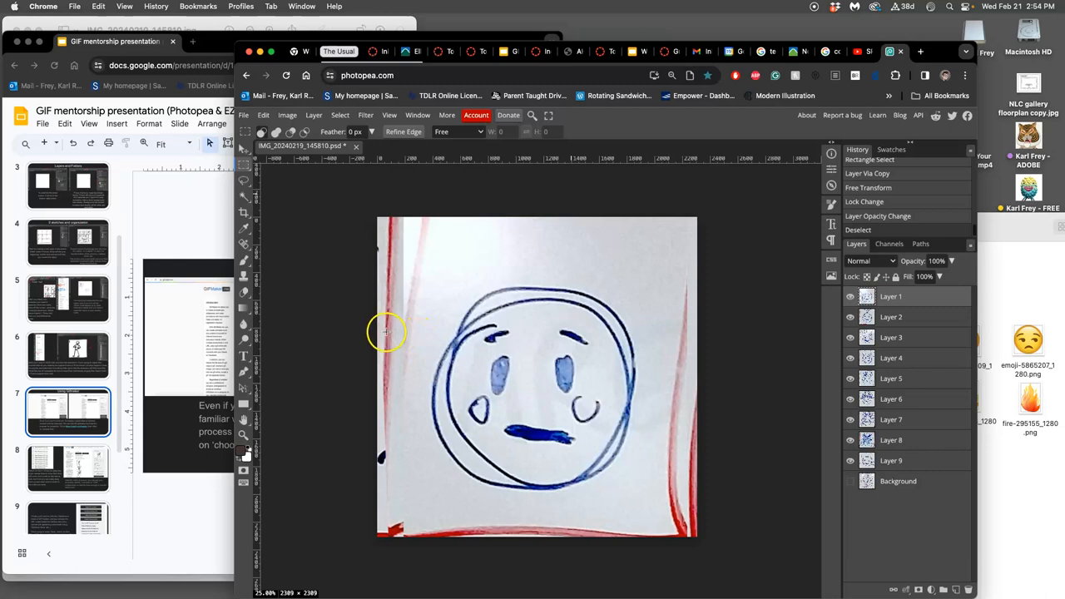
mouse_move(574, 298)
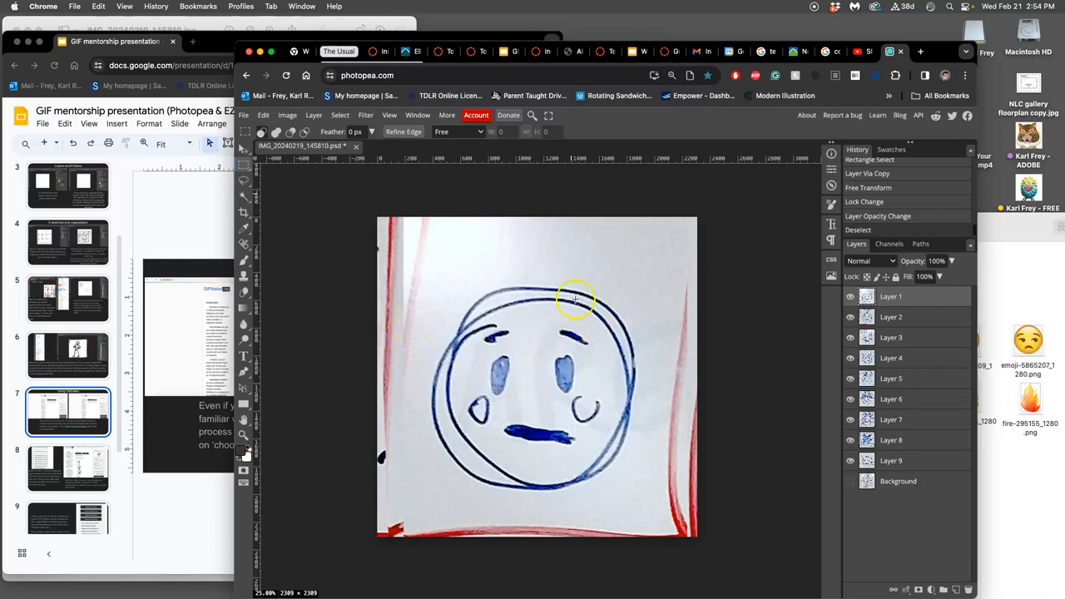
mouse_move(665, 290)
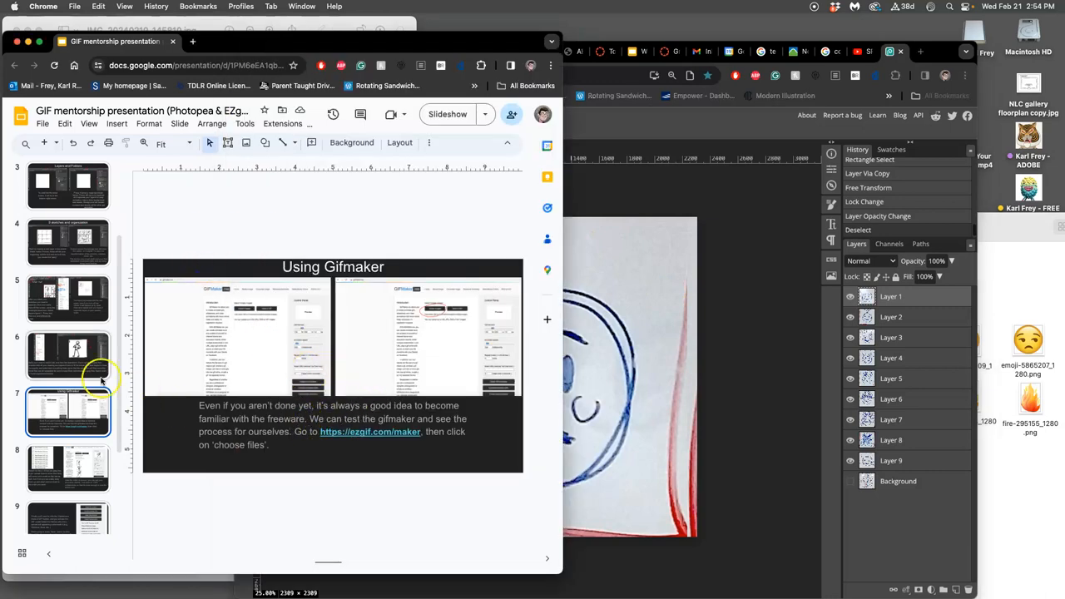
click(68, 354)
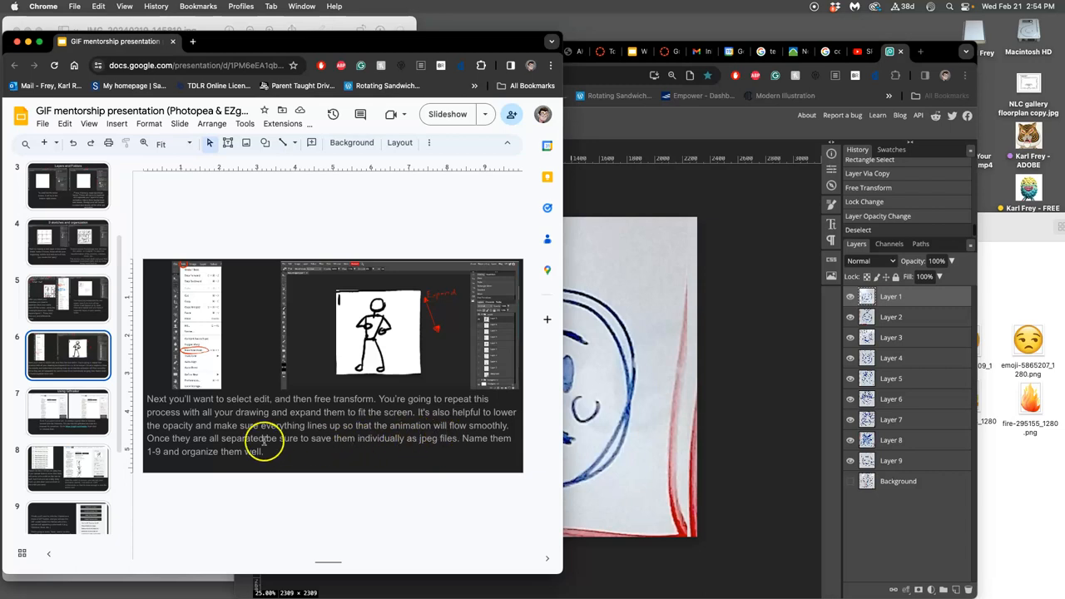
mouse_move(586, 418)
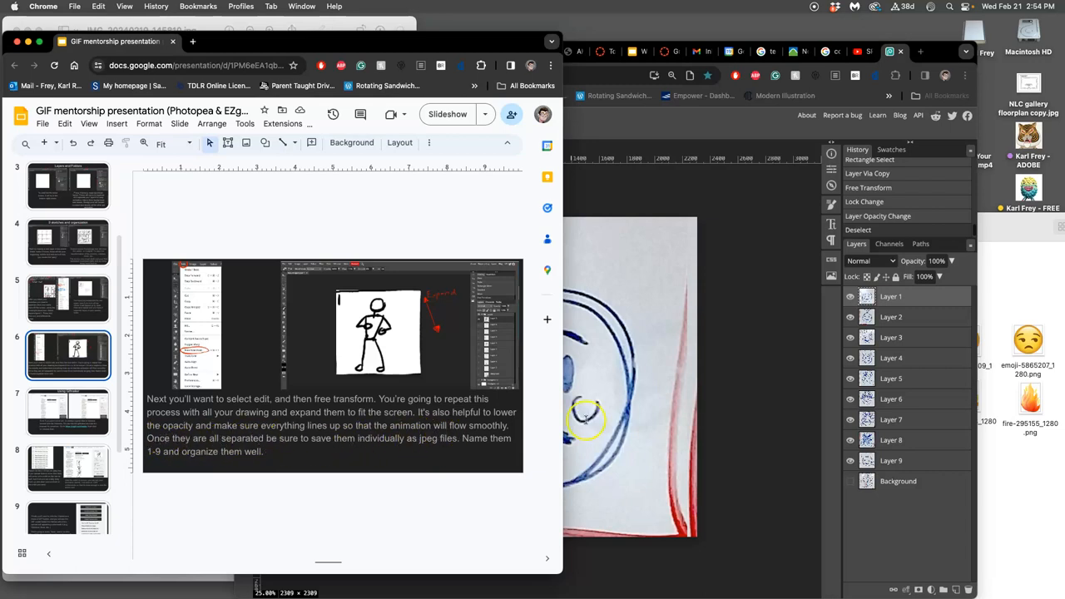
mouse_move(341, 441)
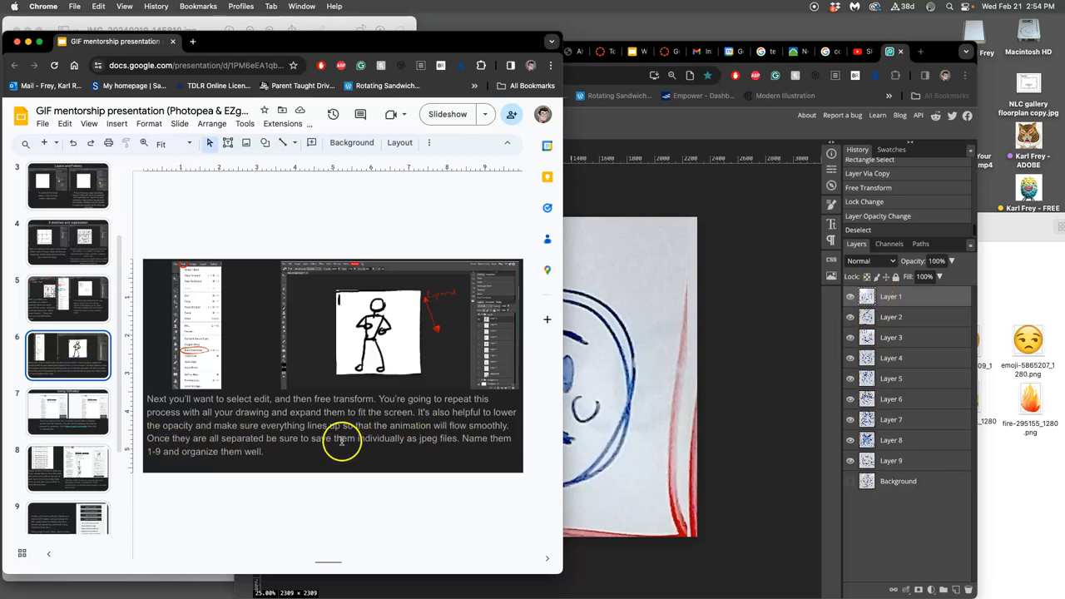
mouse_move(446, 439)
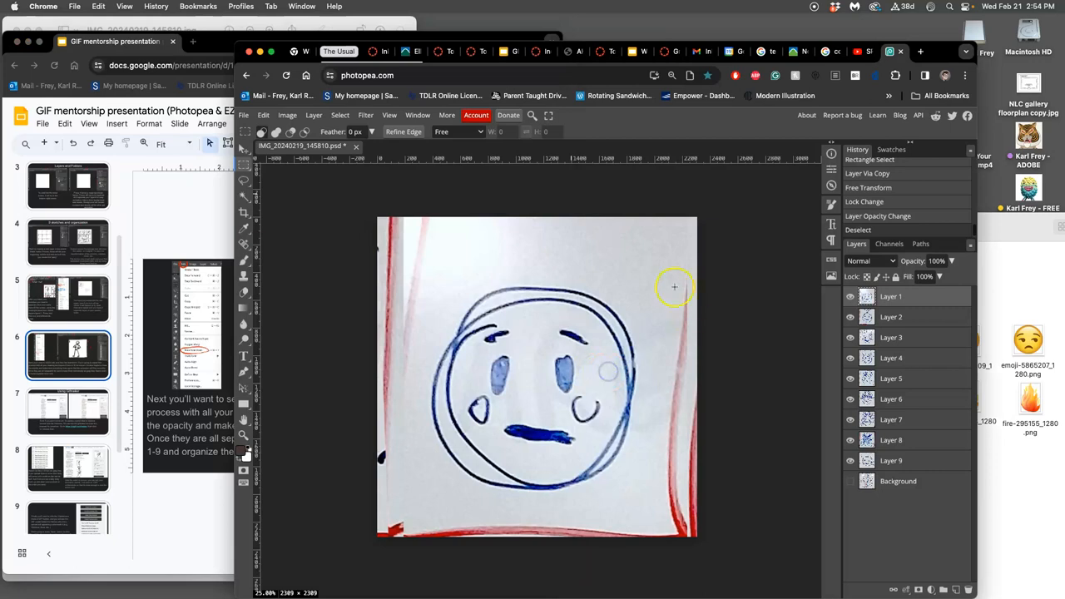
Export the first drawing as 1.jpg
click(244, 115)
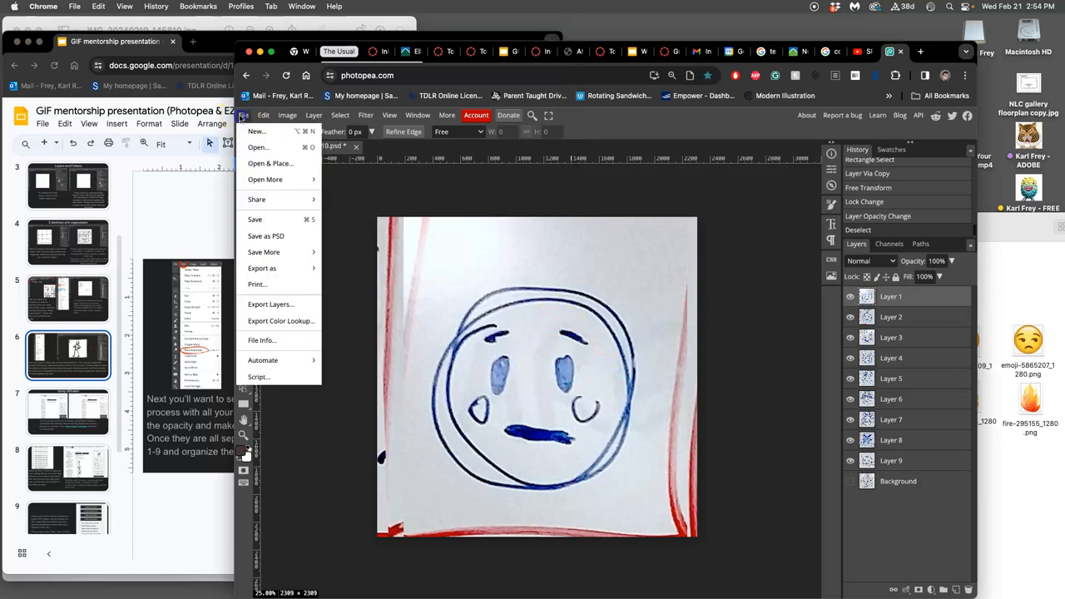
click(262, 268)
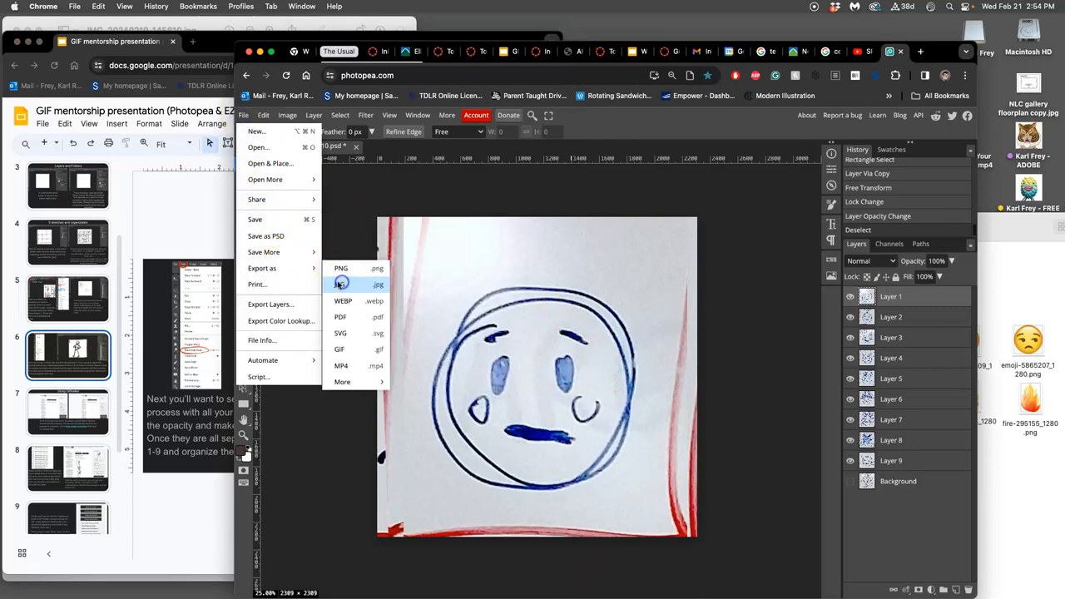
click(340, 284)
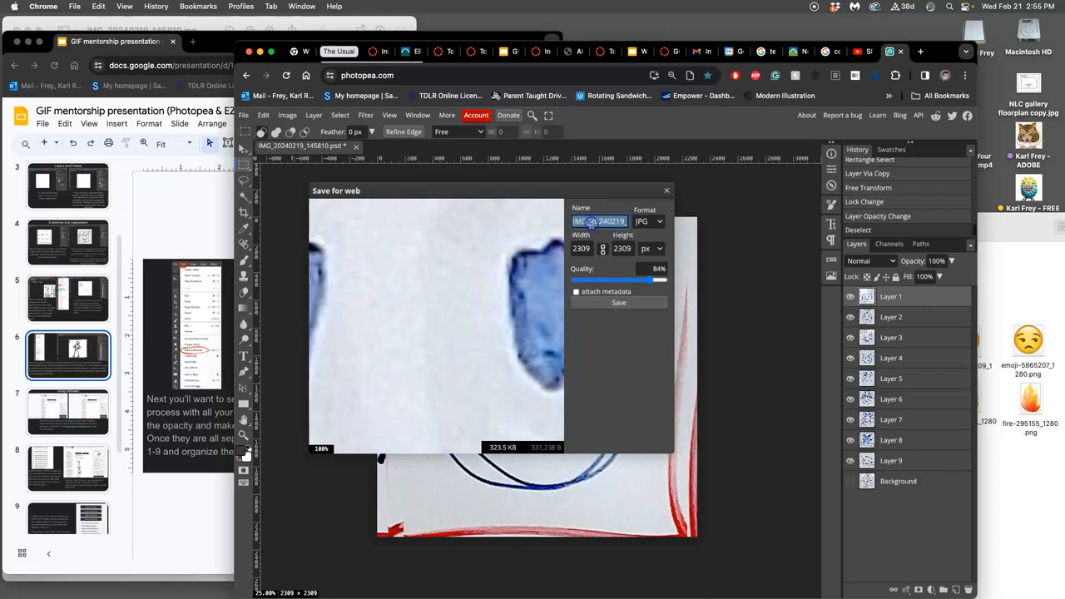
click(619, 302)
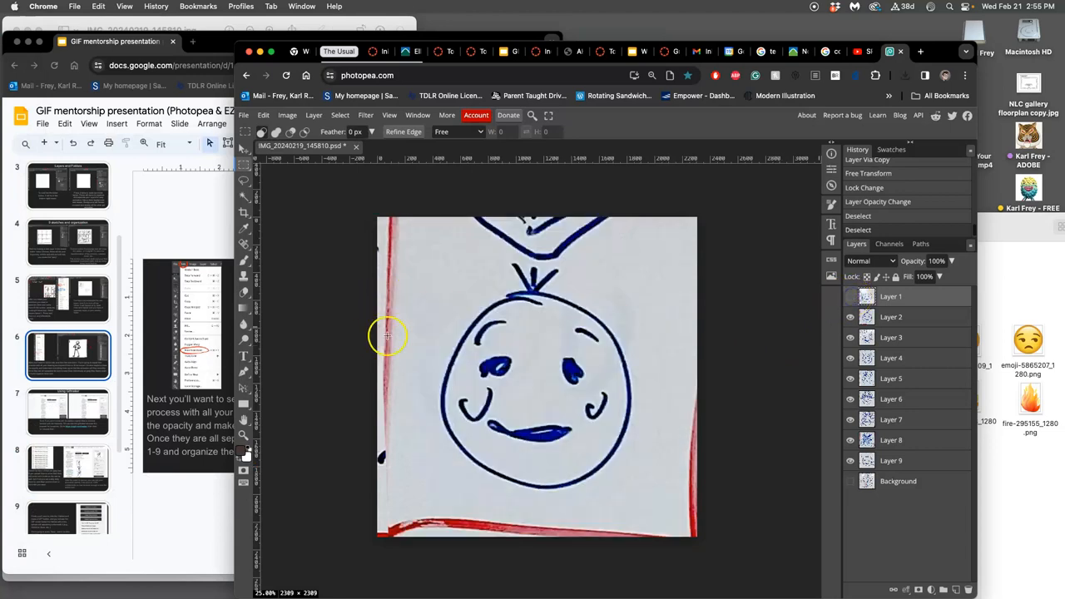
Export the second drawing as 2.jpg and dismiss the ad-blocker notice
click(243, 115)
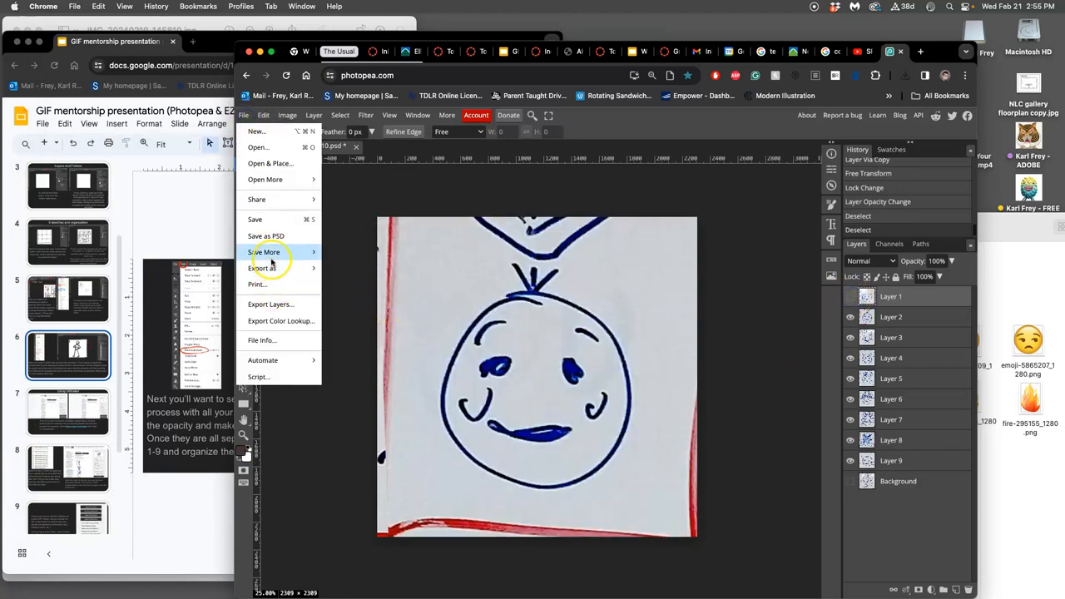
click(262, 268)
text(2)
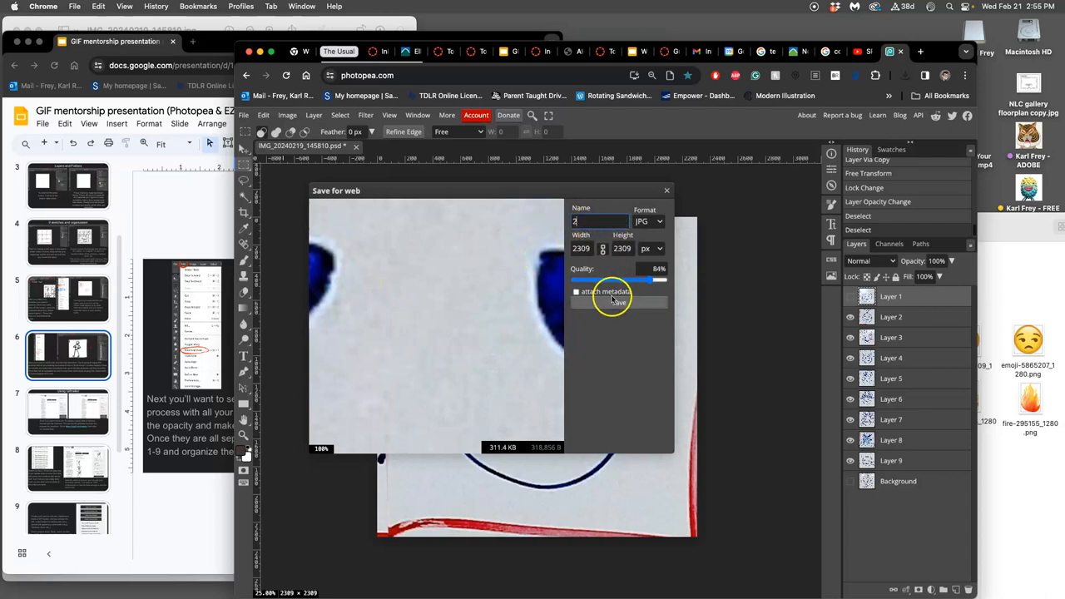
click(617, 301)
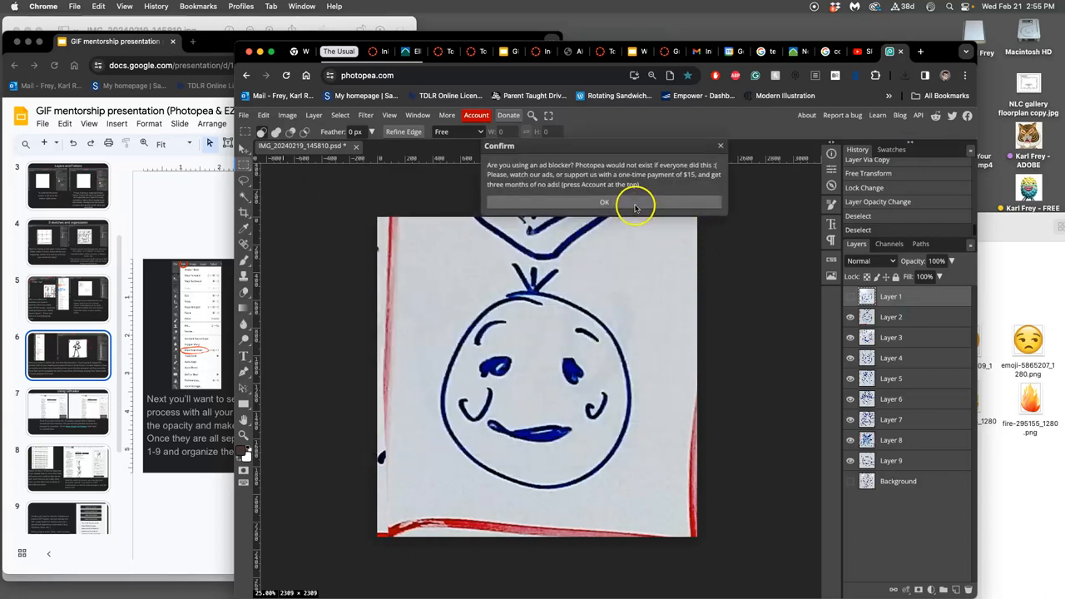
click(604, 202)
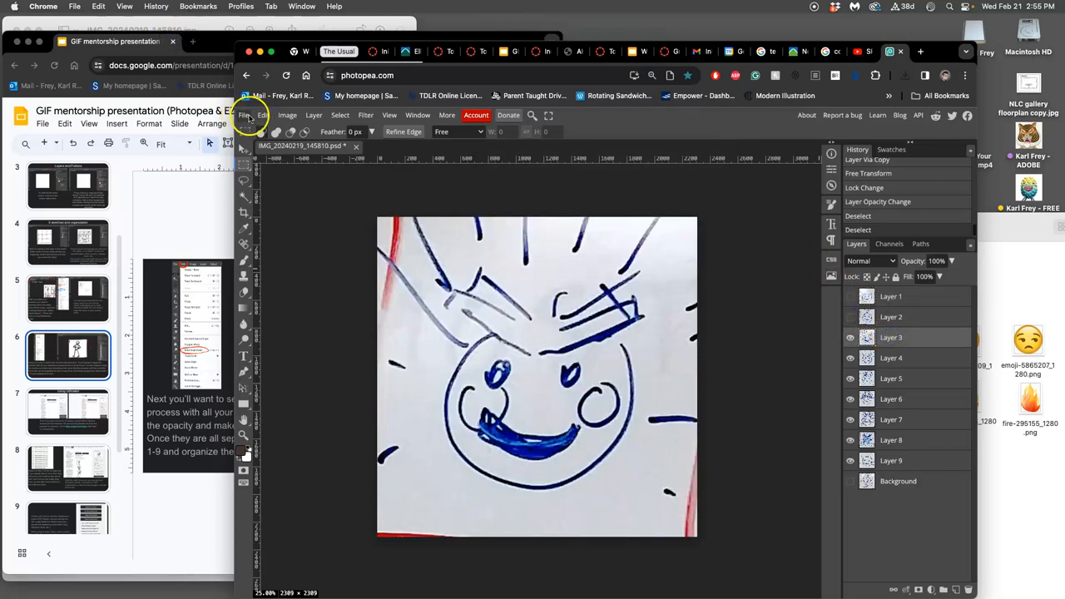
Export the third drawing as 3.jpg
click(244, 115)
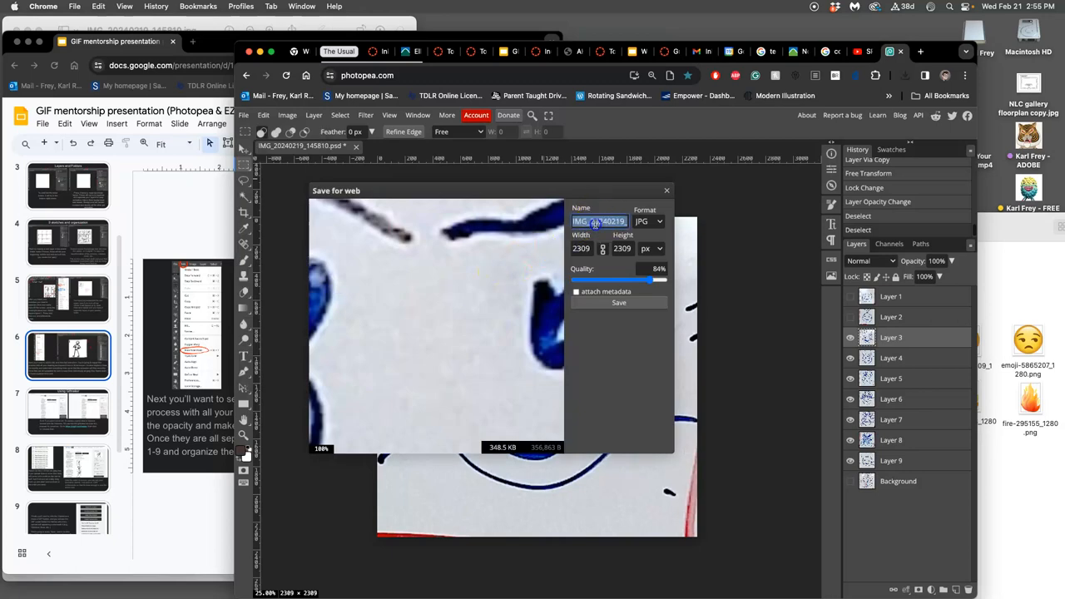
text(3)
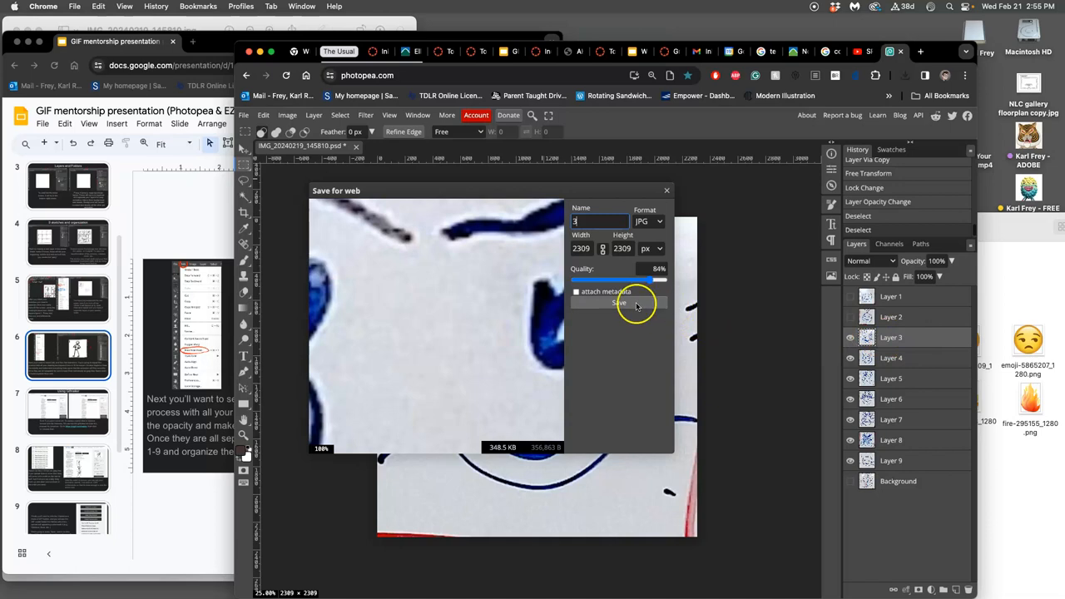
click(619, 301)
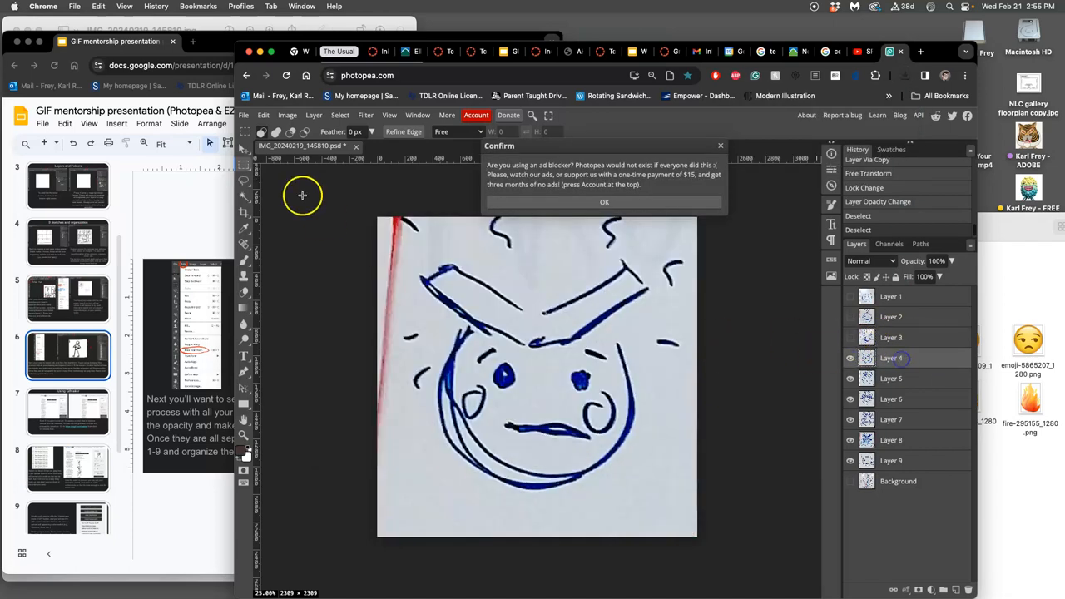
click(243, 115)
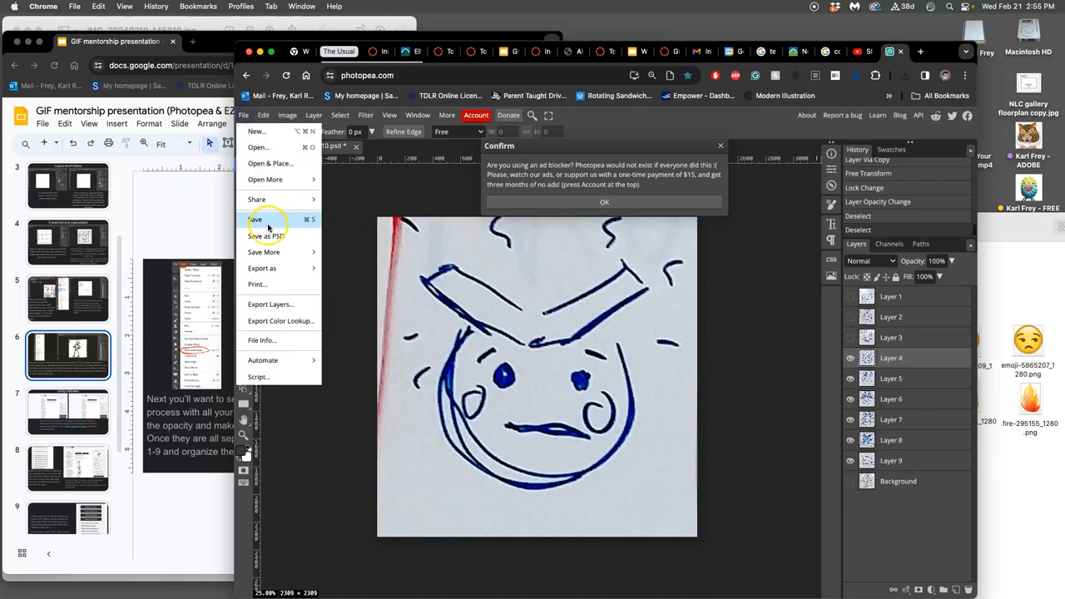
click(604, 201)
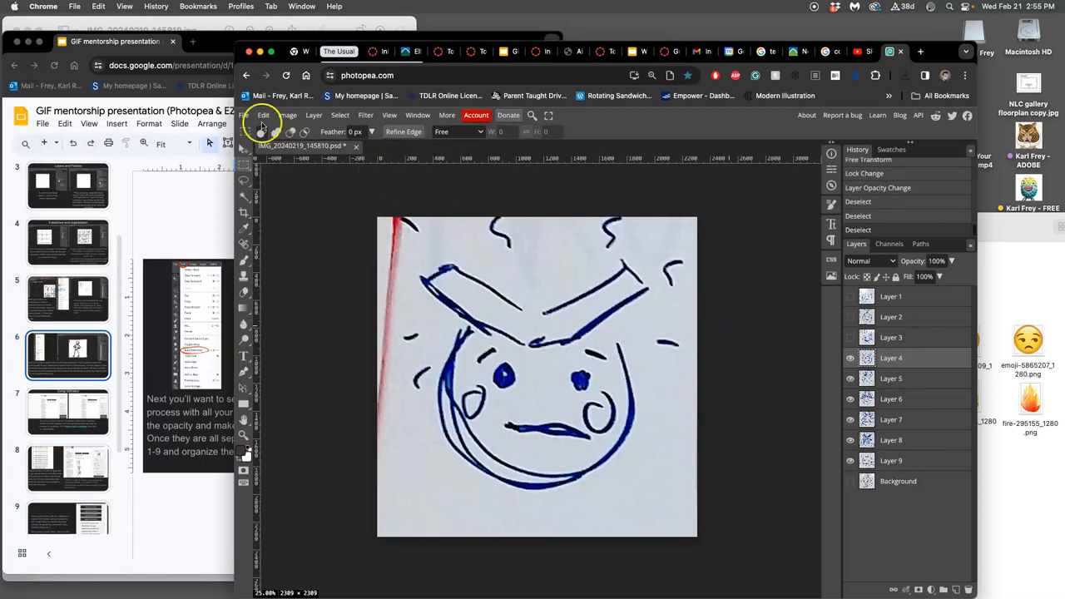
Export the fourth and fifth drawings as 4.jpg and 5.jpg
click(244, 115)
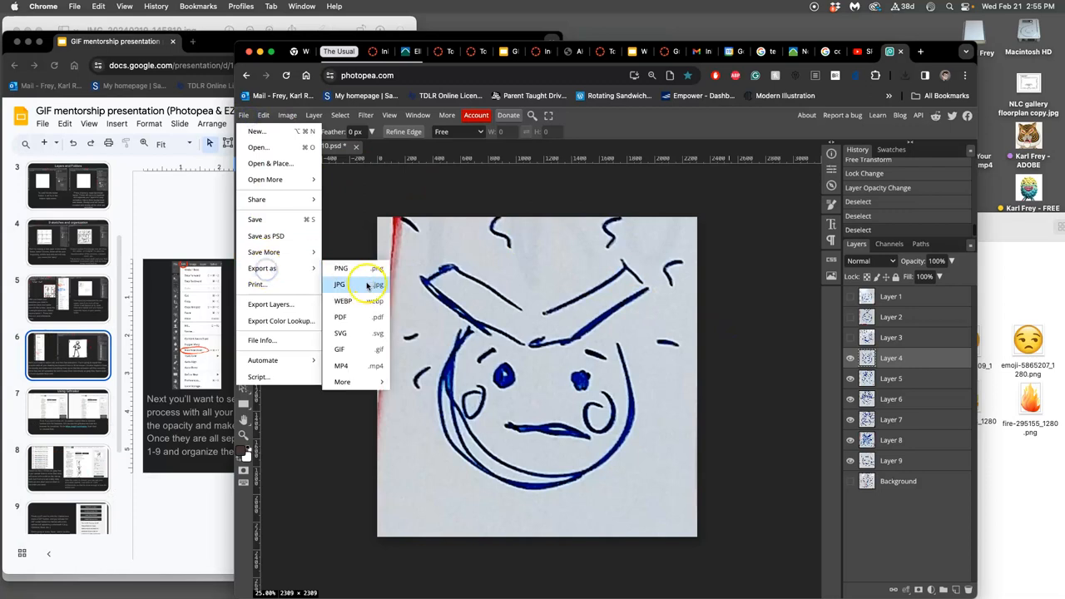
click(339, 284)
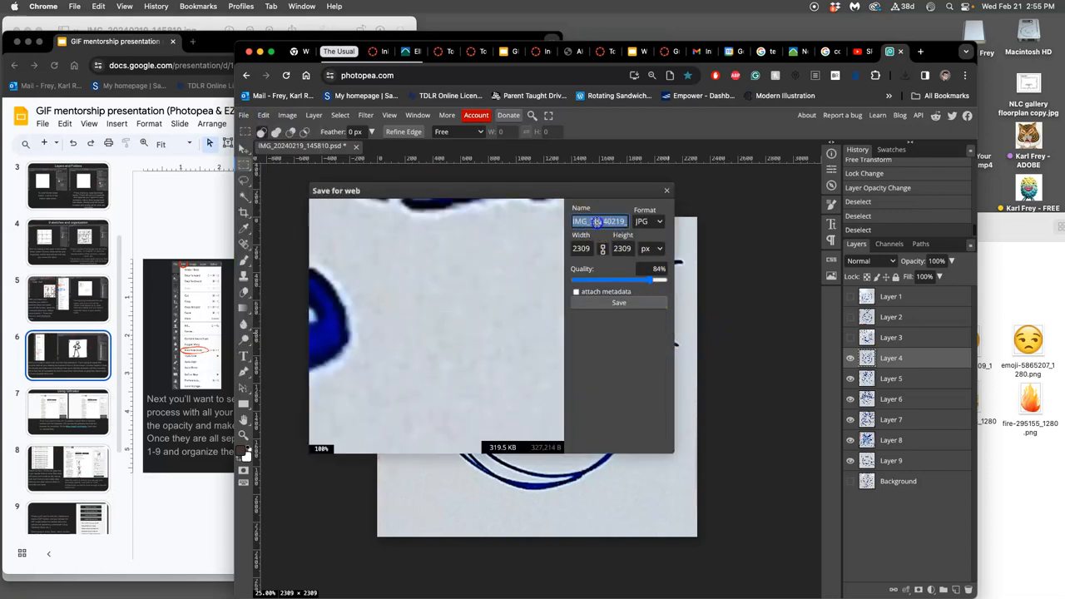
click(619, 302)
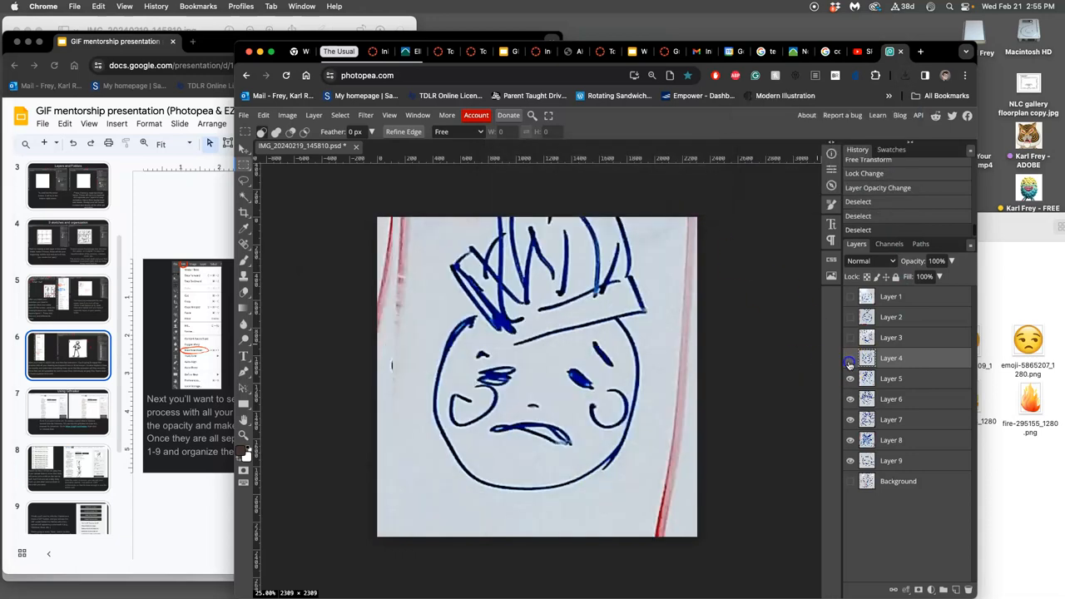
click(243, 115)
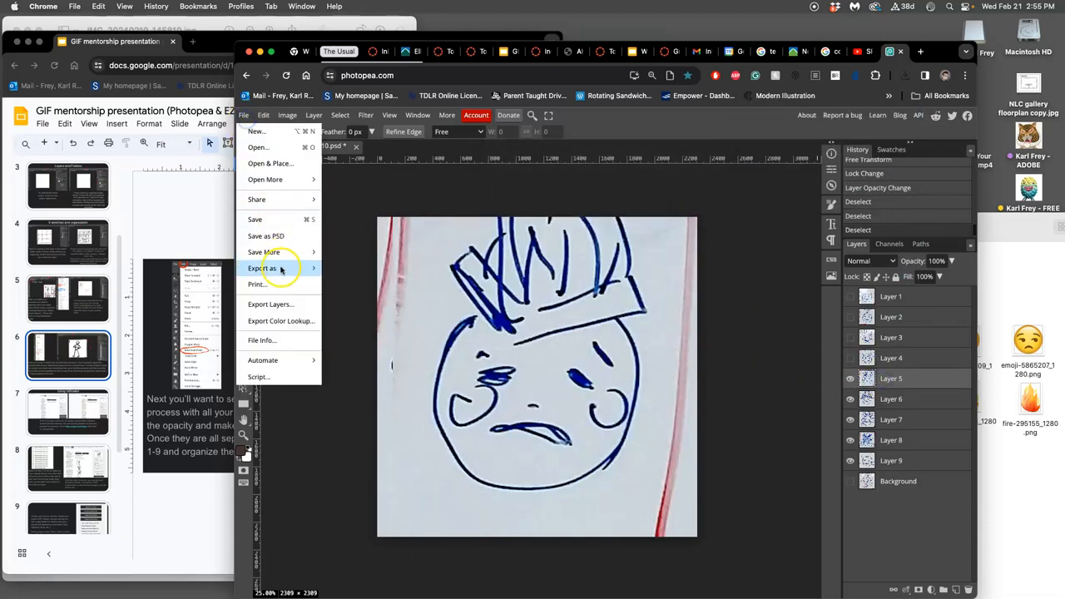
click(262, 268)
text(5)
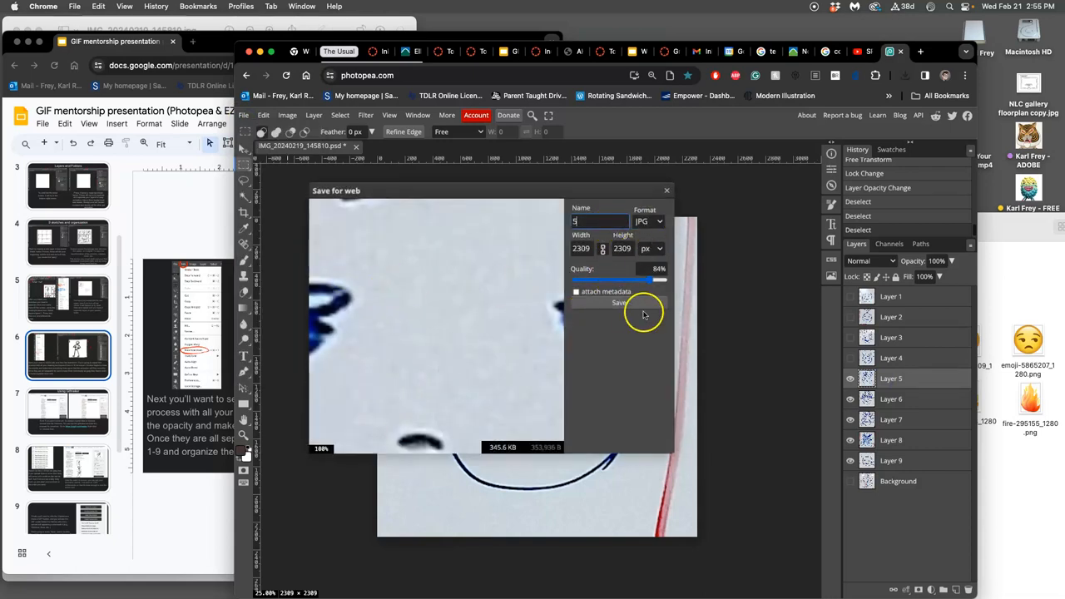
click(619, 302)
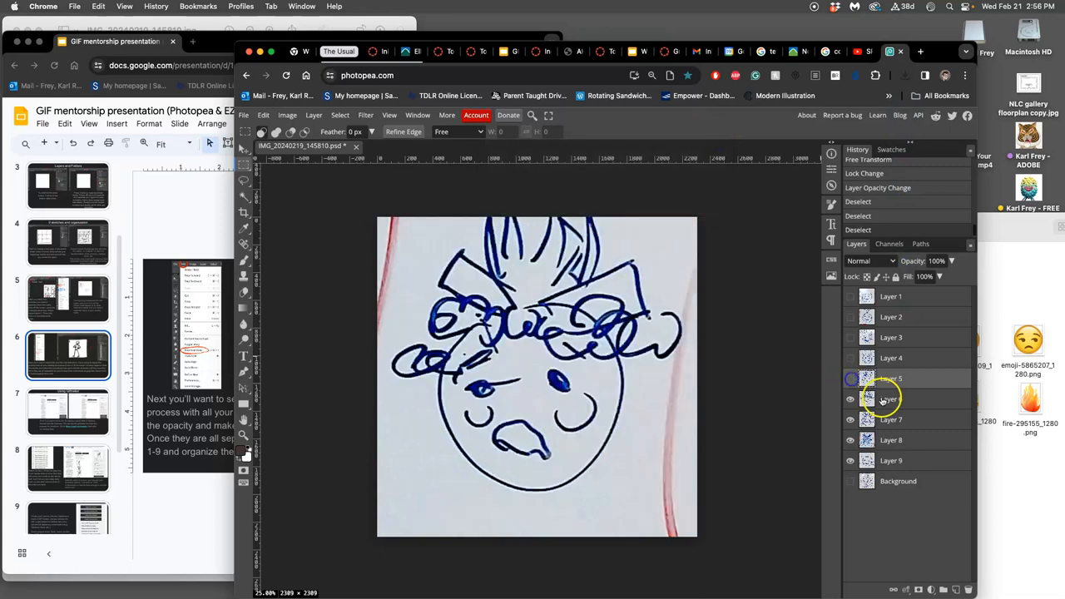
Hide the fifth drawing and export the sixth as 6.jpg
click(243, 115)
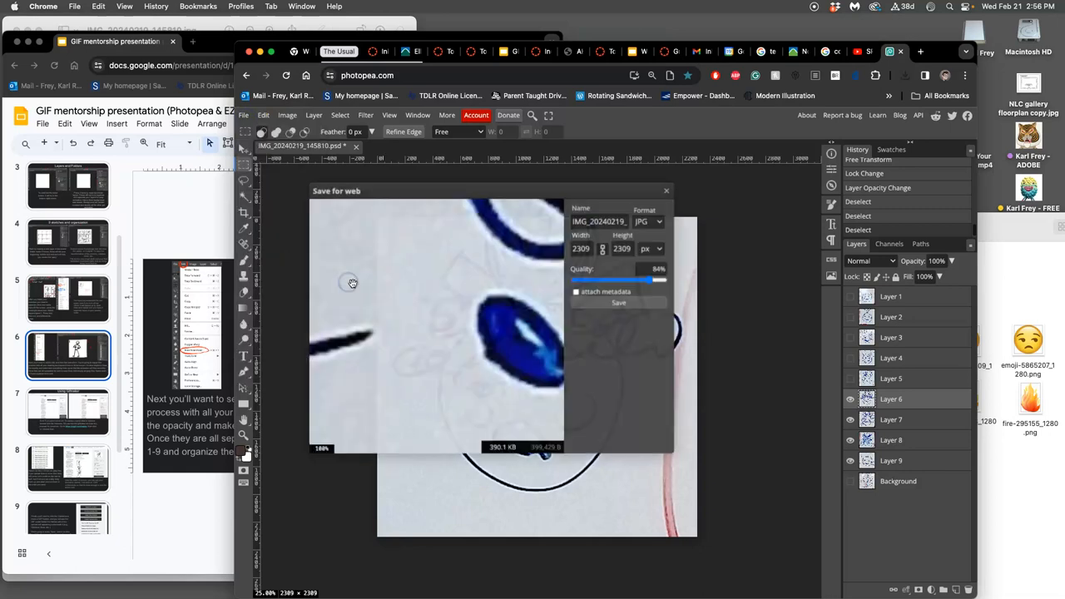
click(598, 222)
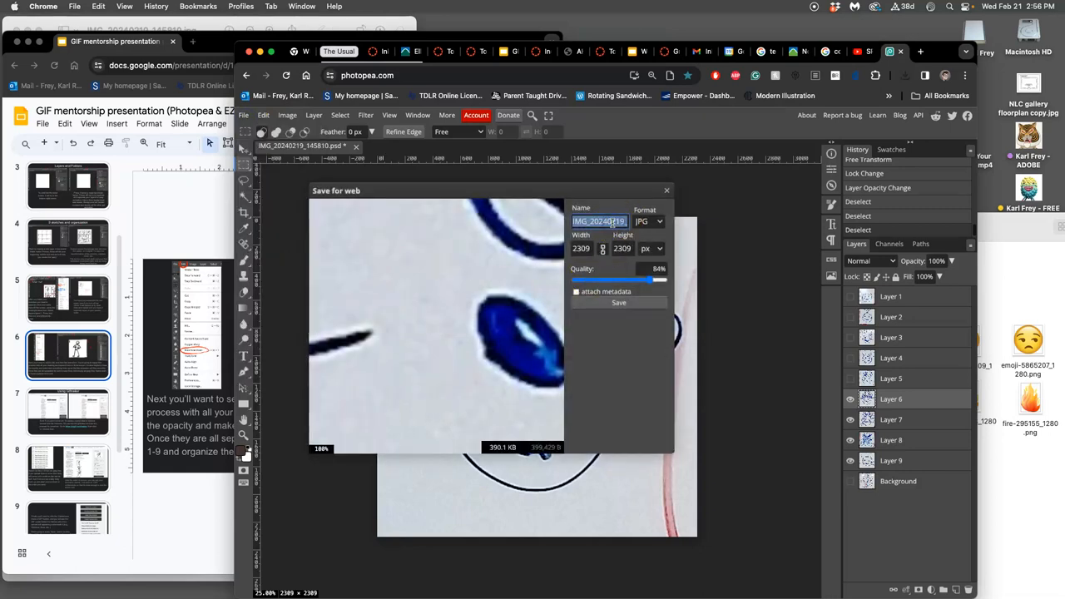
click(618, 302)
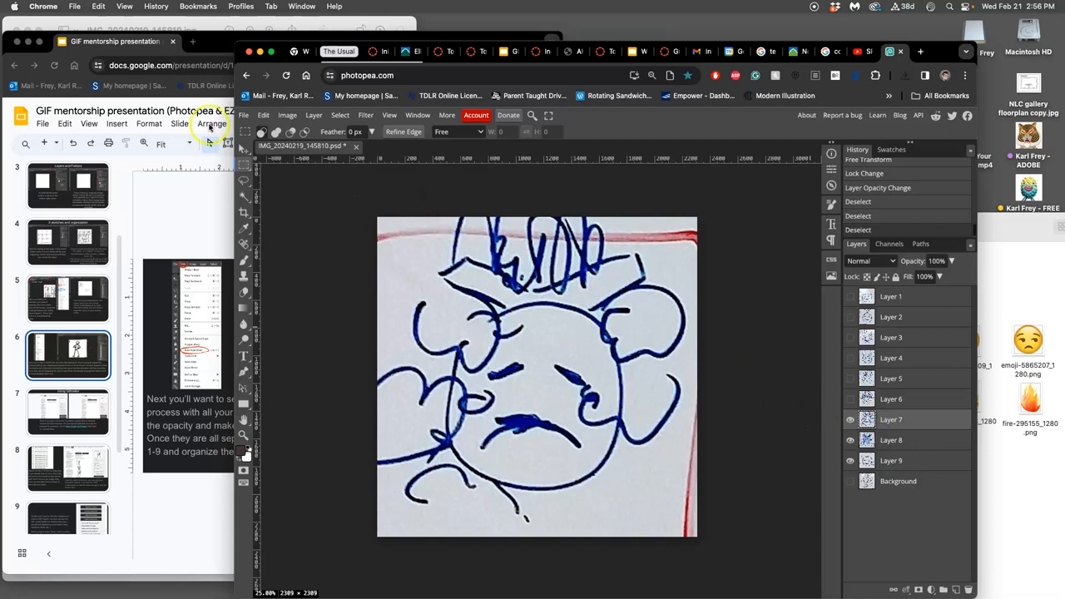
Export the Layer 7 frame as 7.jpg
click(244, 115)
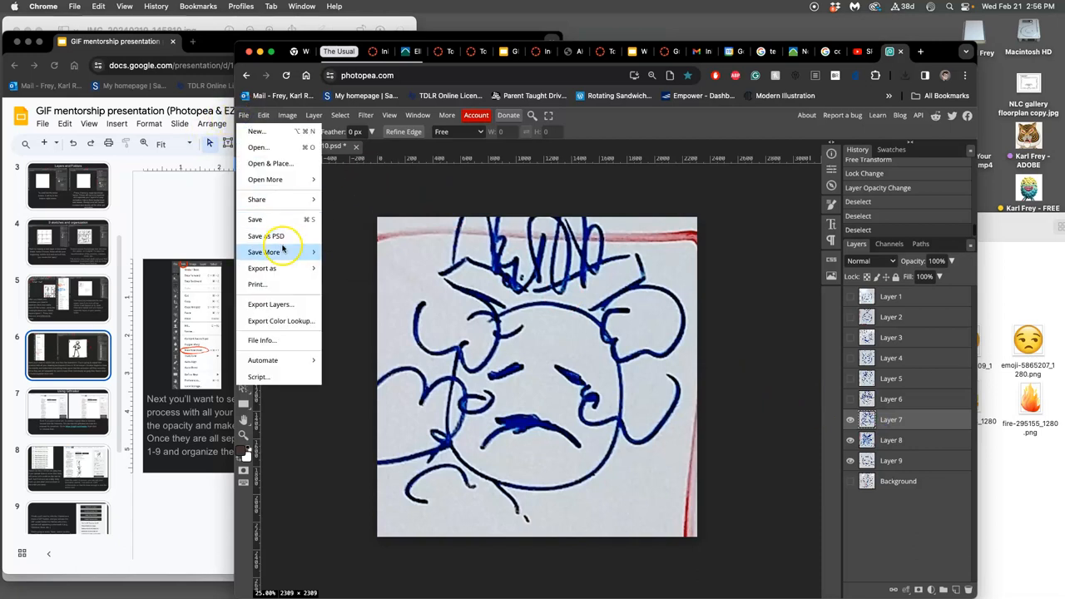
click(262, 268)
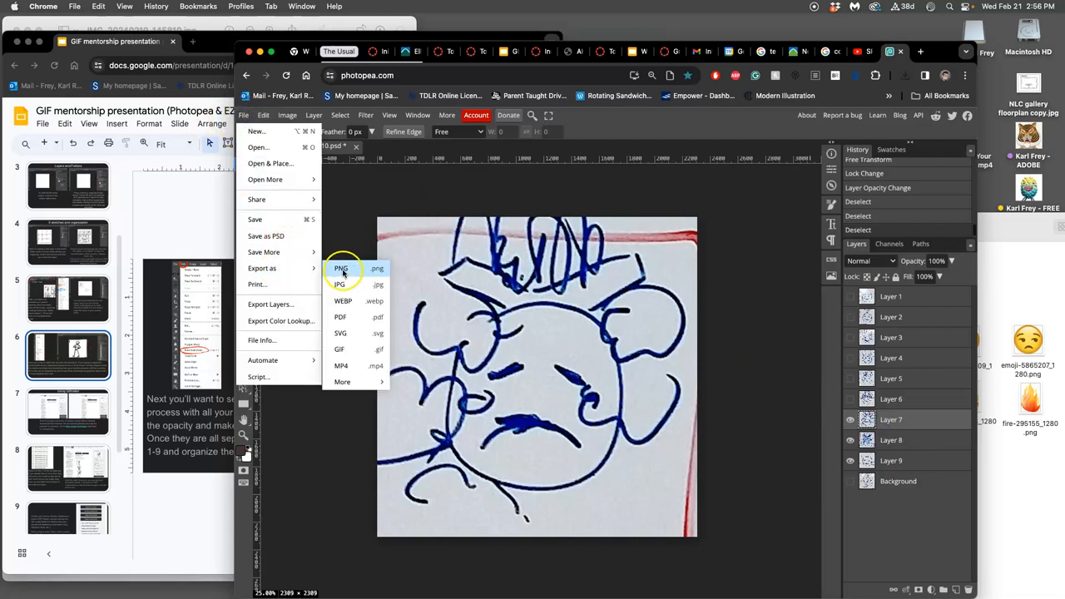
mouse_move(340, 285)
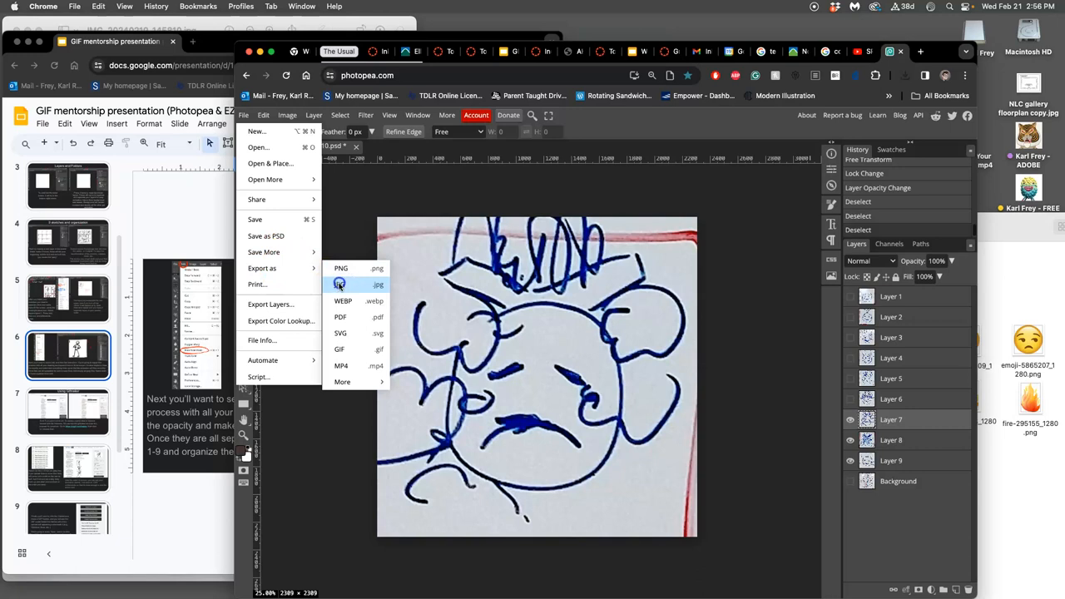
click(340, 285)
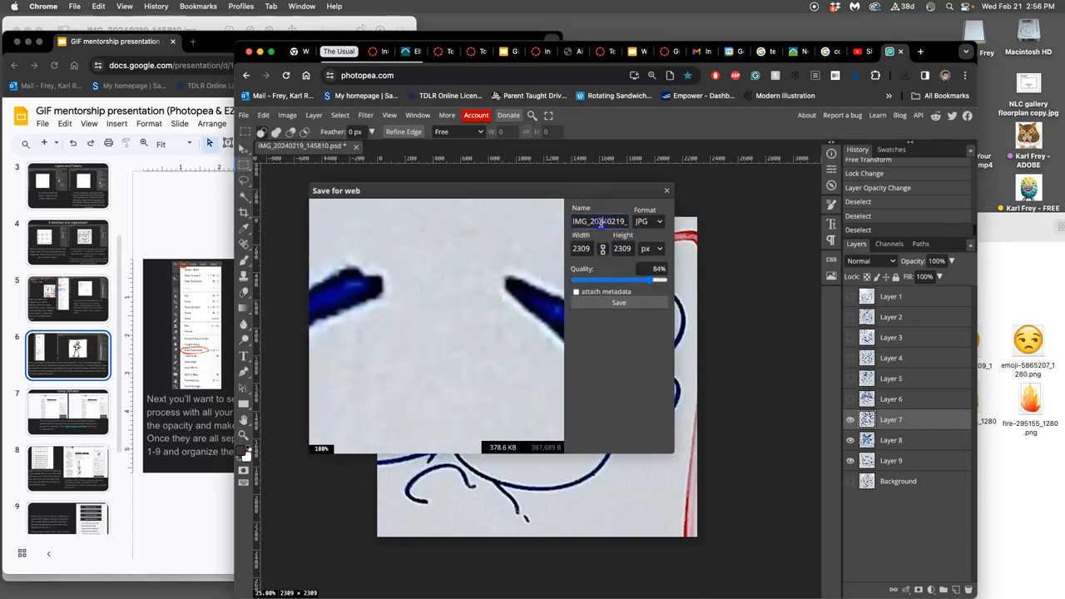
text(7)
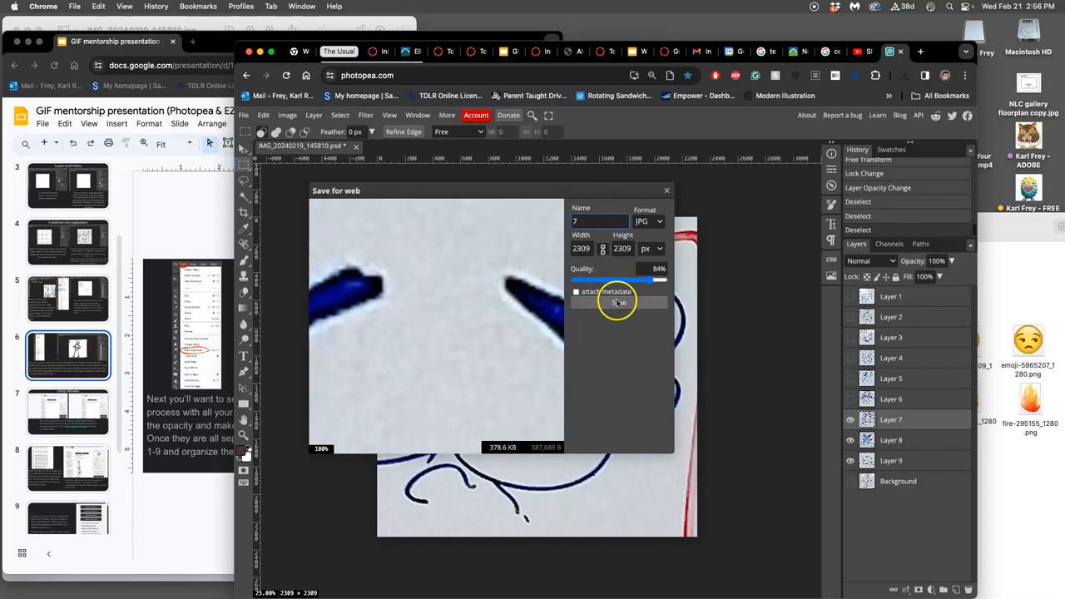
click(618, 301)
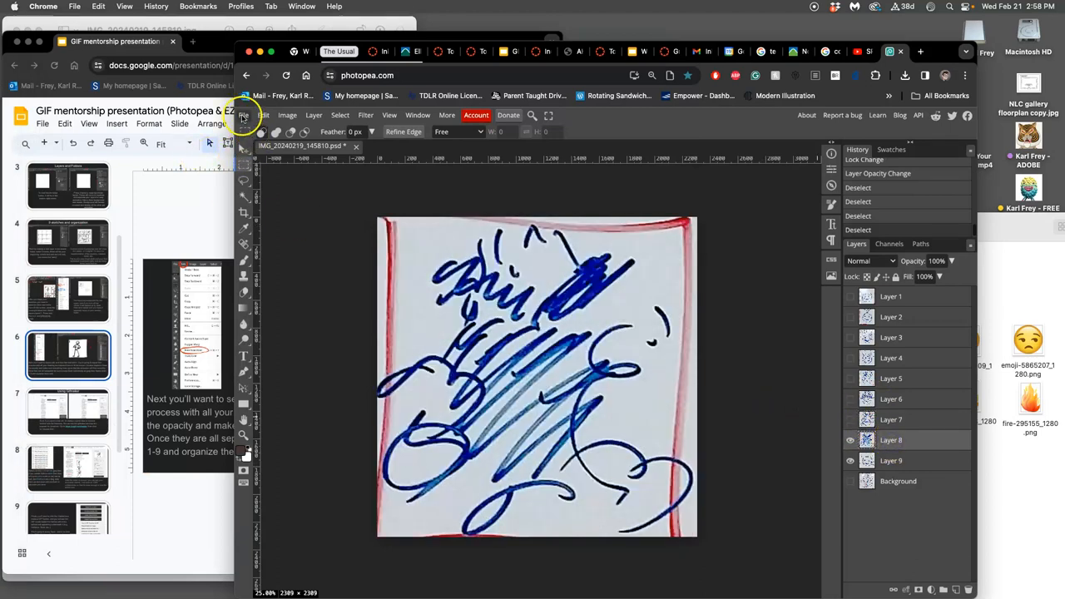
Export the Layer 8 frame as 8.jpg
click(243, 115)
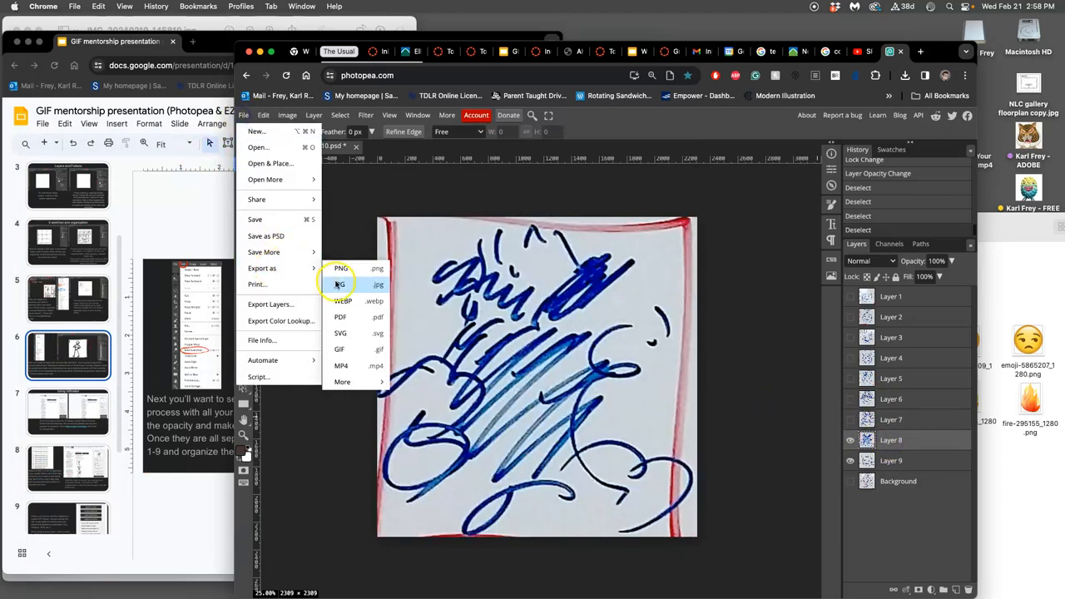
click(339, 285)
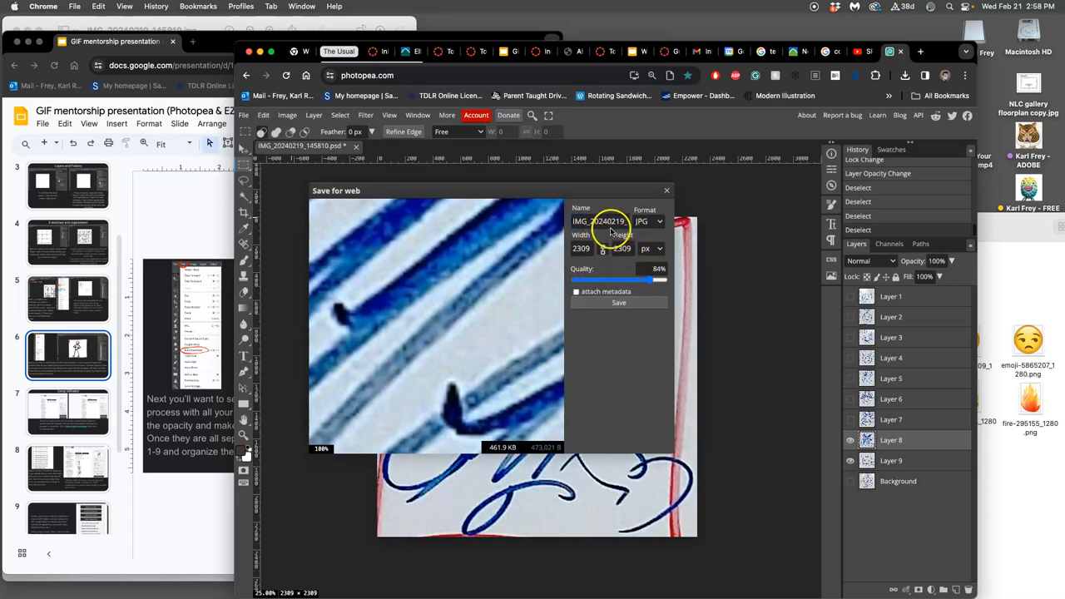
double_click(597, 221)
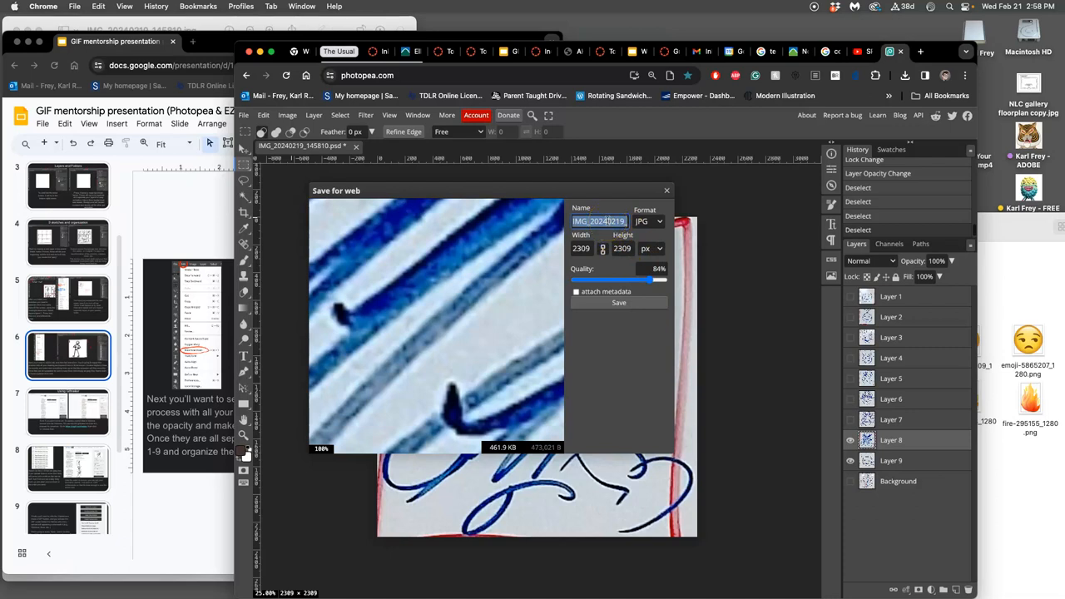
click(619, 302)
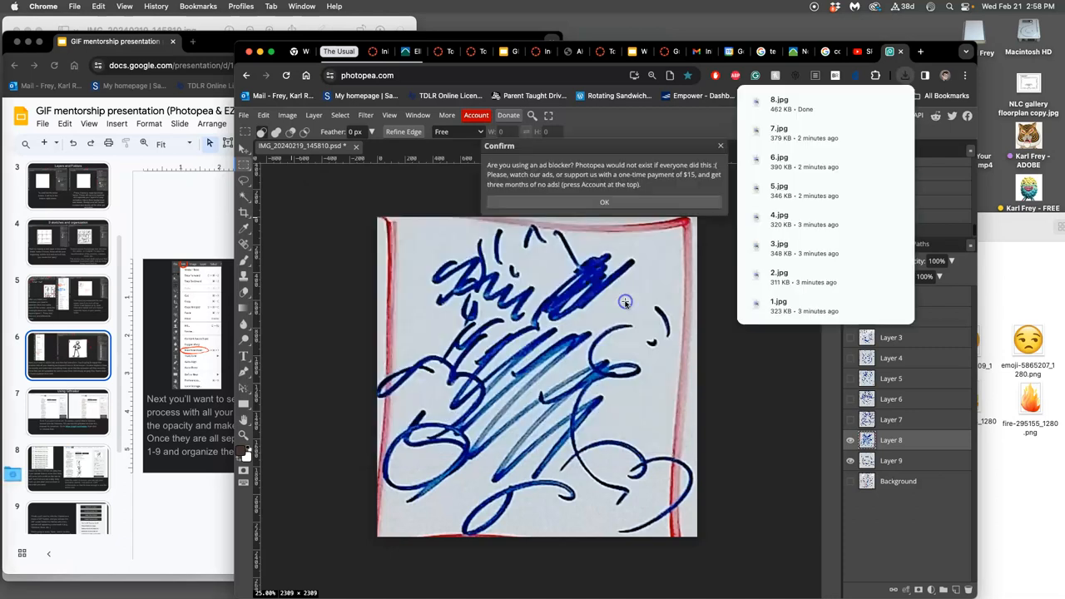
mouse_move(683, 117)
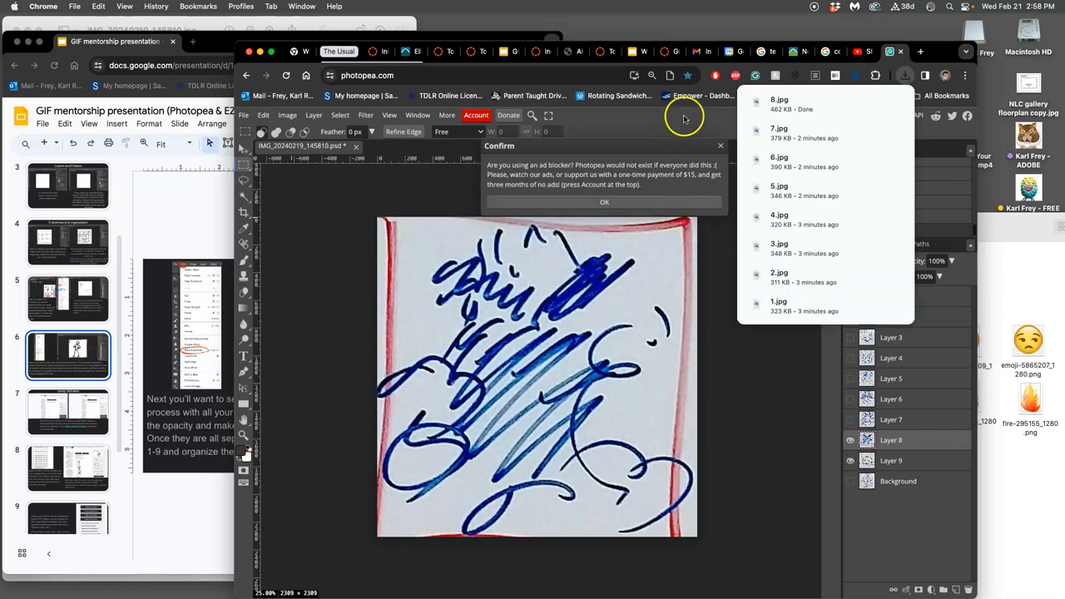
mouse_move(718, 147)
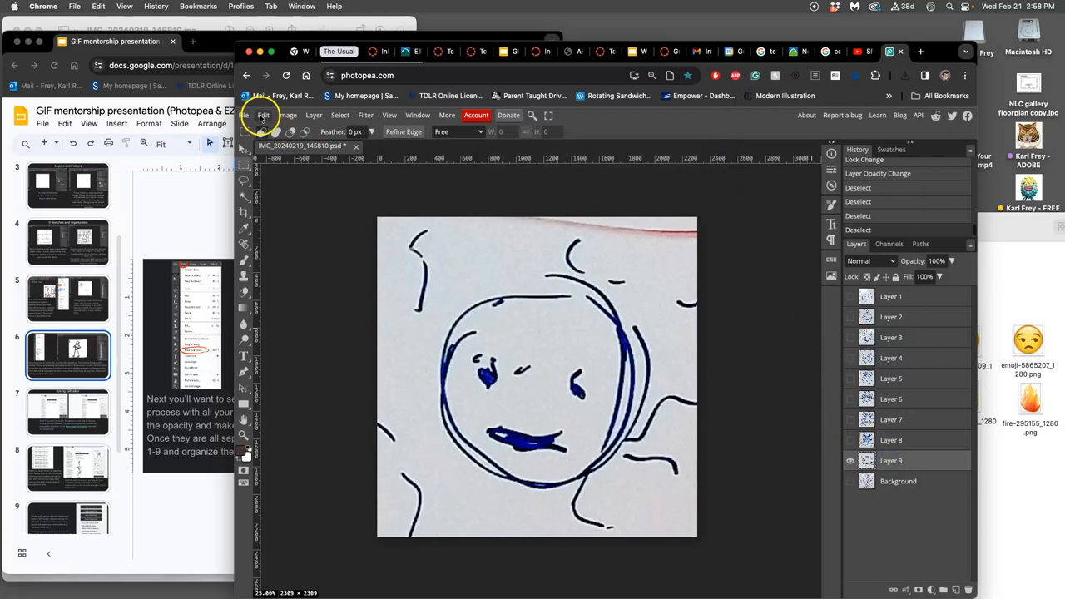
Export the Layer 9 frame as a JPG and dismiss the downloads and ad notice
click(264, 115)
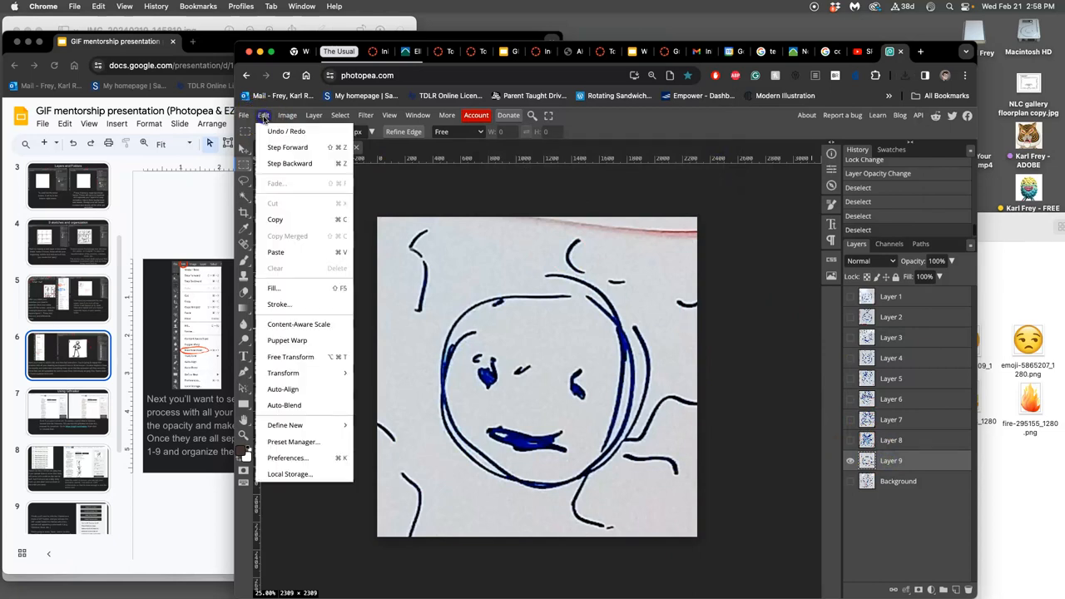
click(243, 115)
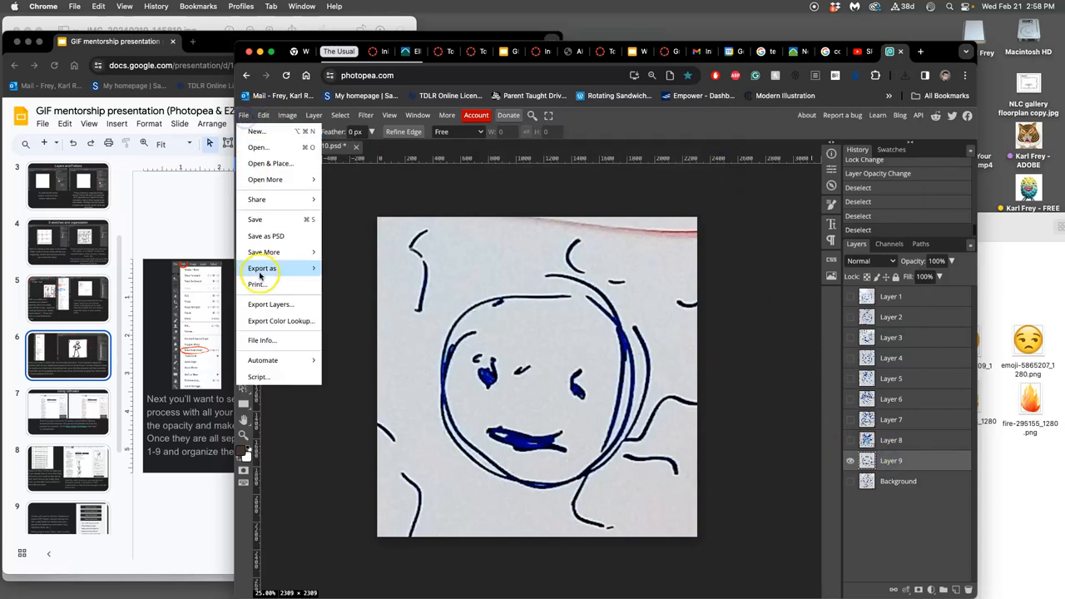
mouse_move(262, 268)
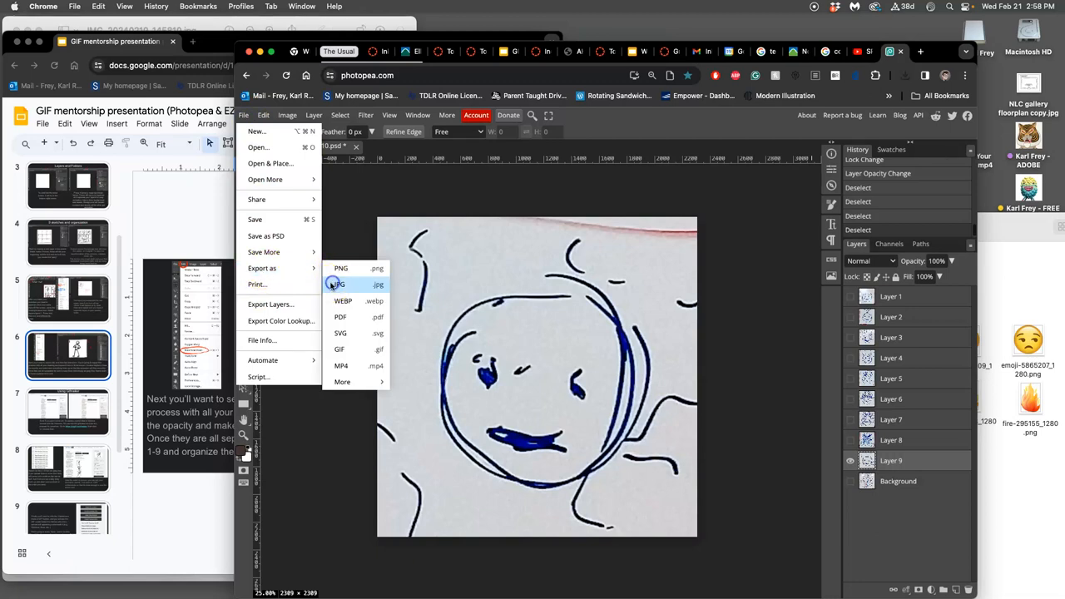
click(337, 284)
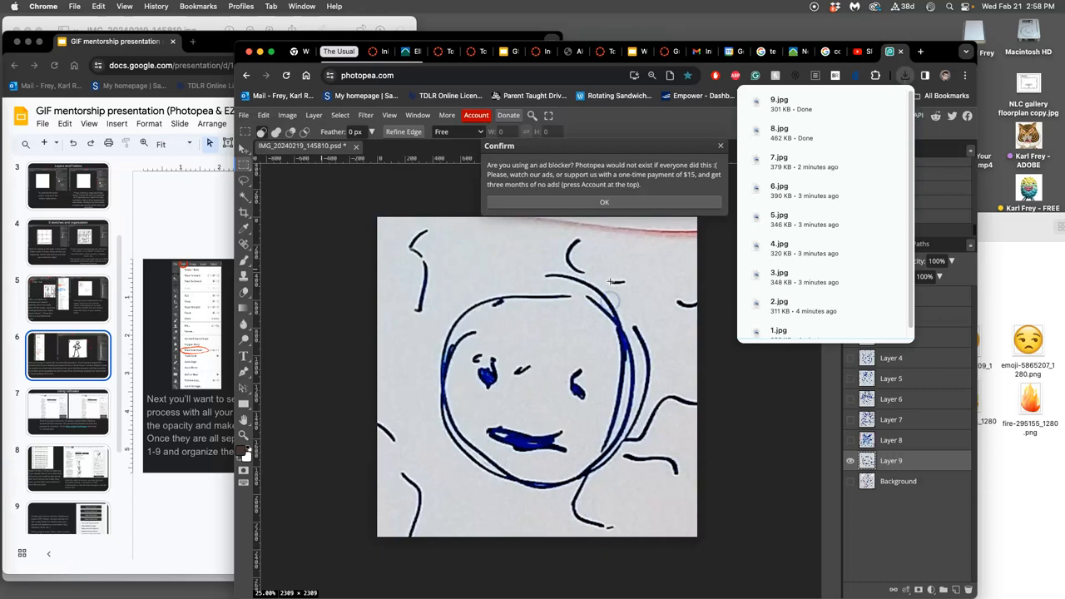
click(604, 202)
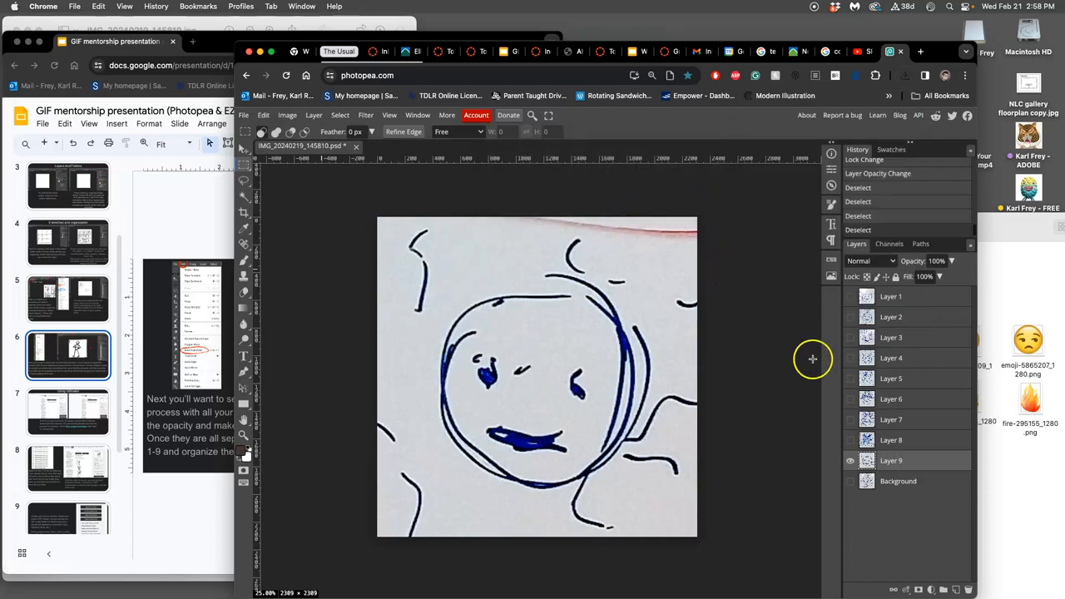
mouse_move(832, 430)
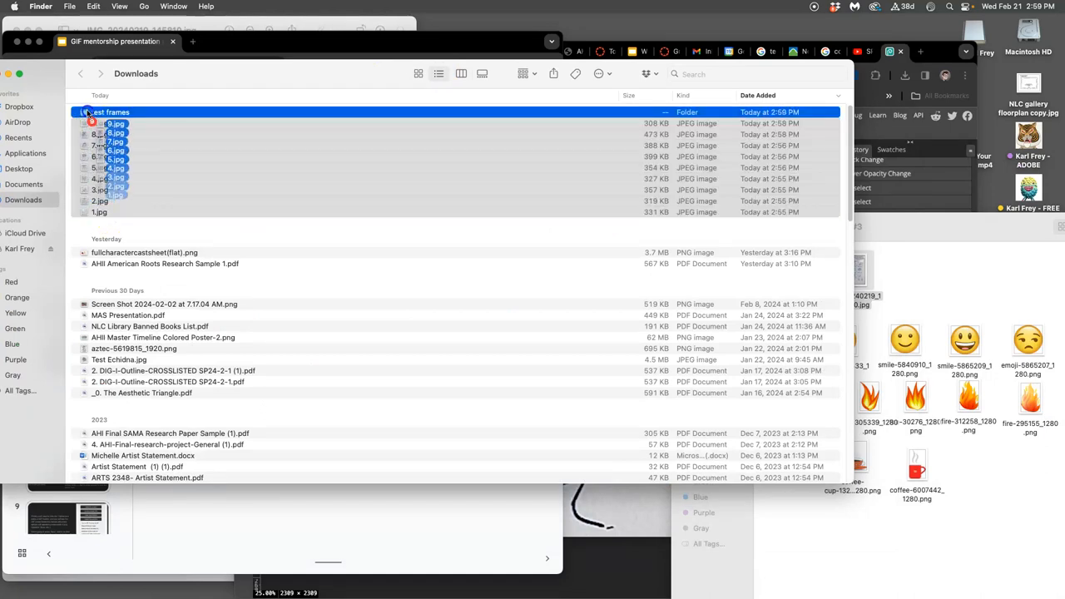
Move 1.jpg–9.jpg into the Downloads 'test frames' folder and open it
click(83, 113)
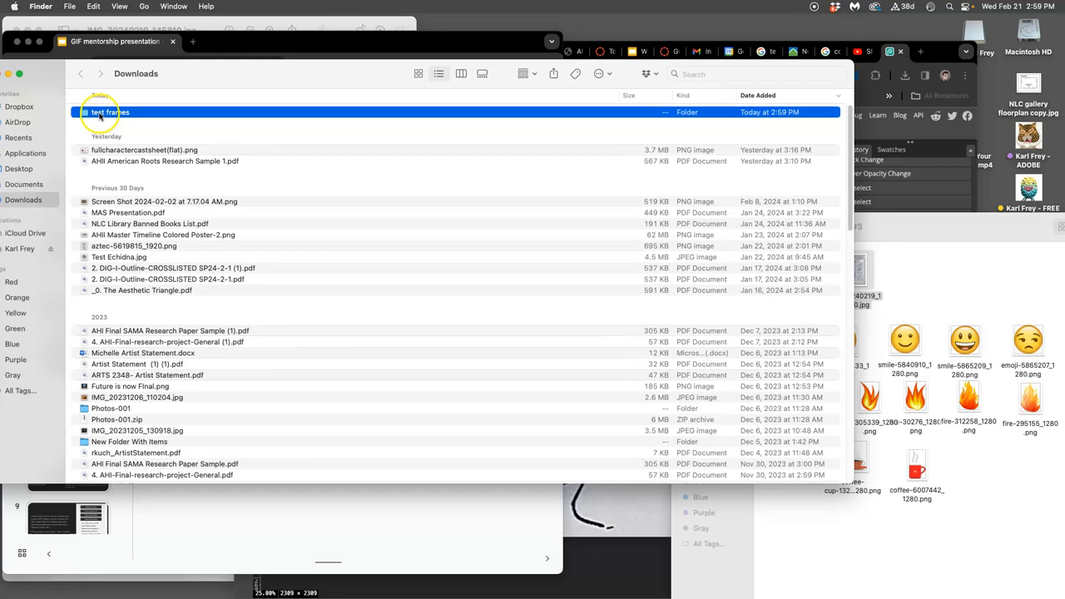
double_click(109, 111)
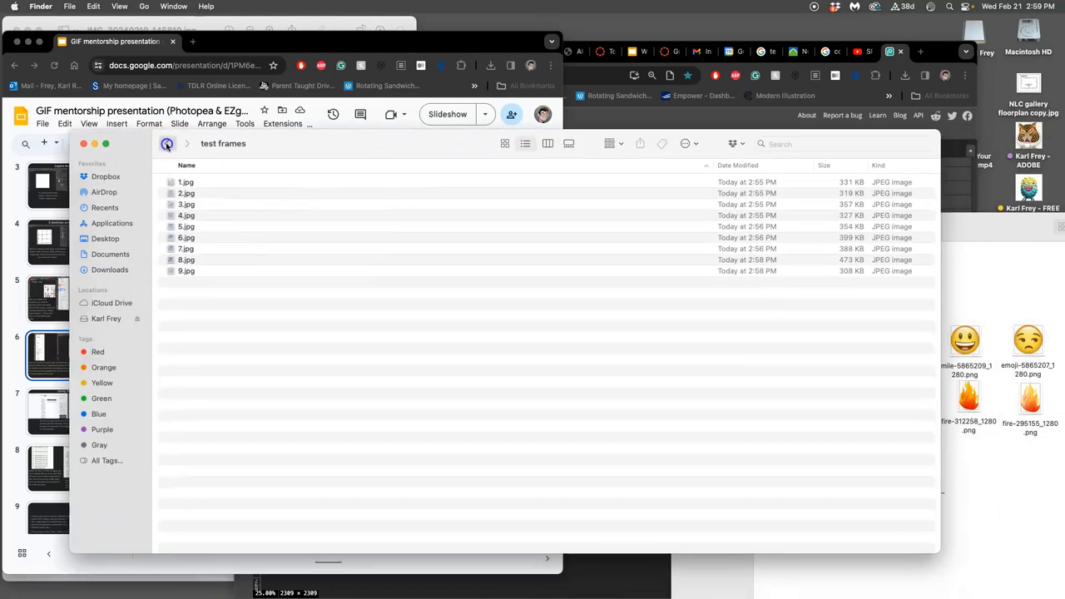
click(165, 143)
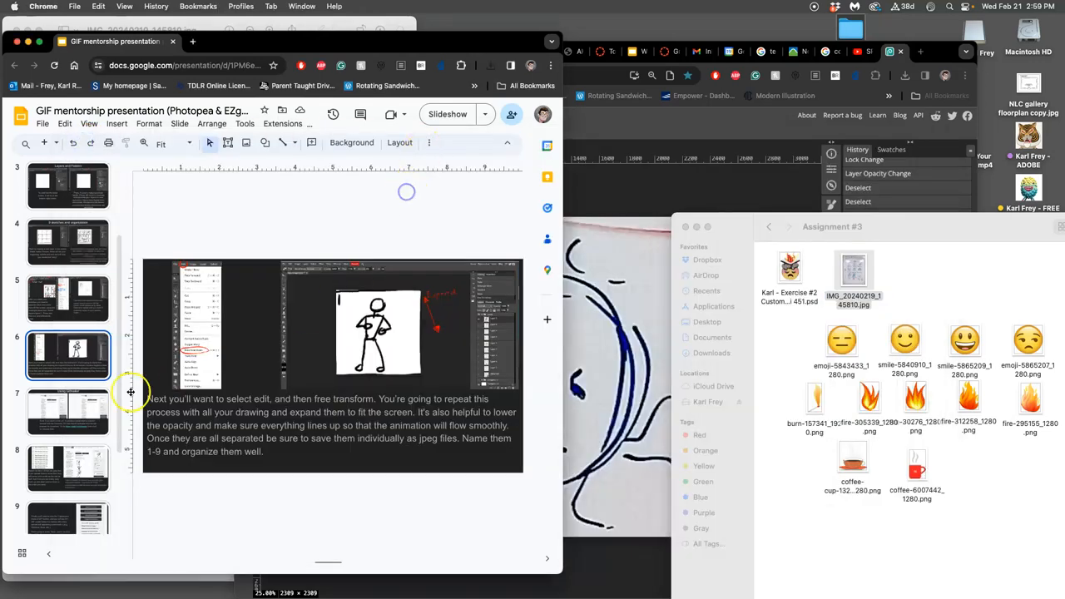
Go to slide 7, Using Gifmaker, and open the ezgif.com/maker link's context menu
click(68, 411)
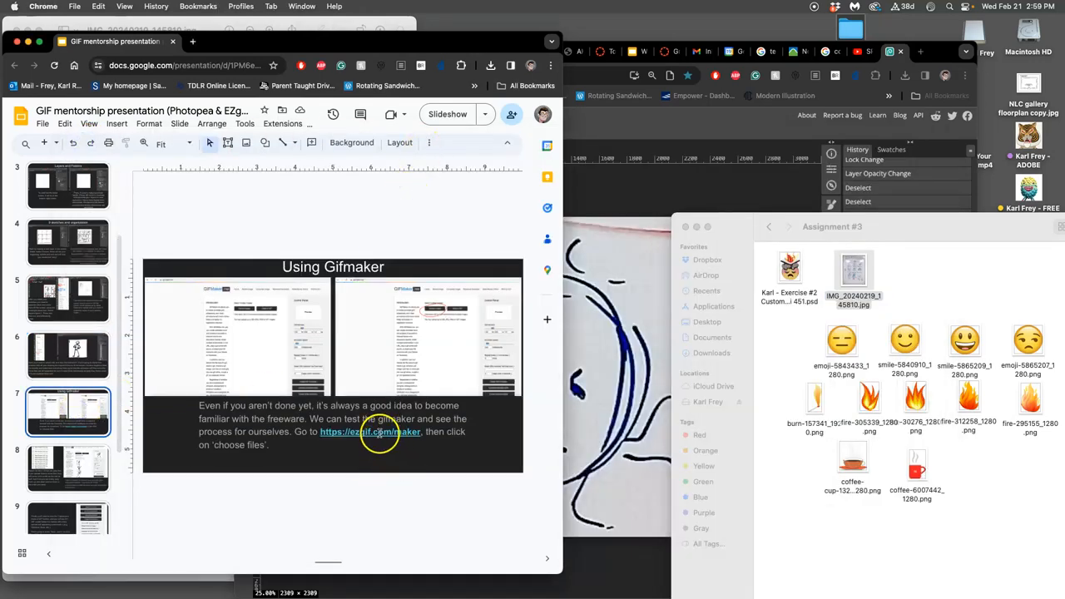
right_click(379, 432)
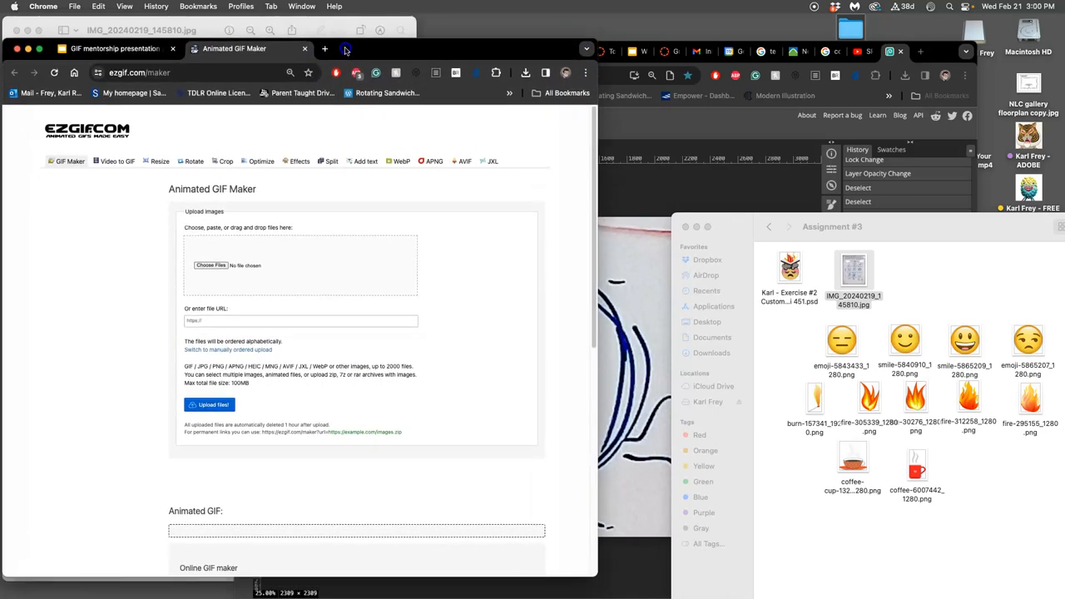
Choose files for upload and select all nine JPGs, 1–9.jpg, with Cmd+A
click(210, 265)
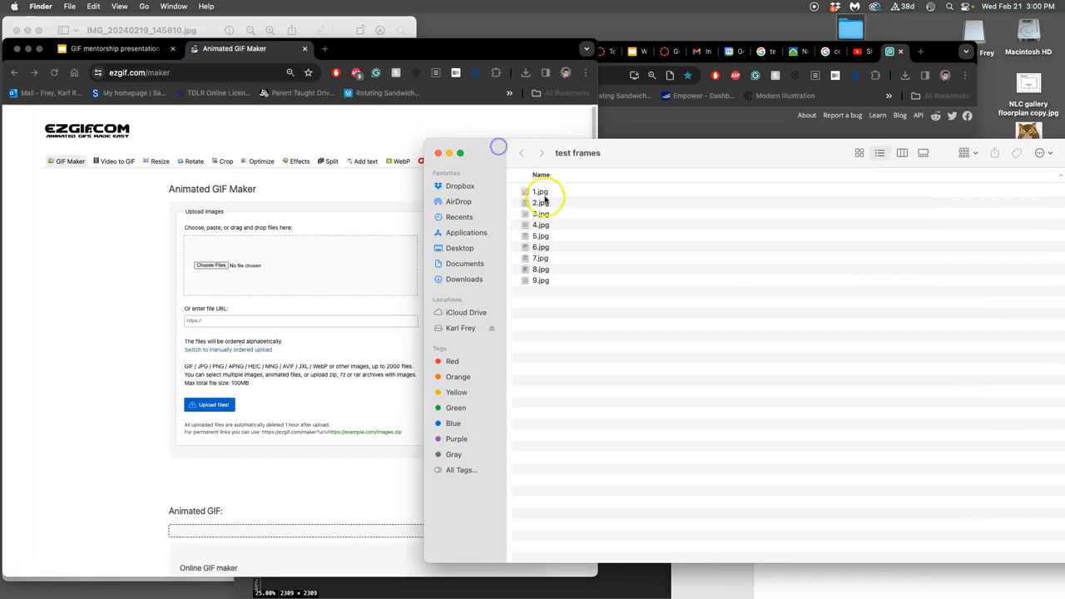
key(cmd+a)
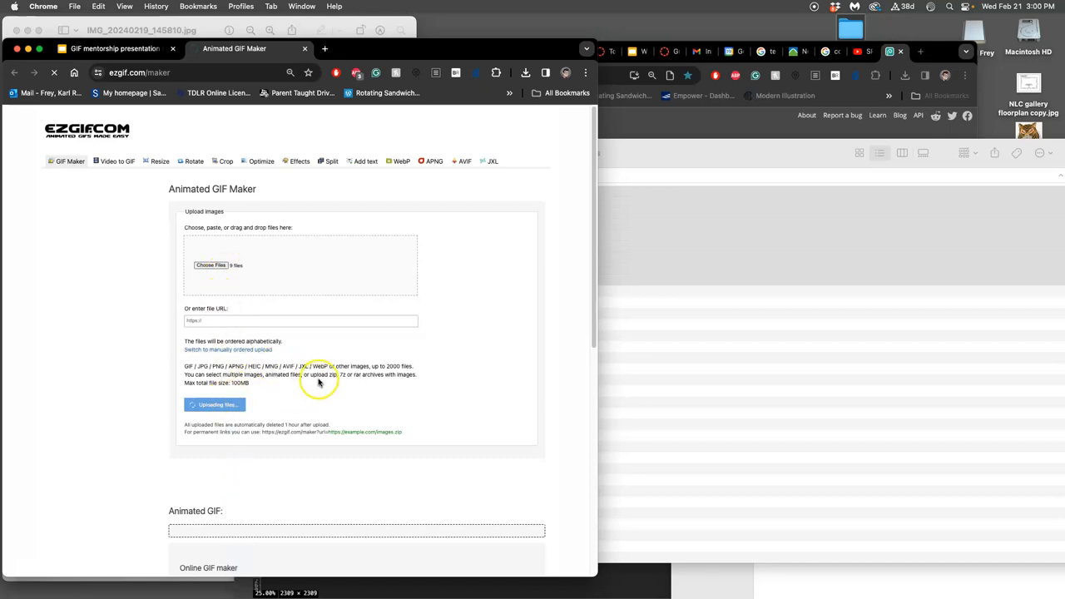
mouse_move(318, 381)
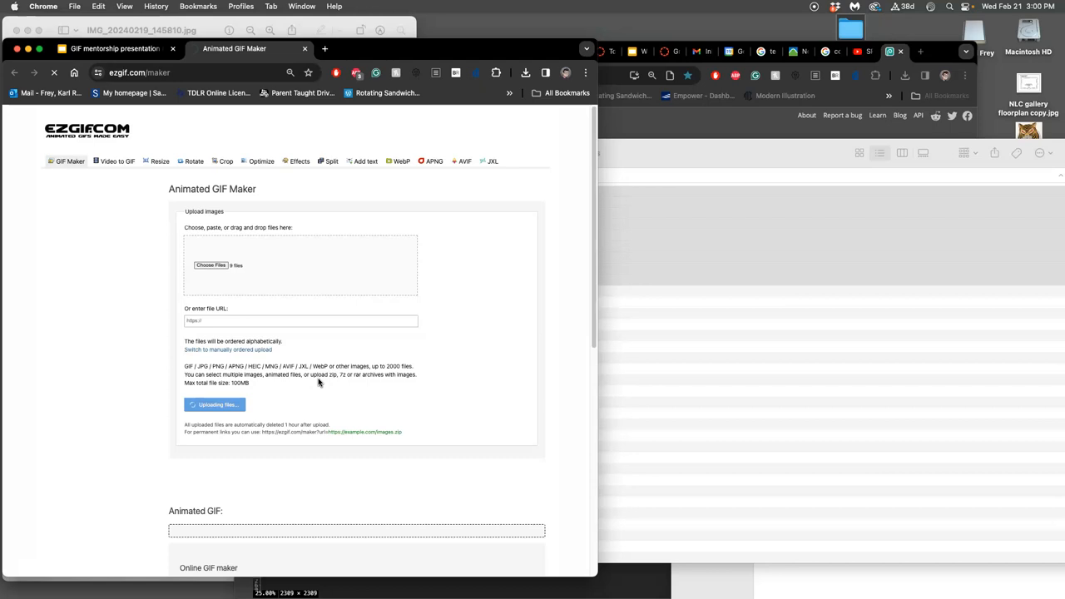